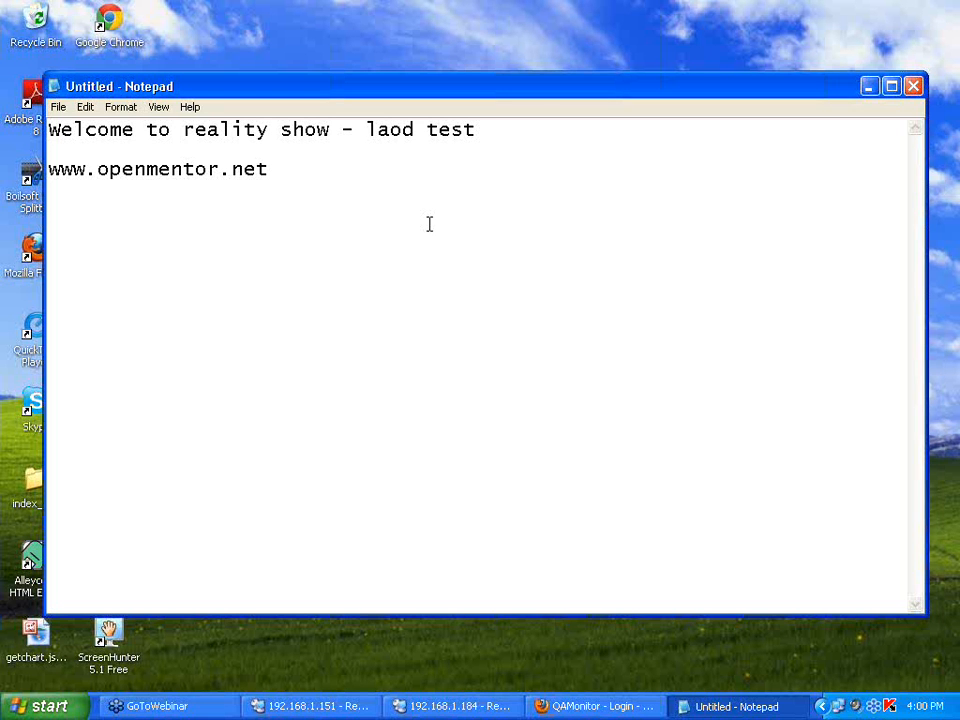
Write the 'Recorded Training link' heading with indented items webservices, whitebox and security.
type("Reco")
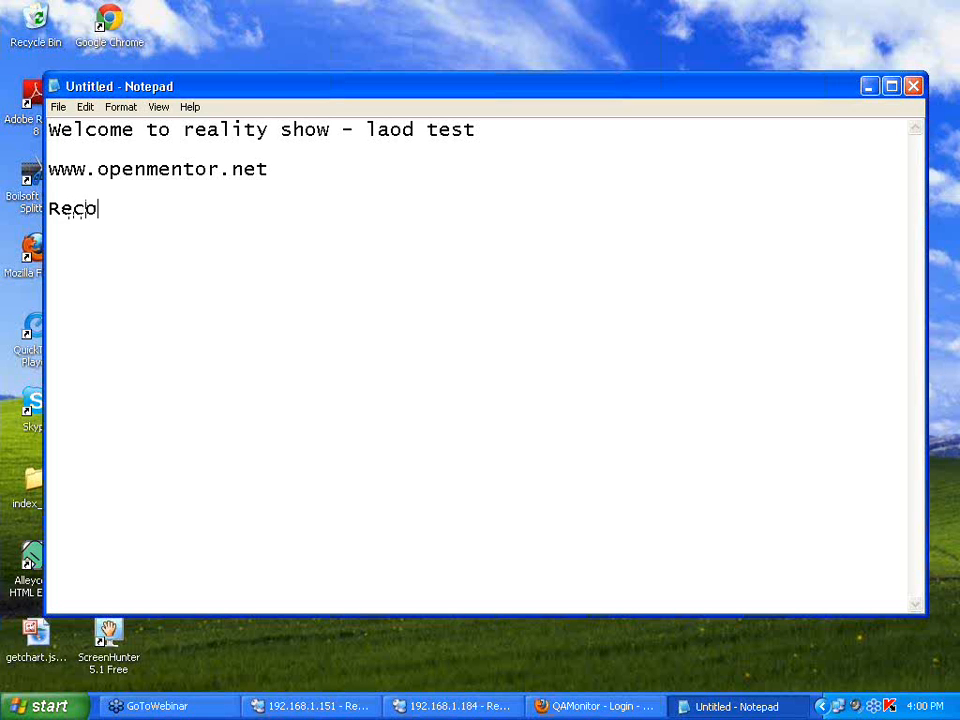
type("rded Train")
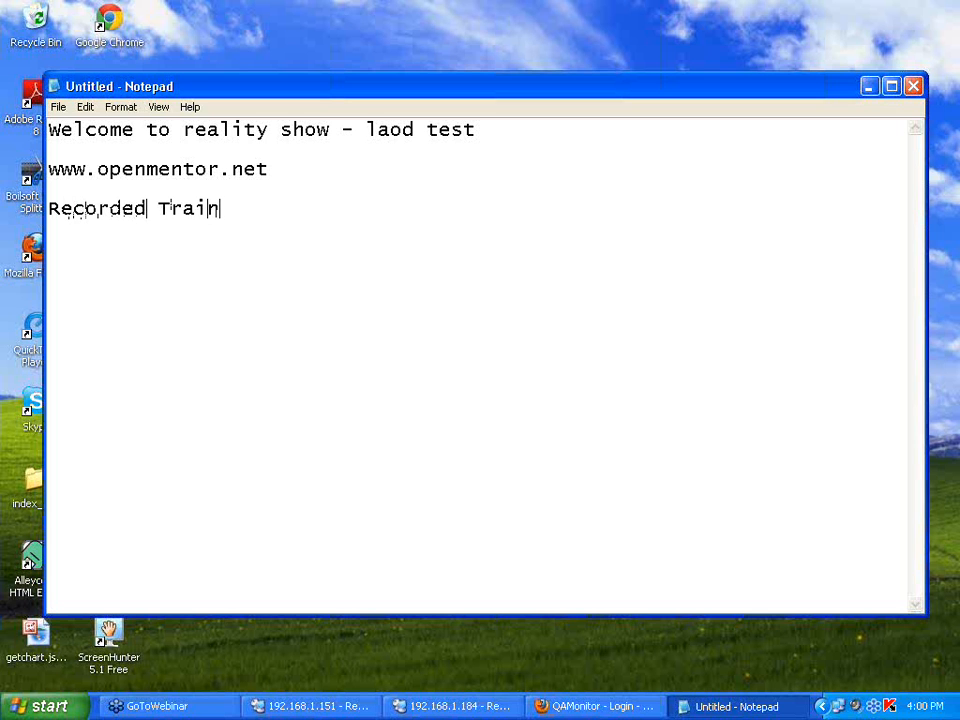
type("ing")
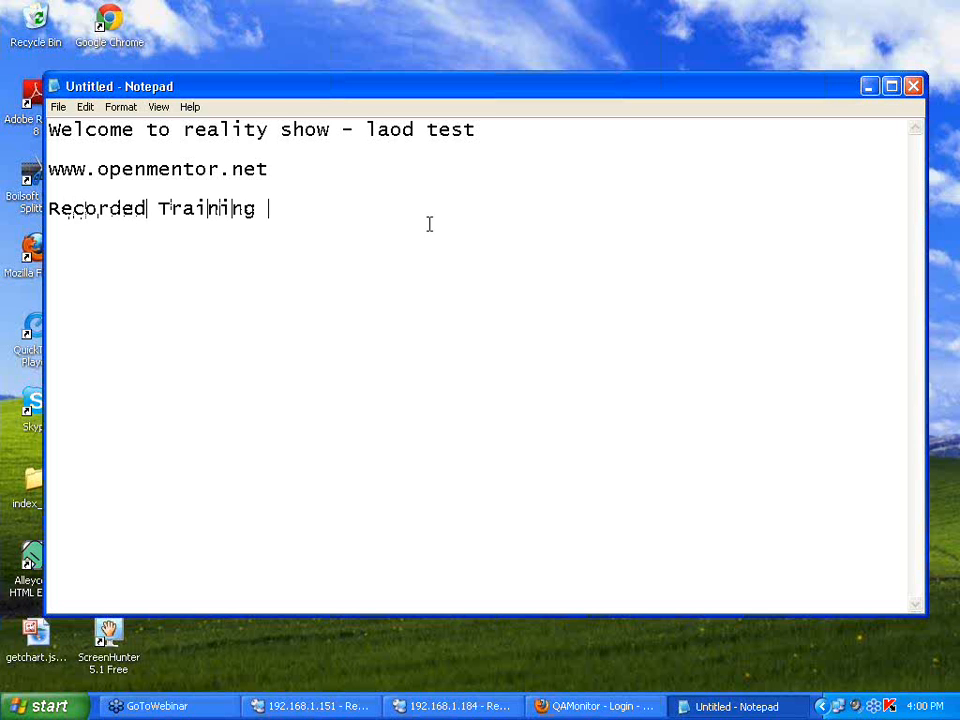
type("link")
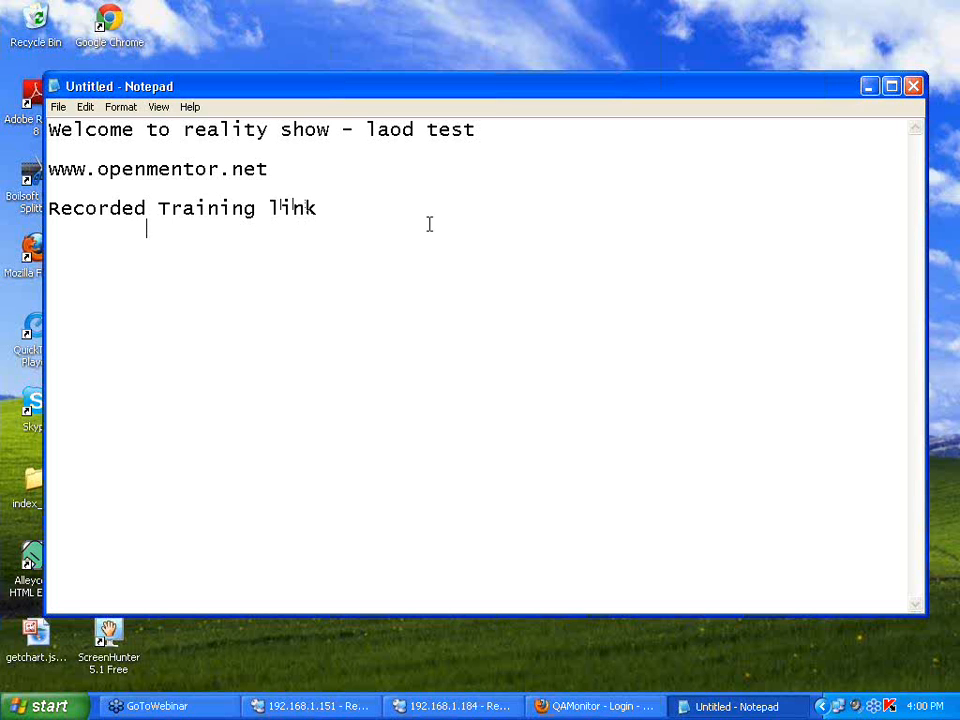
type("webservices")
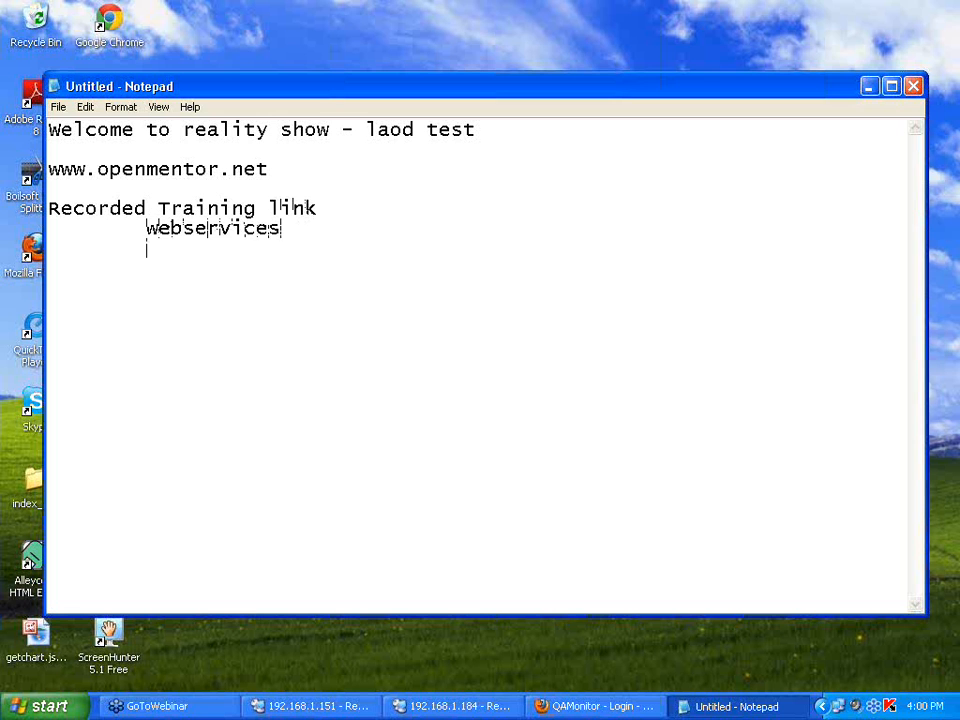
type("white")
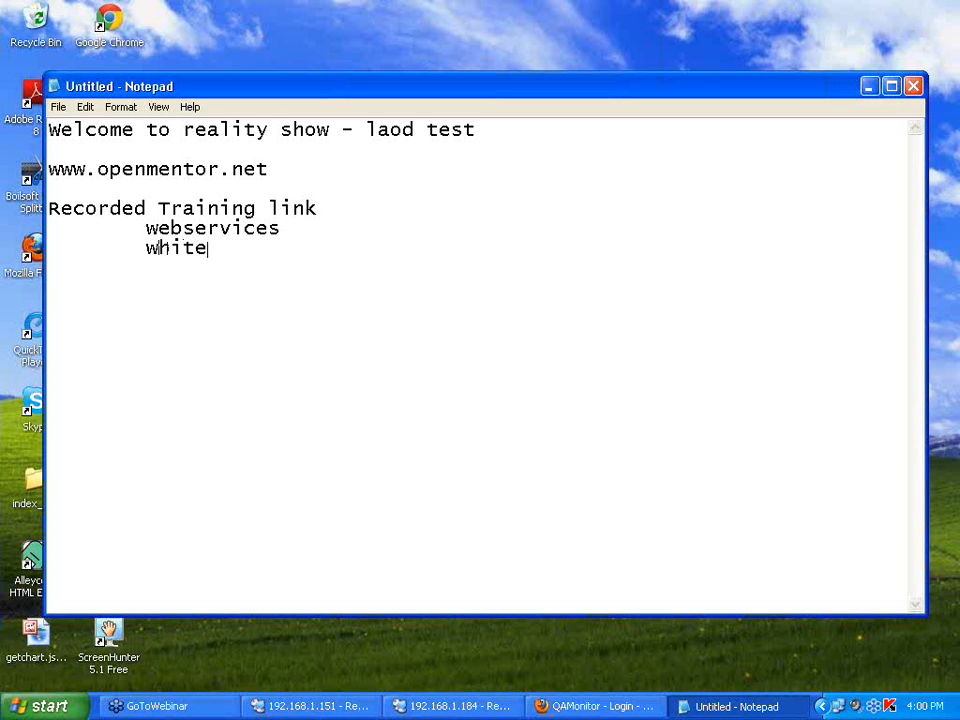
type("box")
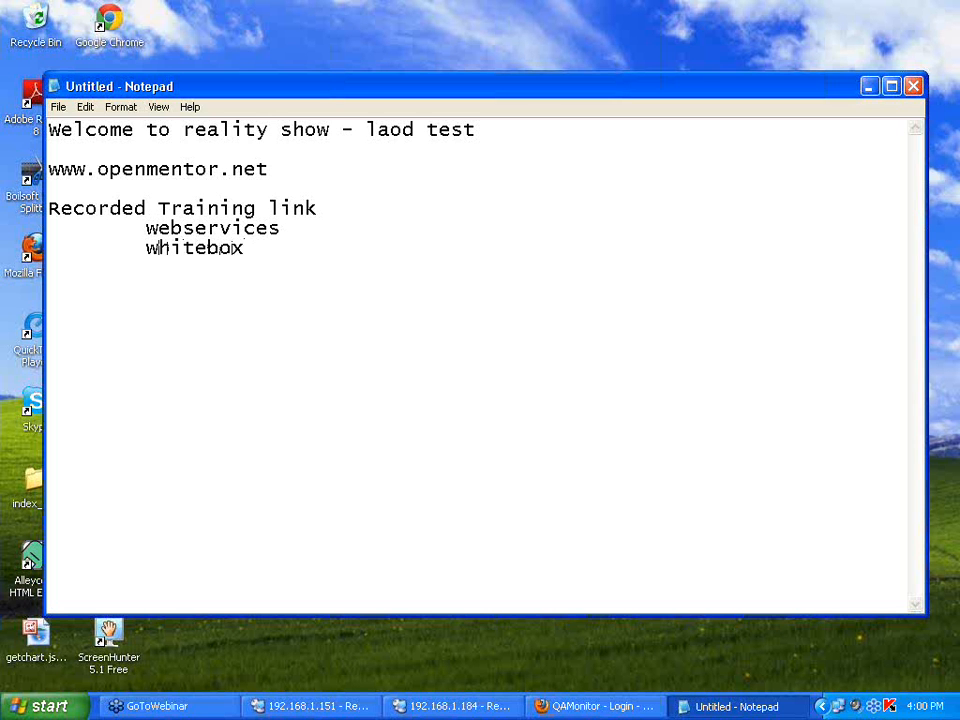
type("security")
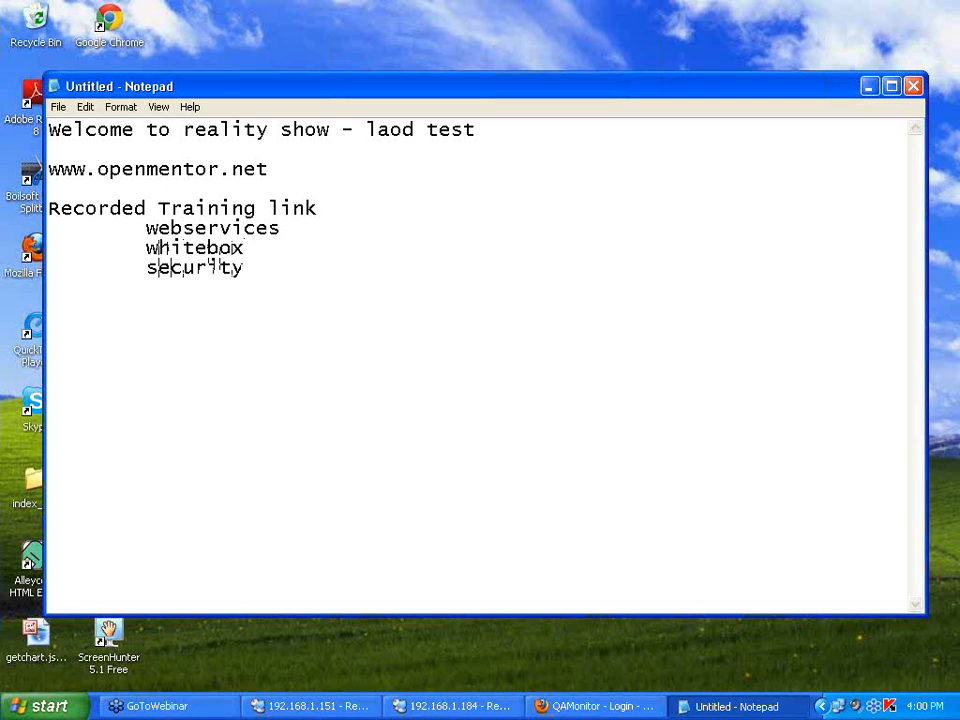
mouse_move(428, 224)
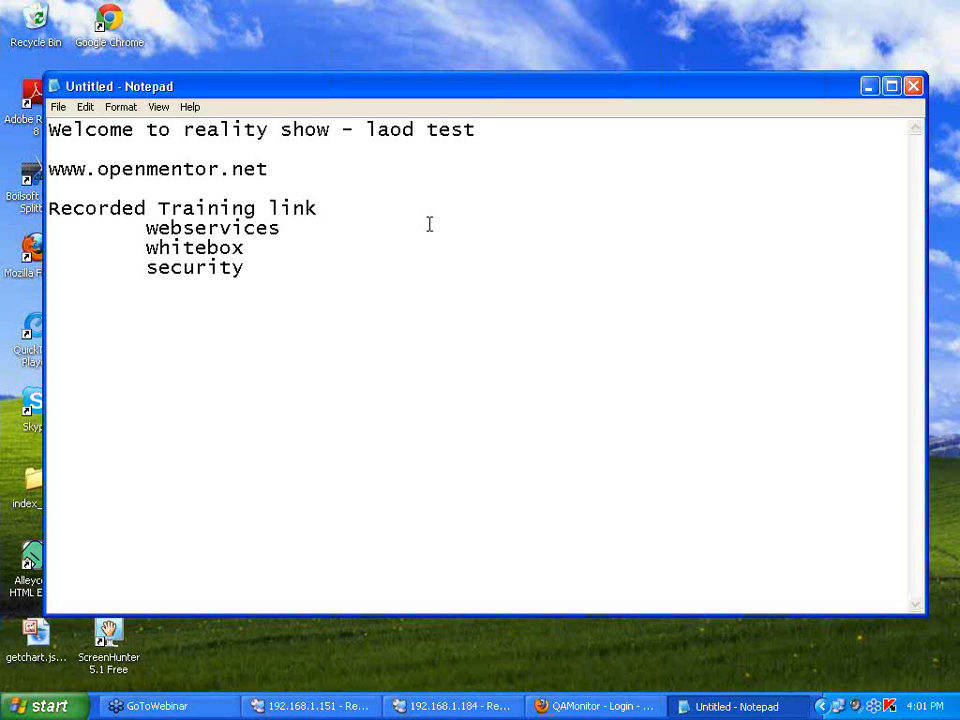
Write 'show case how a real load test happens' on a new line.
type("show ca")
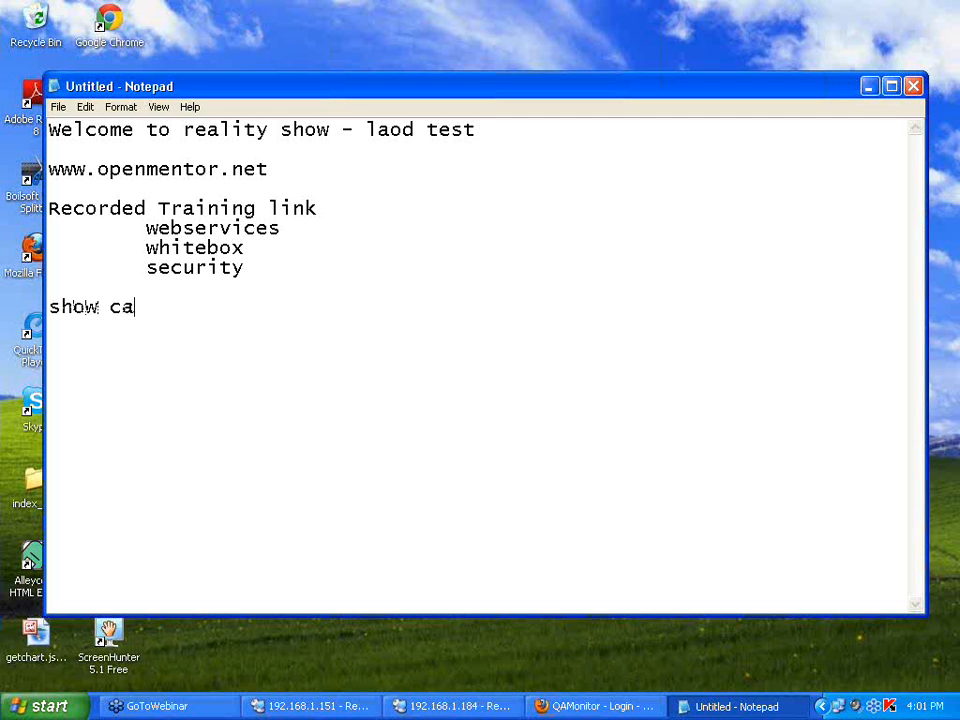
type("se how a real load test happen")
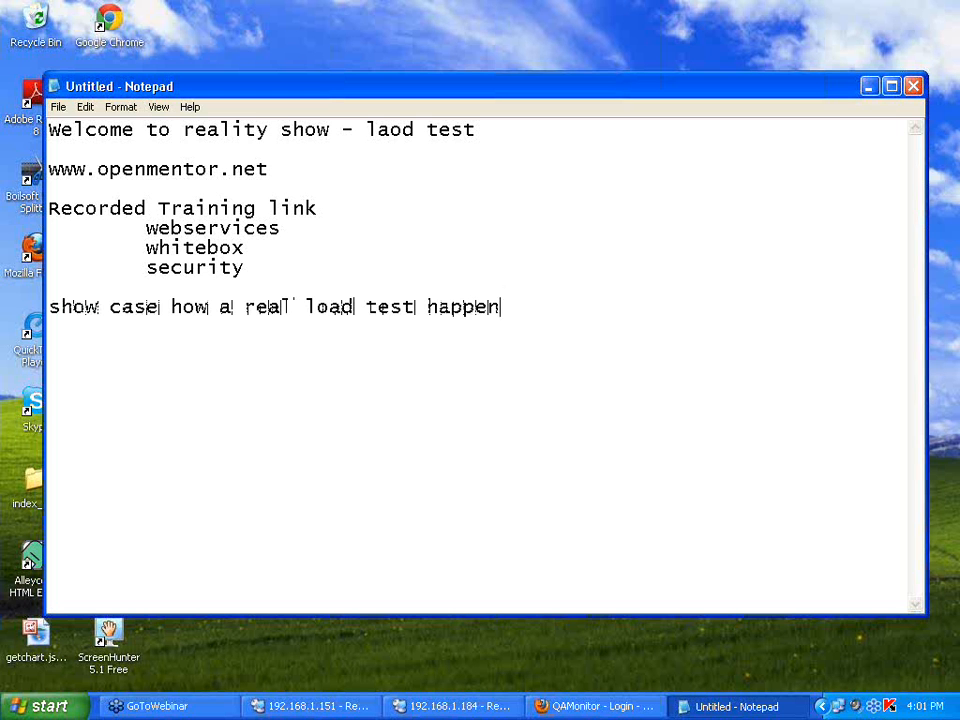
type("s")
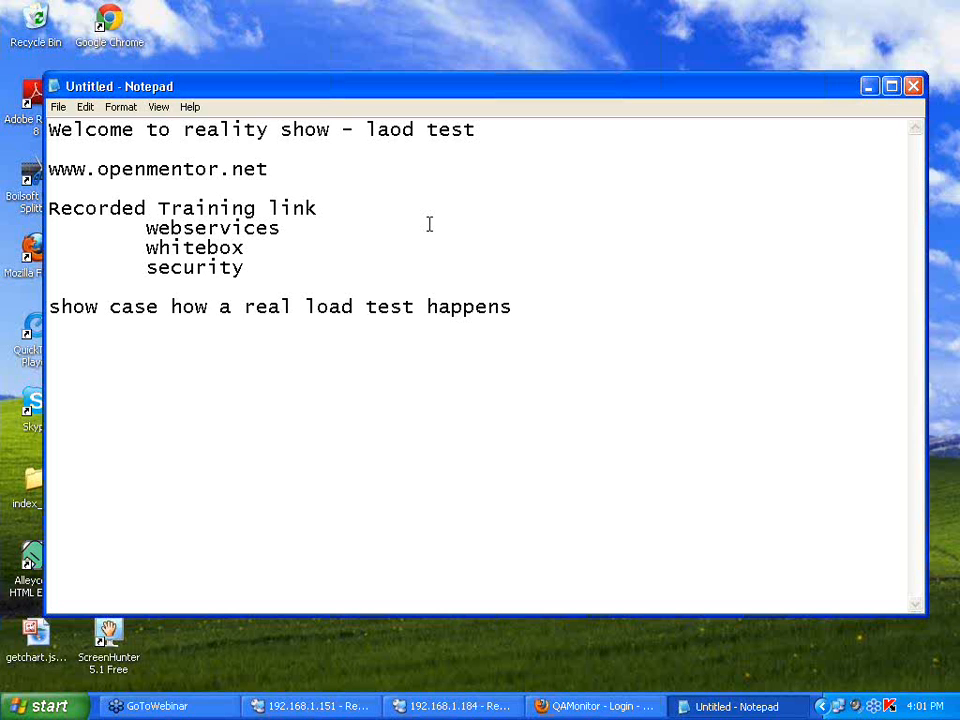
Write '2 sample applications' as the final note line.
type("2 sam")
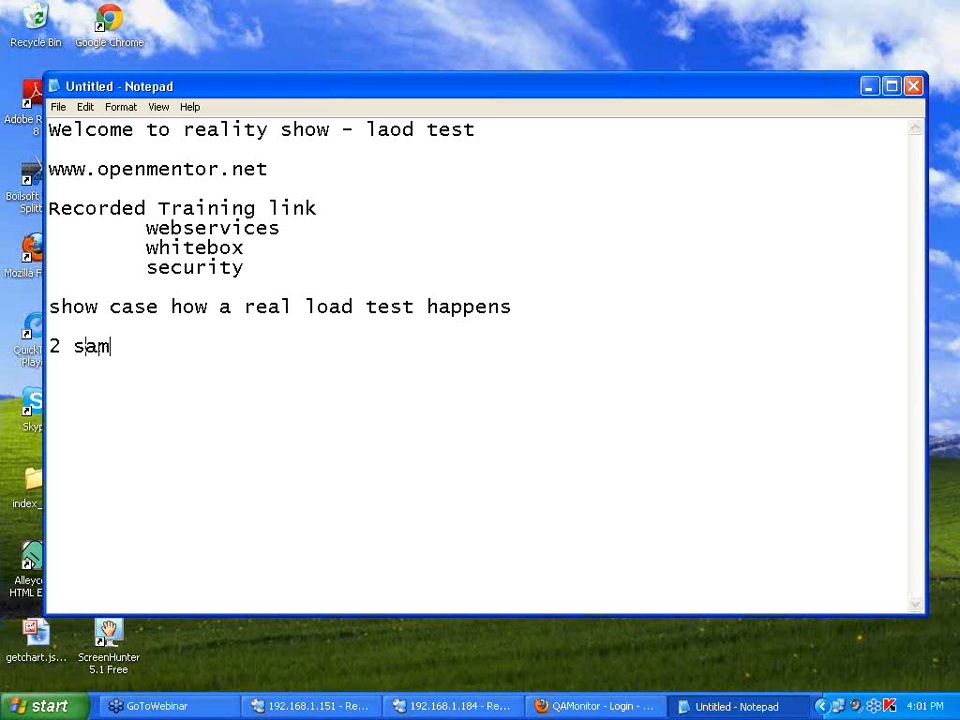
type("ple applicatio")
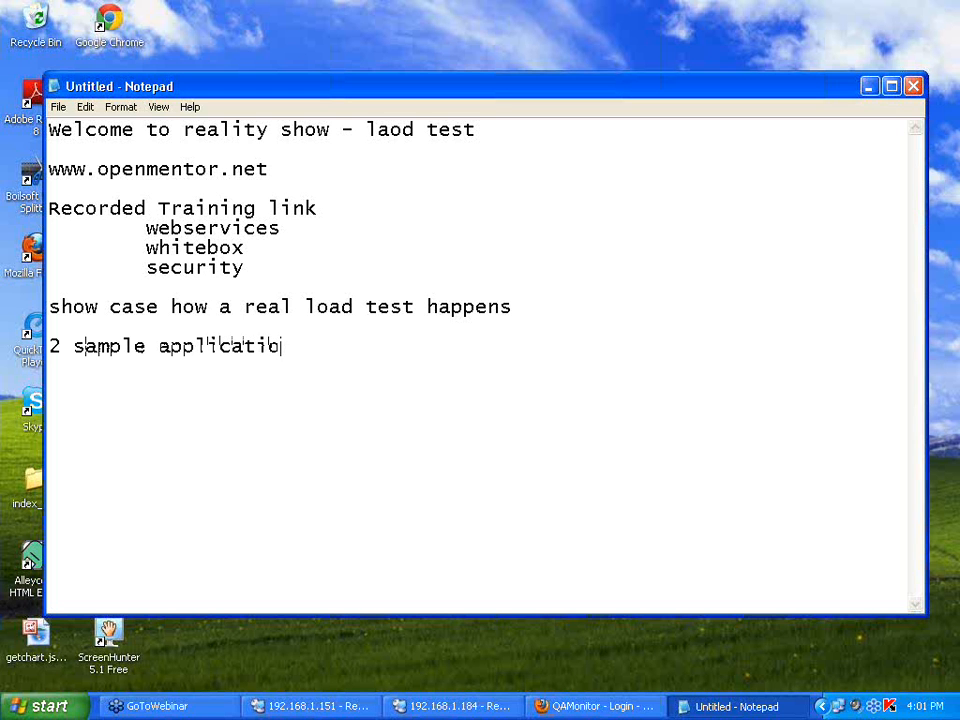
type("ns")
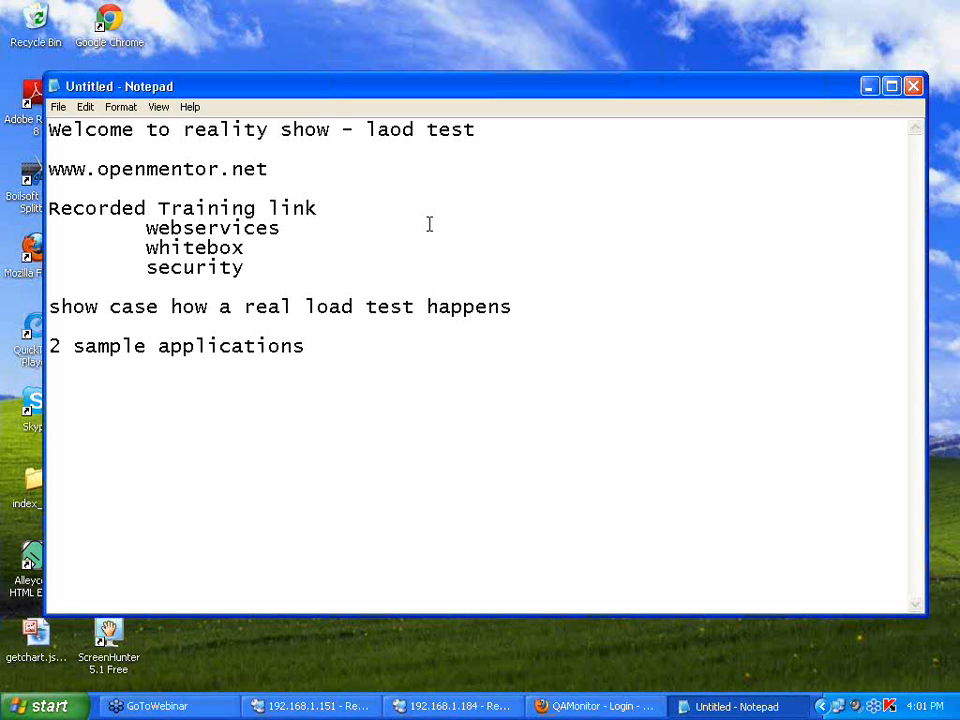
mouse_move(440, 218)
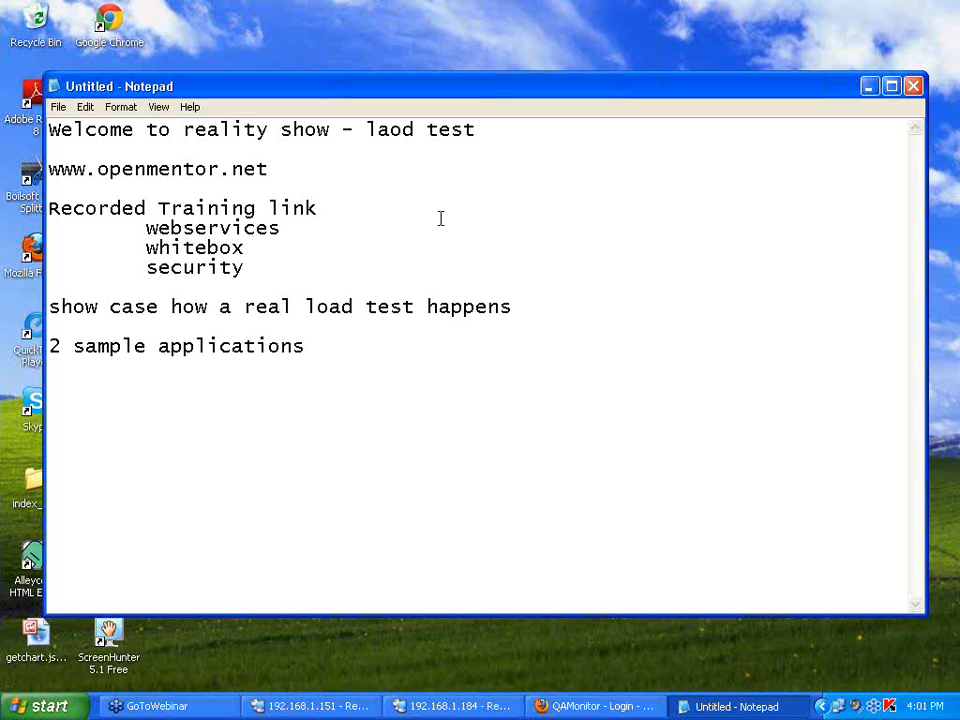
mouse_move(436, 228)
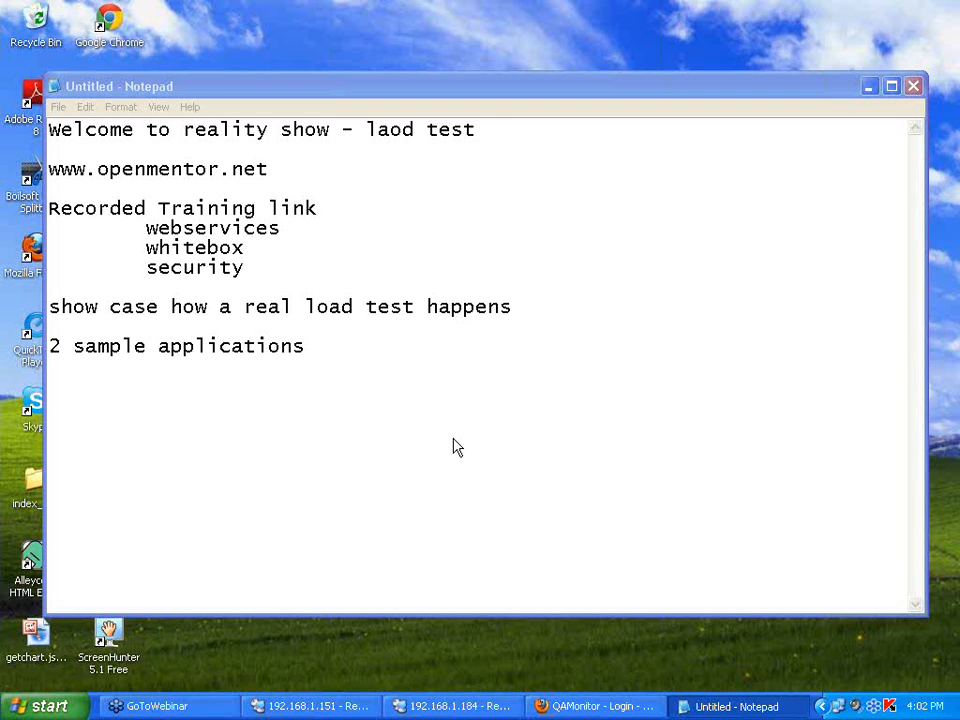
mouse_move(596, 384)
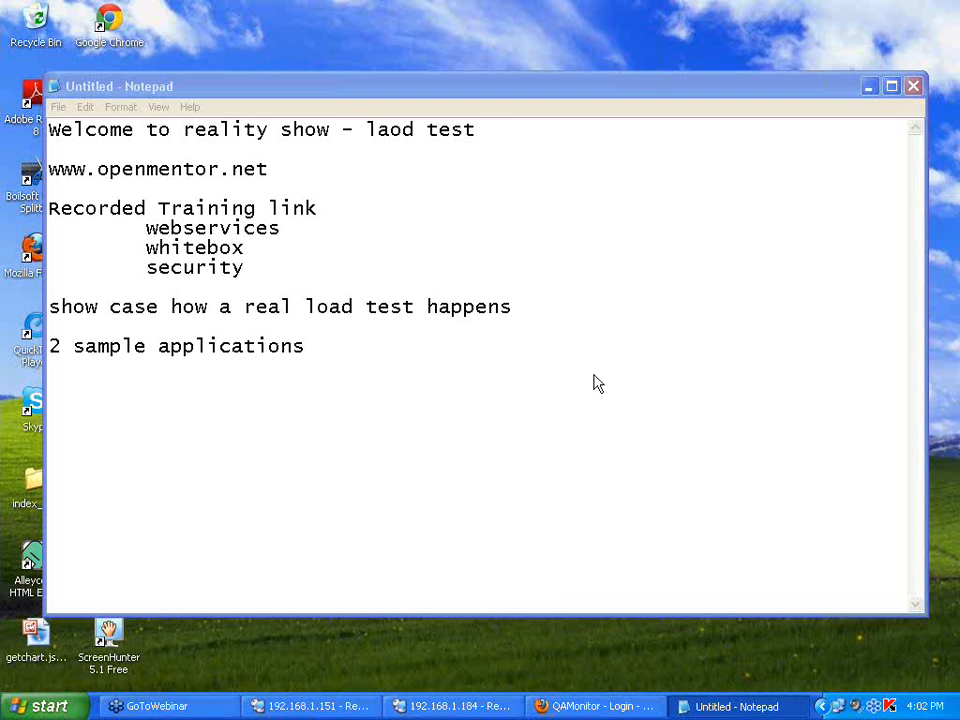
mouse_move(598, 108)
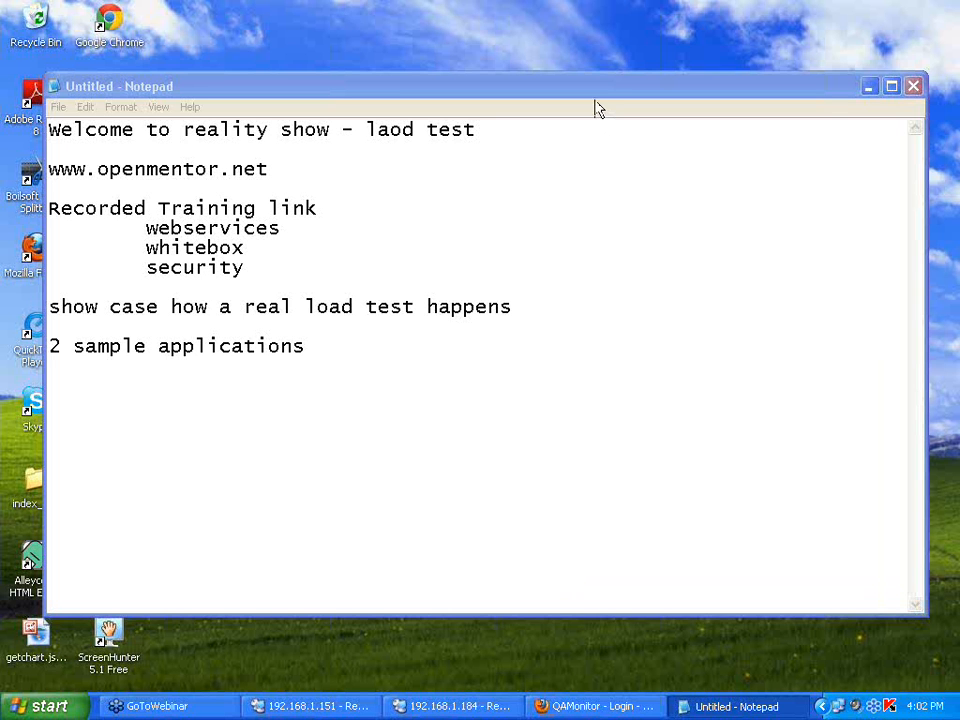
mouse_move(476, 472)
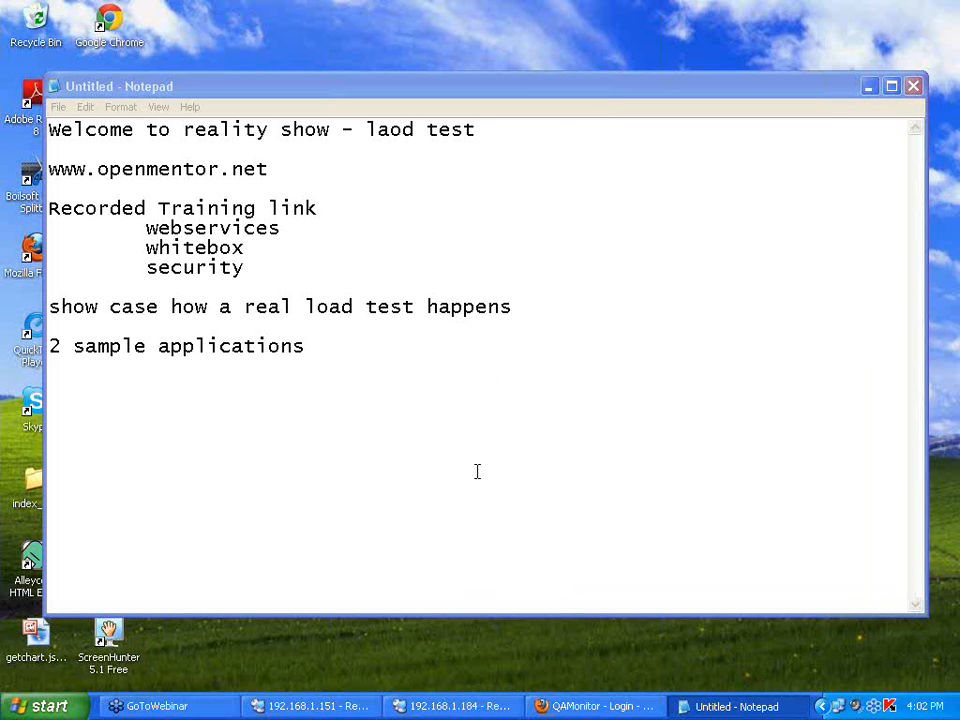
mouse_move(552, 374)
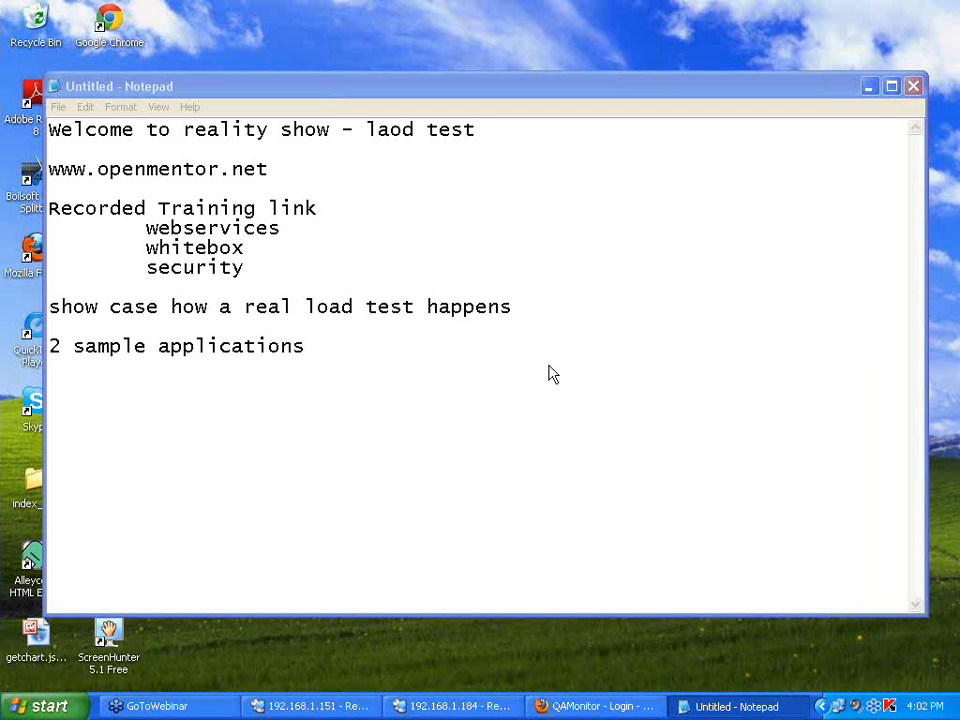
mouse_move(600, 446)
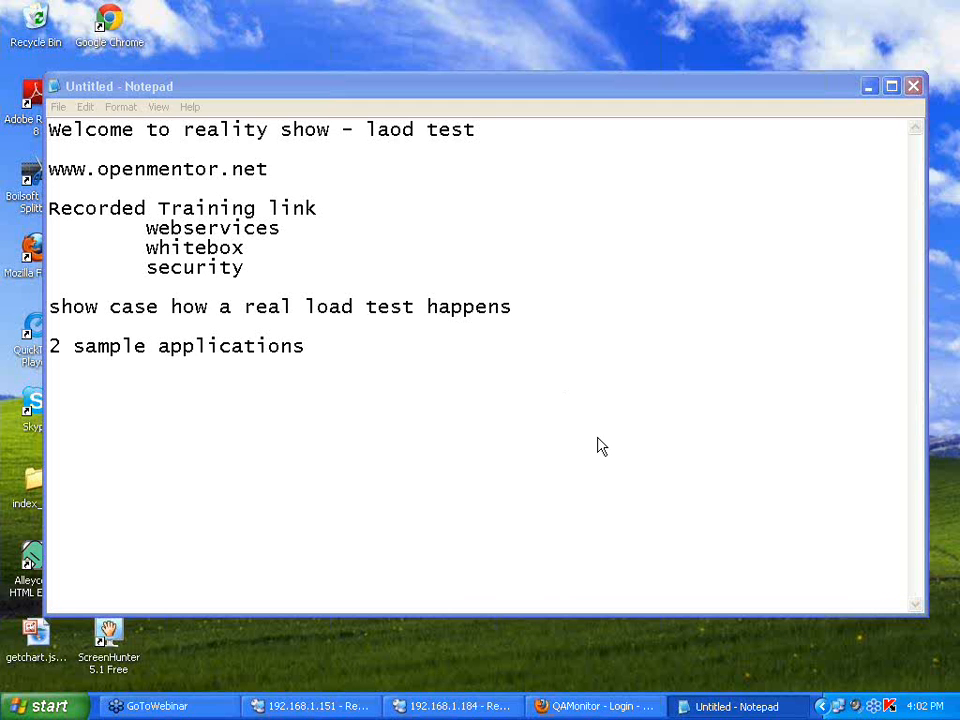
mouse_move(596, 458)
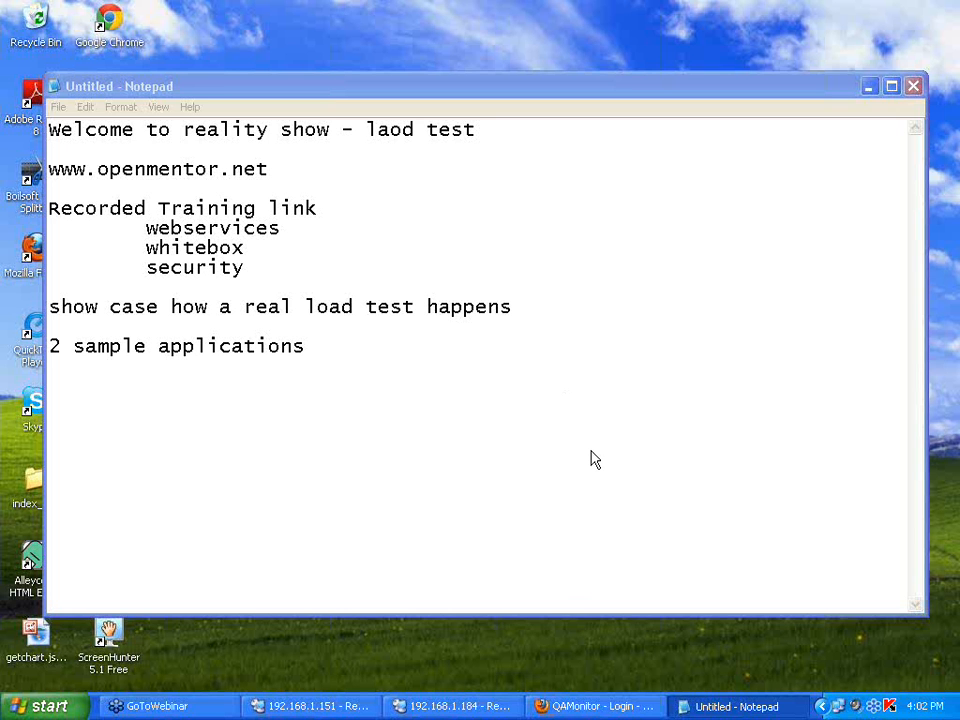
mouse_move(592, 476)
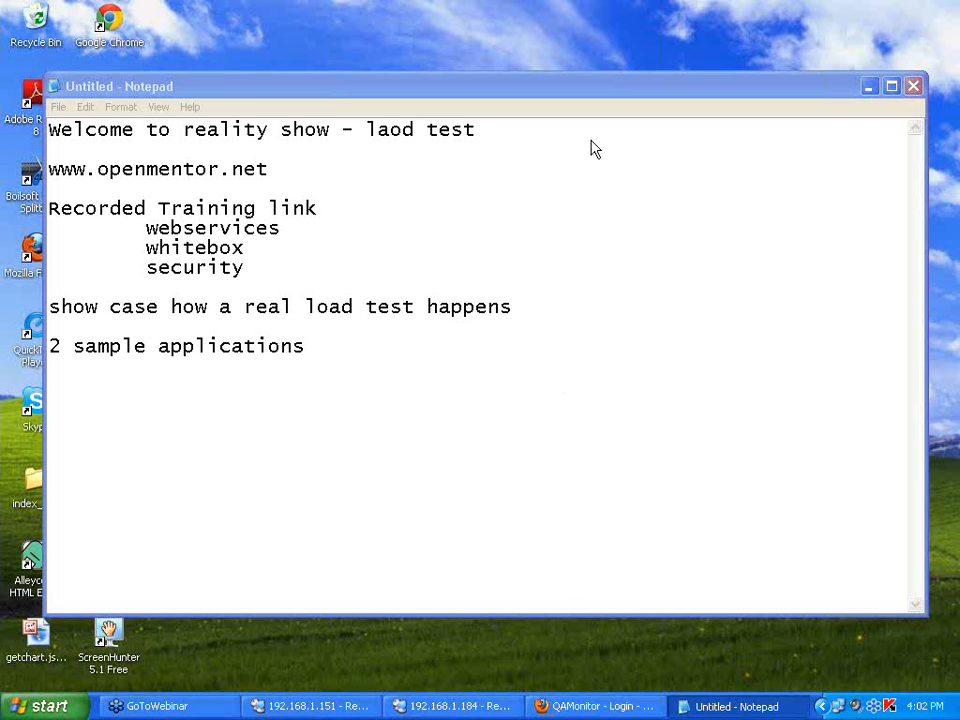
mouse_move(592, 114)
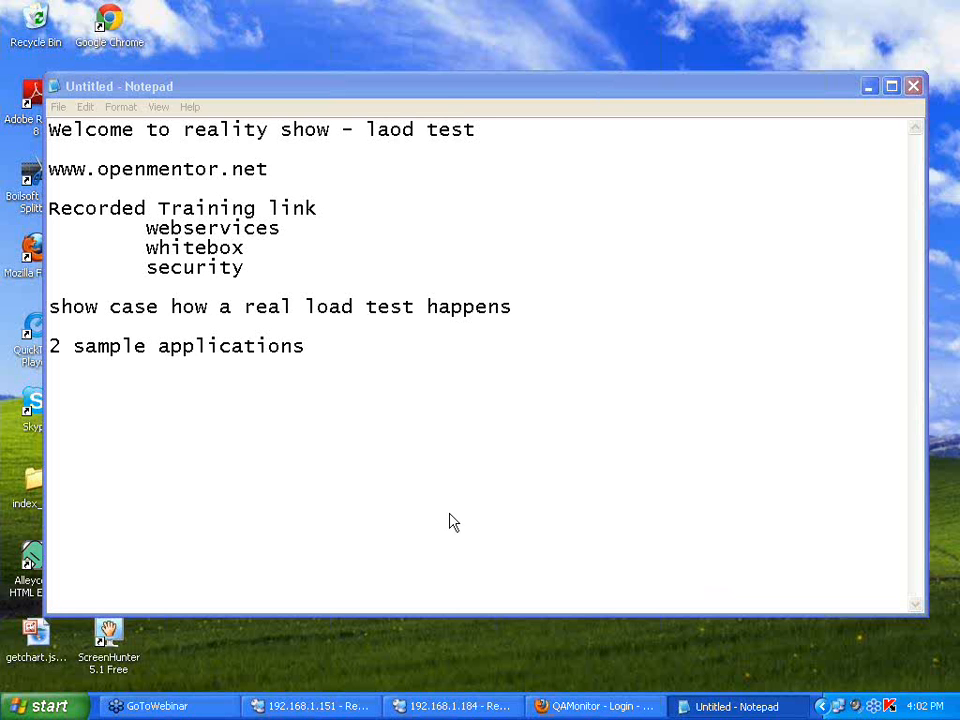
mouse_move(368, 32)
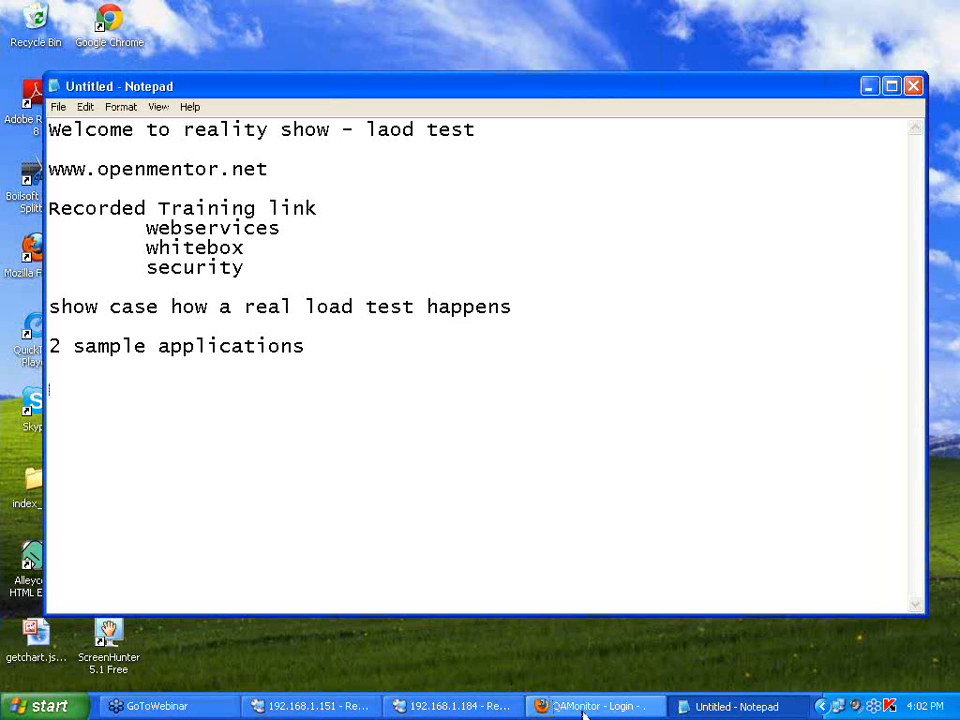
mouse_move(596, 706)
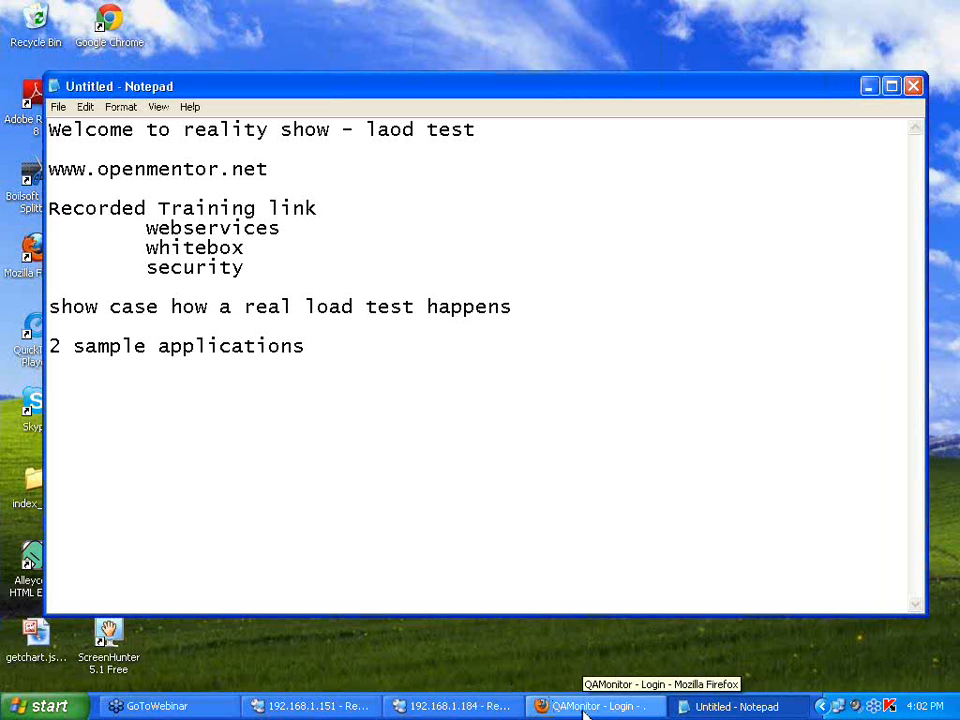
Switch to the Firefox window showing the JPetStore Demo welcome page.
left_click(596, 706)
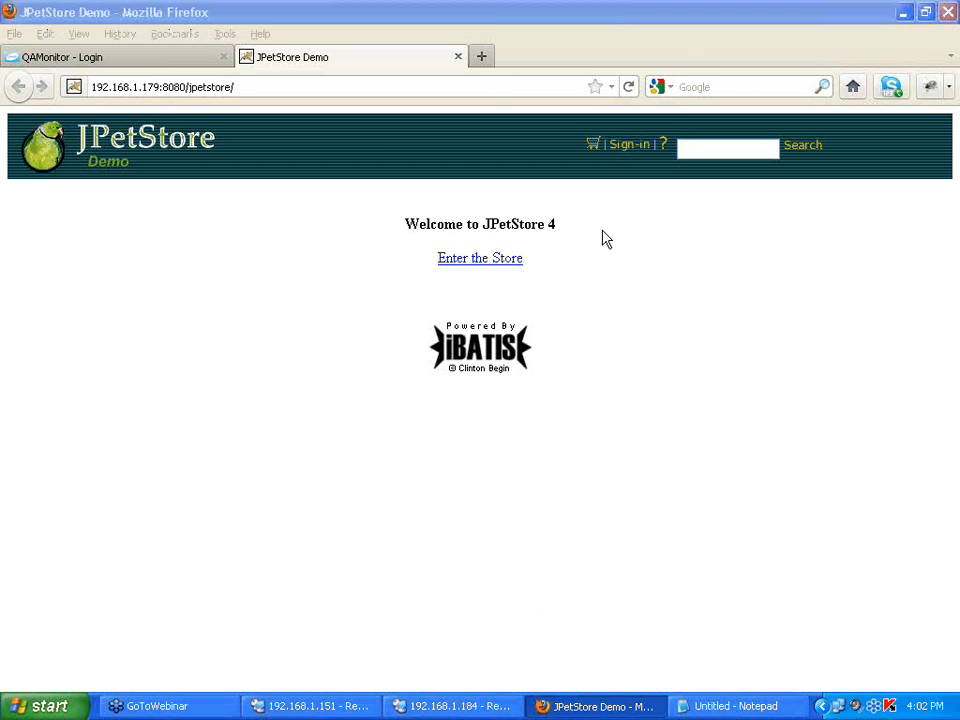
mouse_move(604, 256)
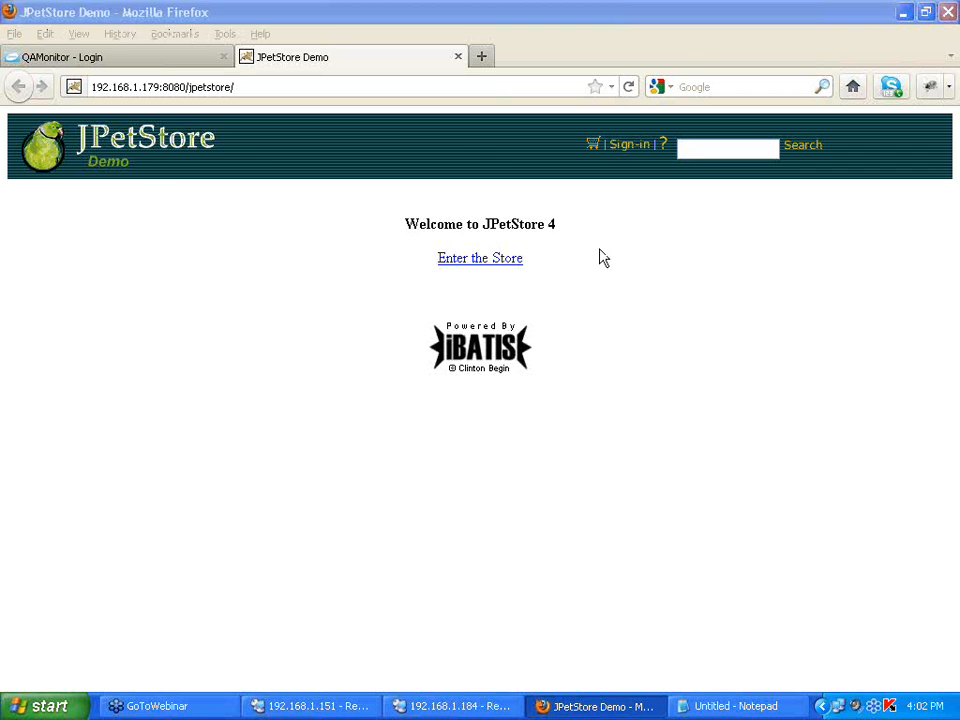
mouse_move(196, 202)
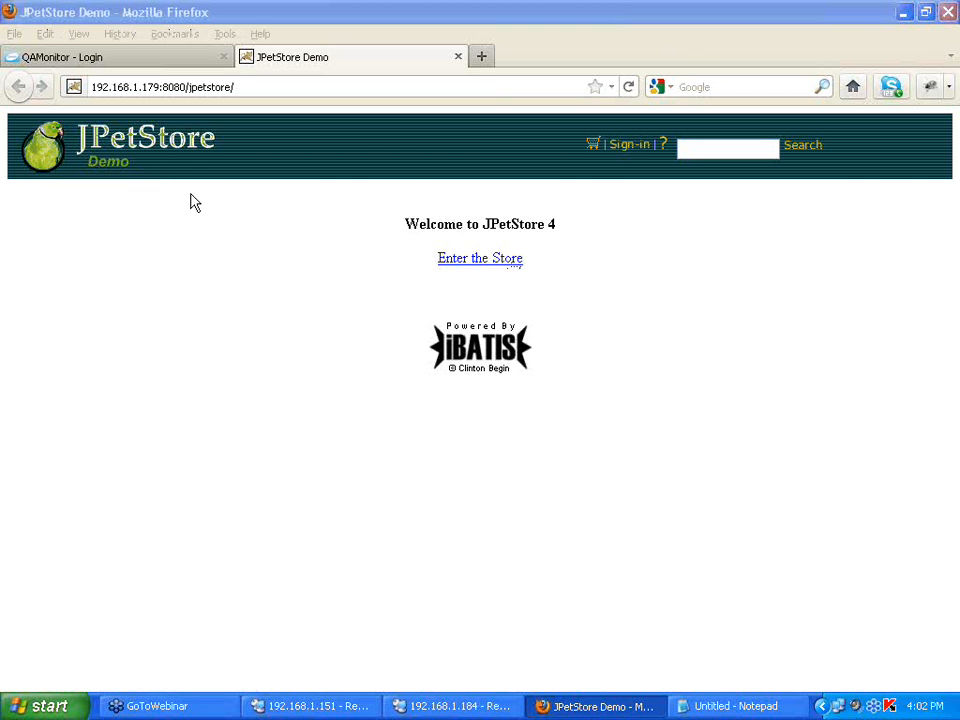
mouse_move(404, 268)
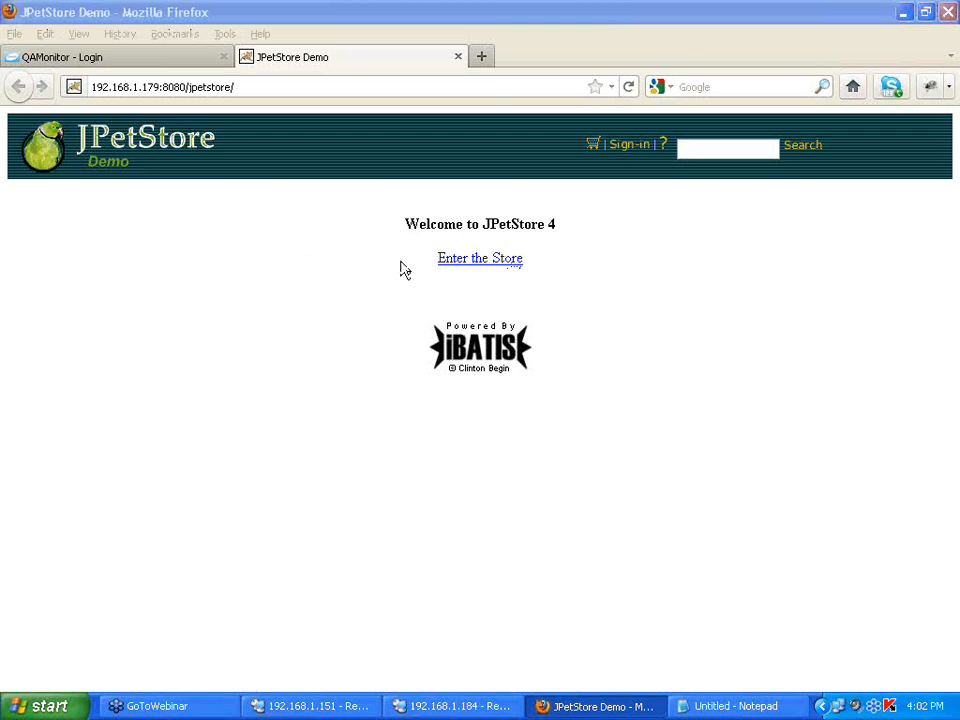
mouse_move(224, 188)
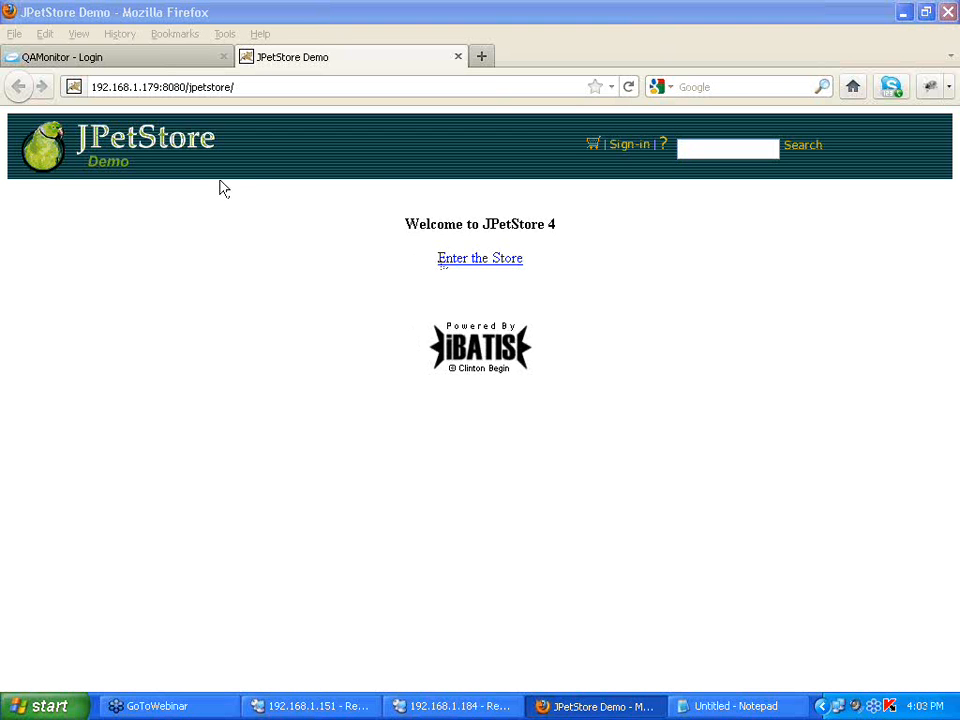
mouse_move(480, 258)
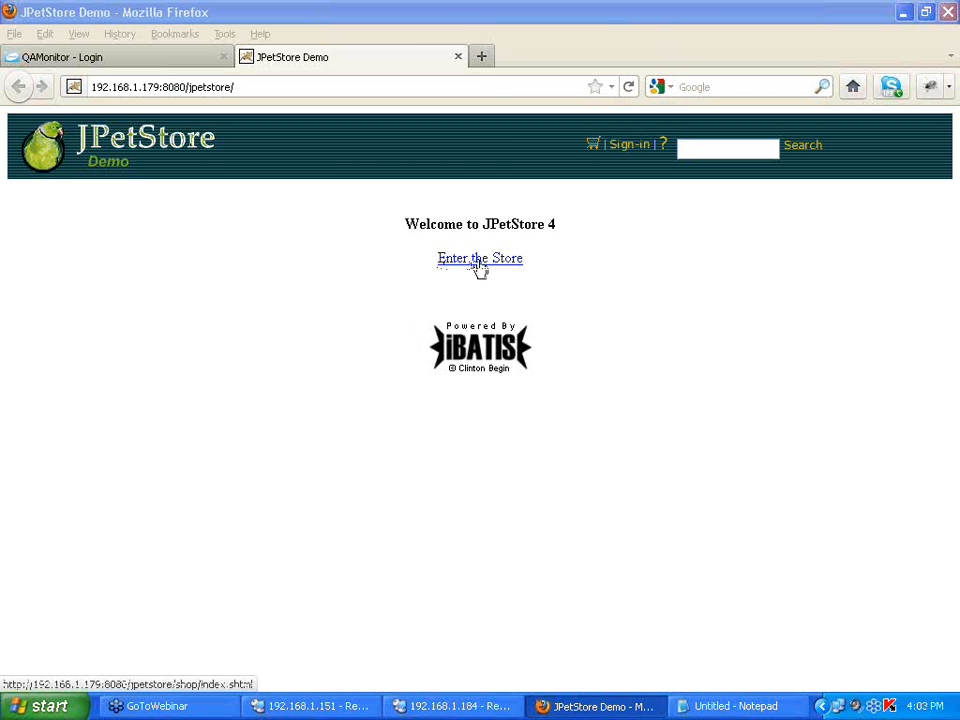
Enter the store to reach the Fish, Dogs, Cats, Reptiles and Birds menu.
left_click(480, 258)
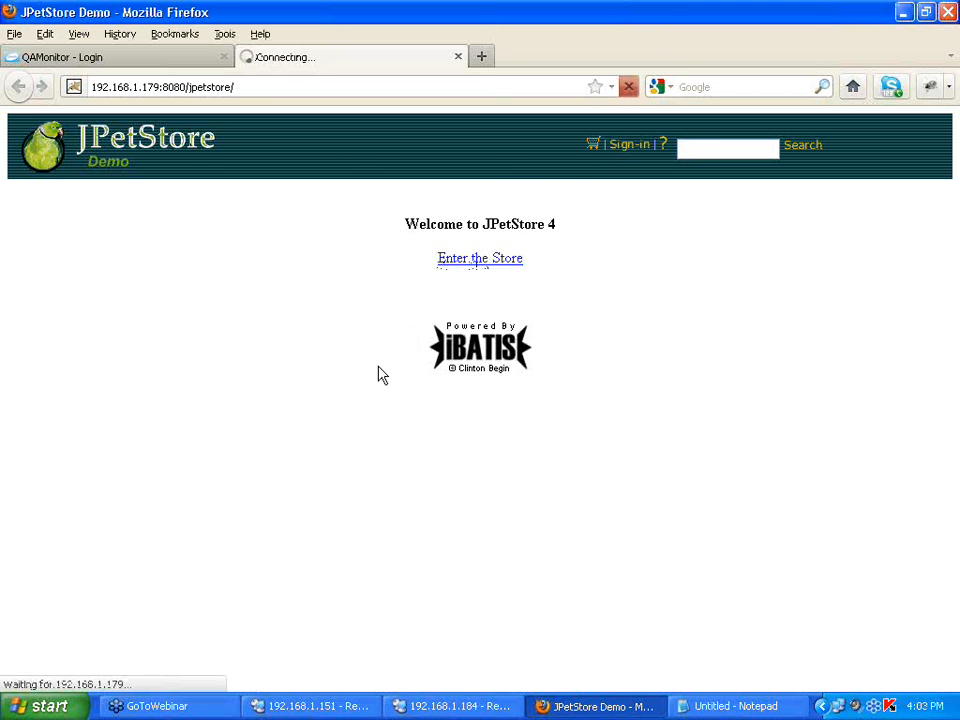
left_click(480, 258)
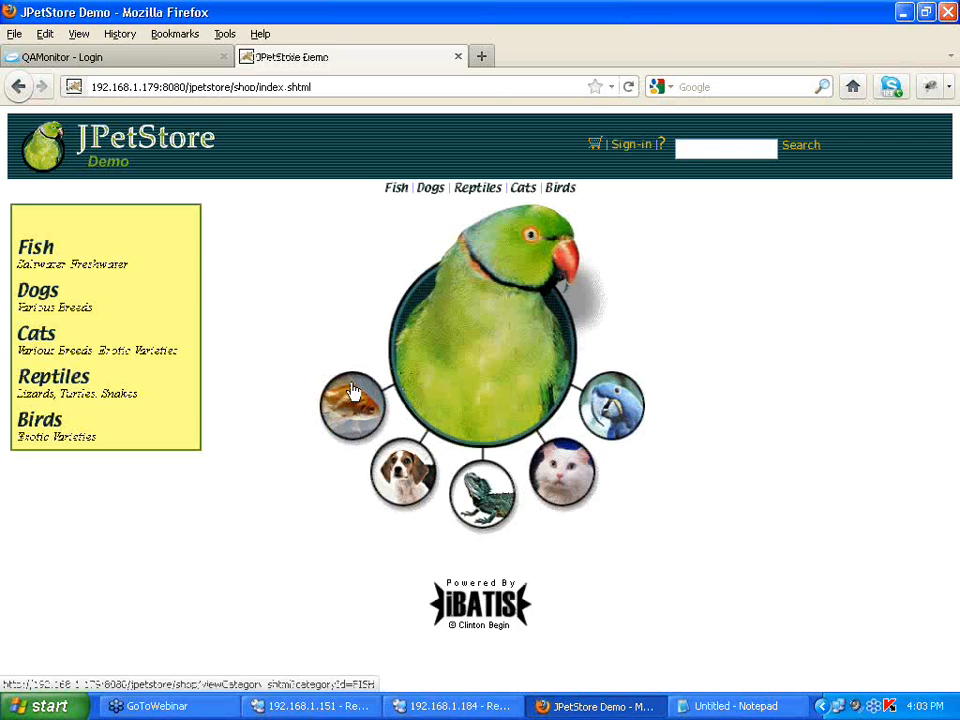
mouse_move(284, 346)
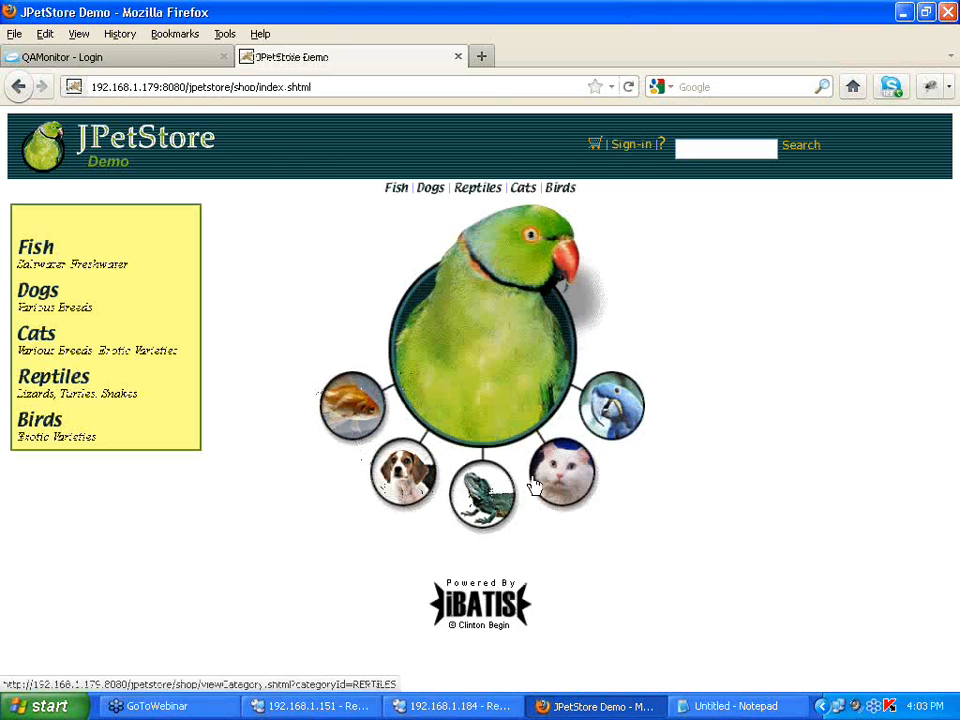
mouse_move(404, 476)
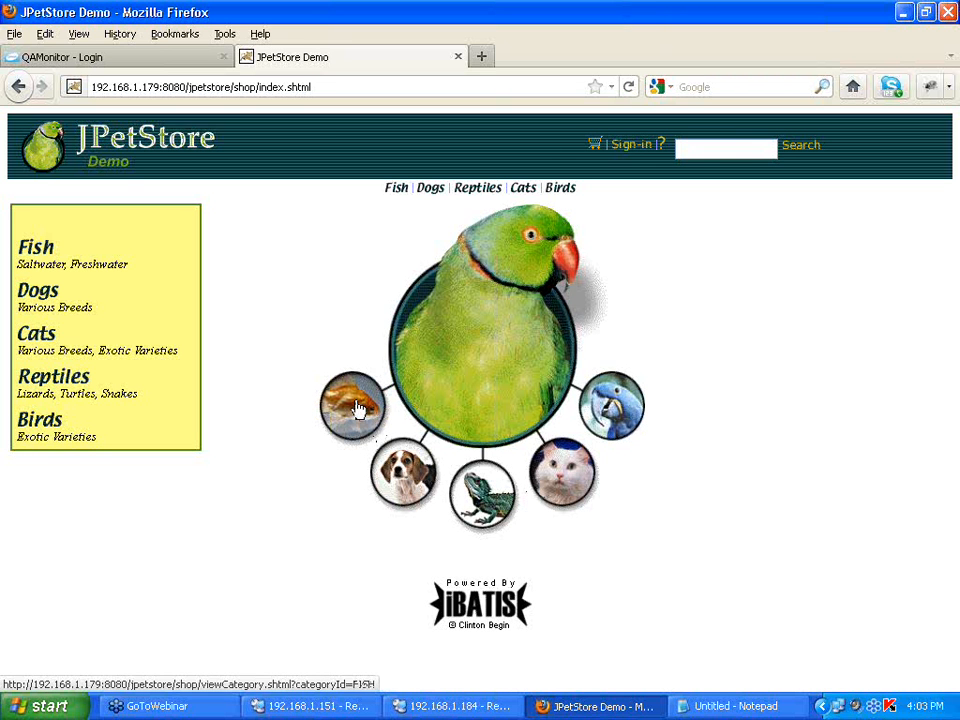
mouse_move(404, 480)
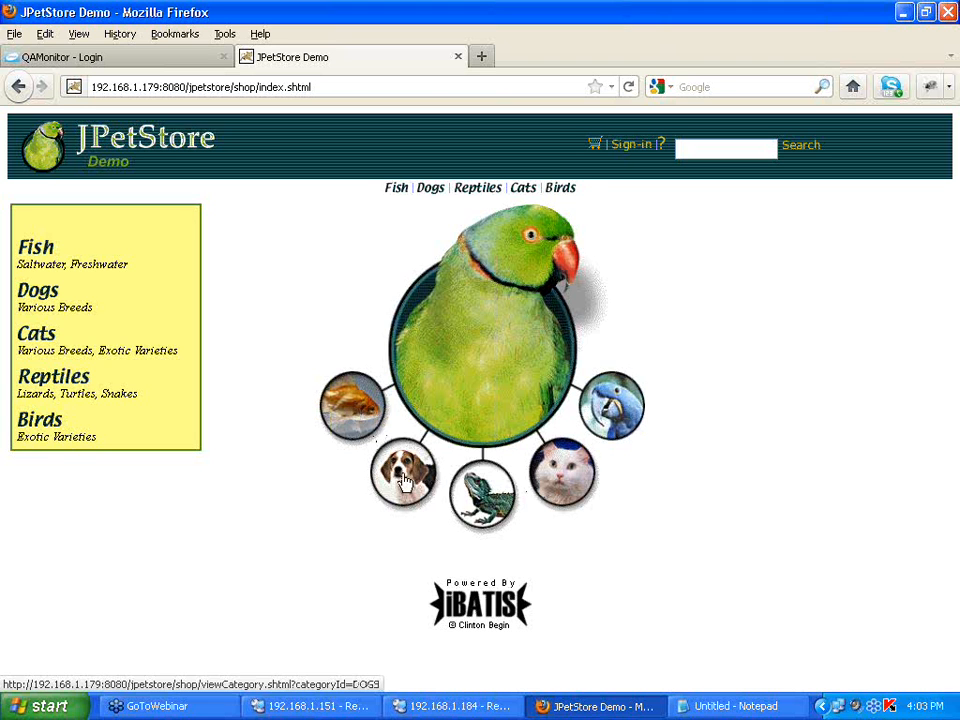
From Dogs, choose Chihuahua K9-CW-01 and add the EST-27 Adult Female to the cart.
left_click(402, 472)
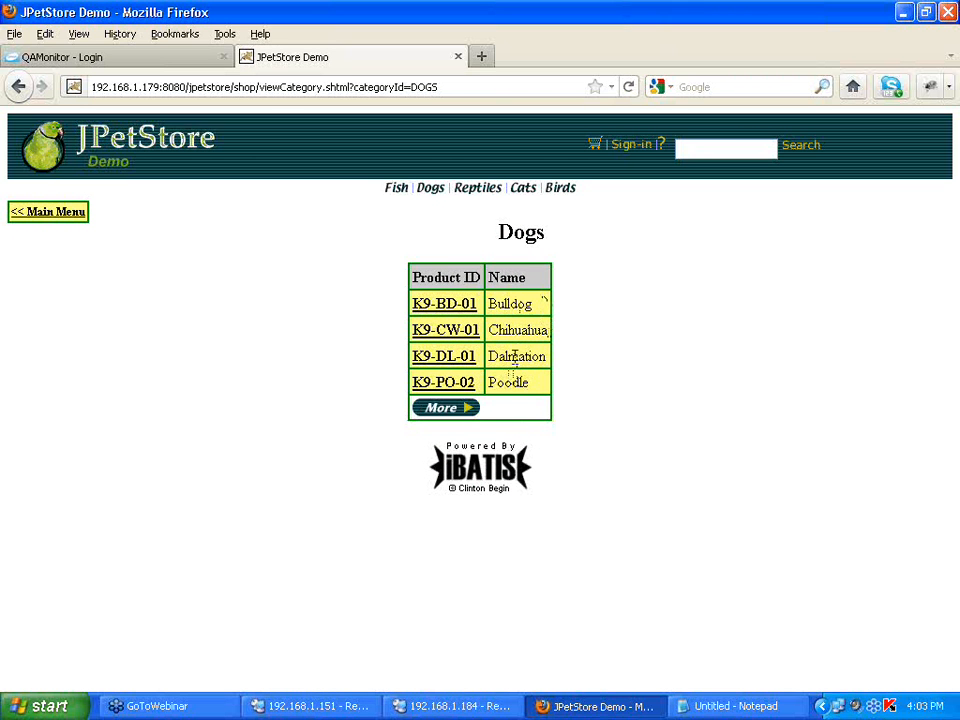
mouse_move(444, 330)
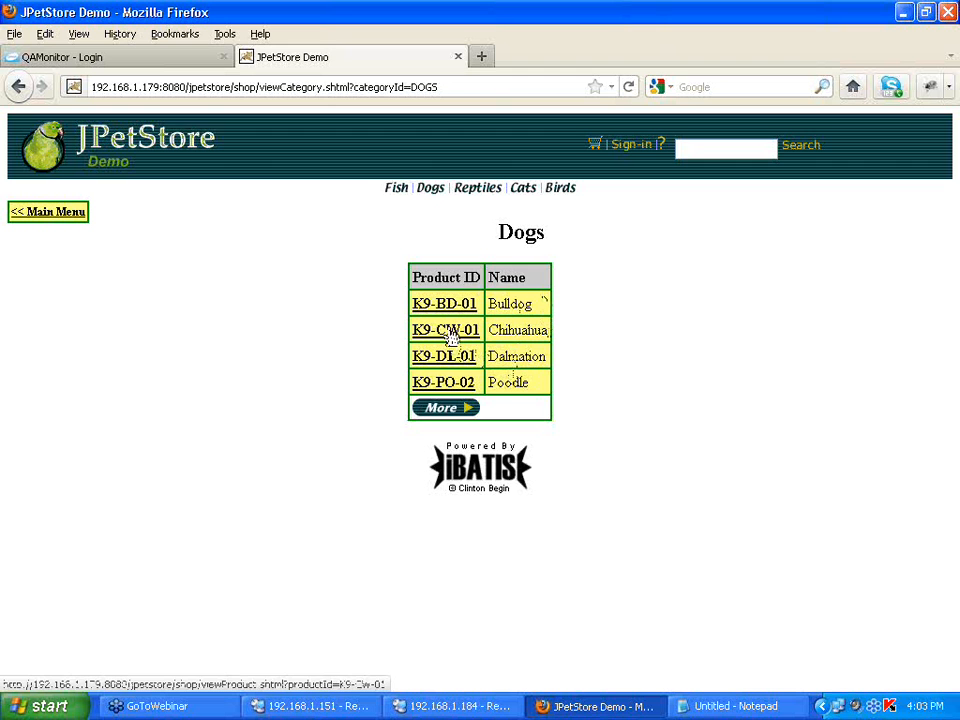
left_click(444, 328)
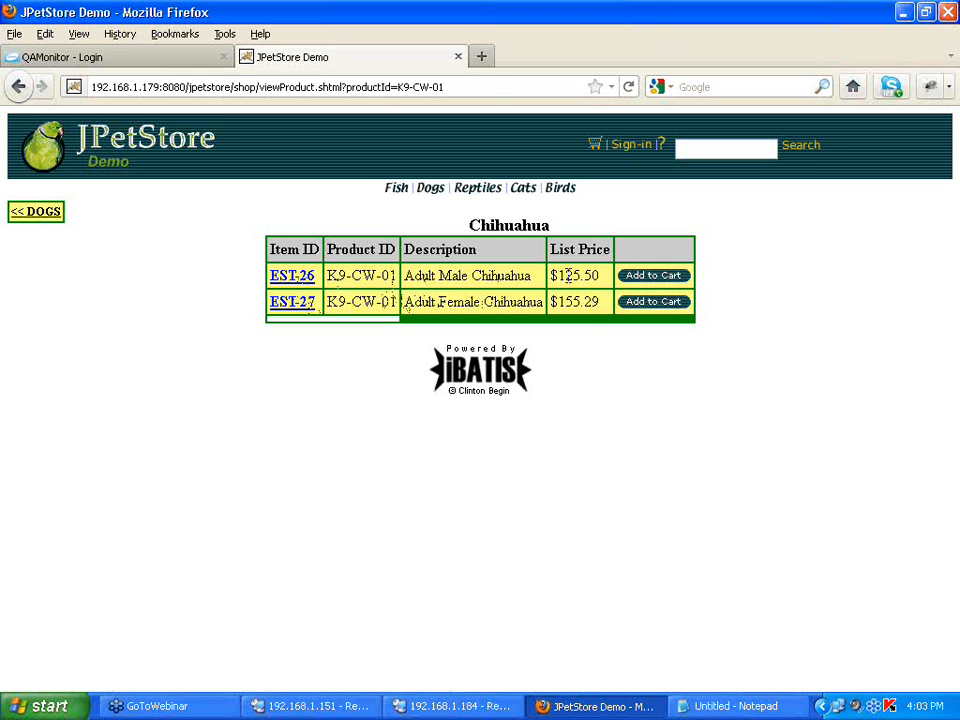
mouse_move(604, 410)
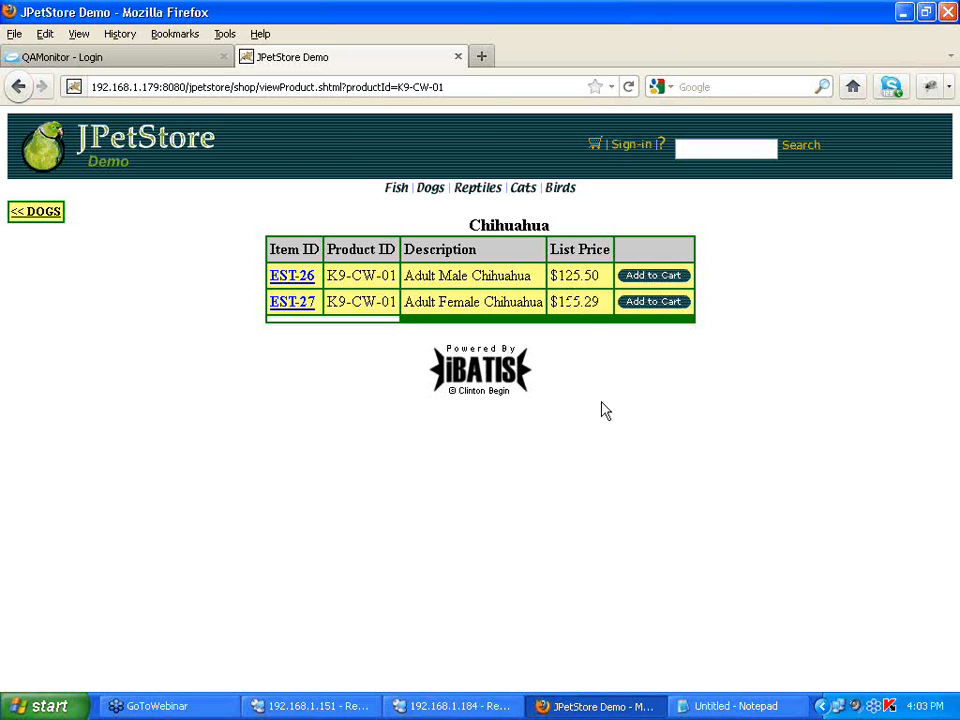
mouse_move(716, 402)
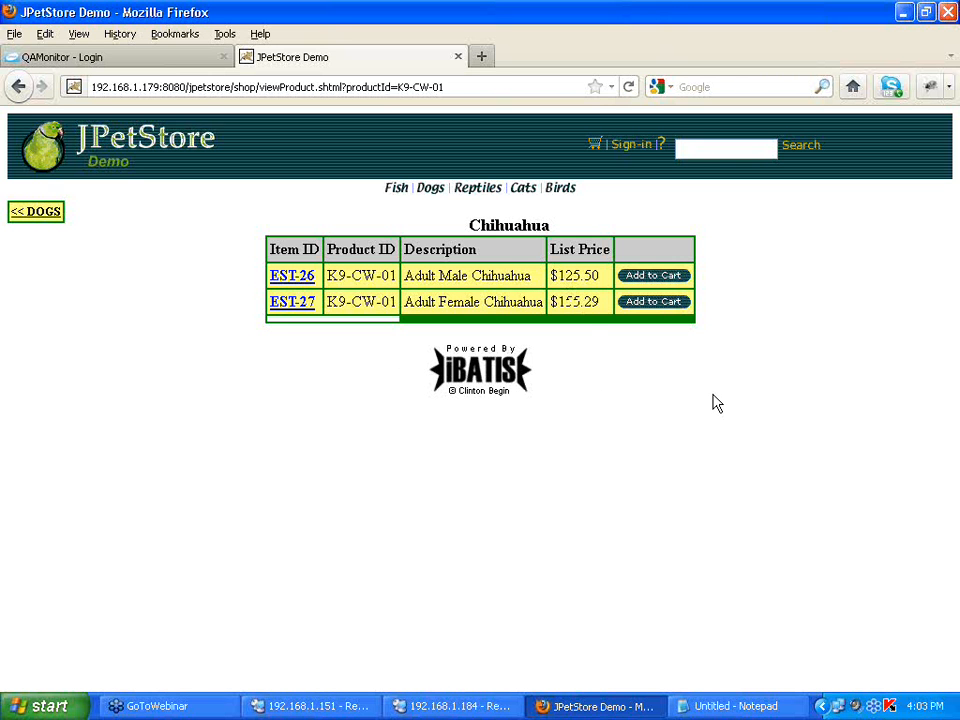
mouse_move(590, 320)
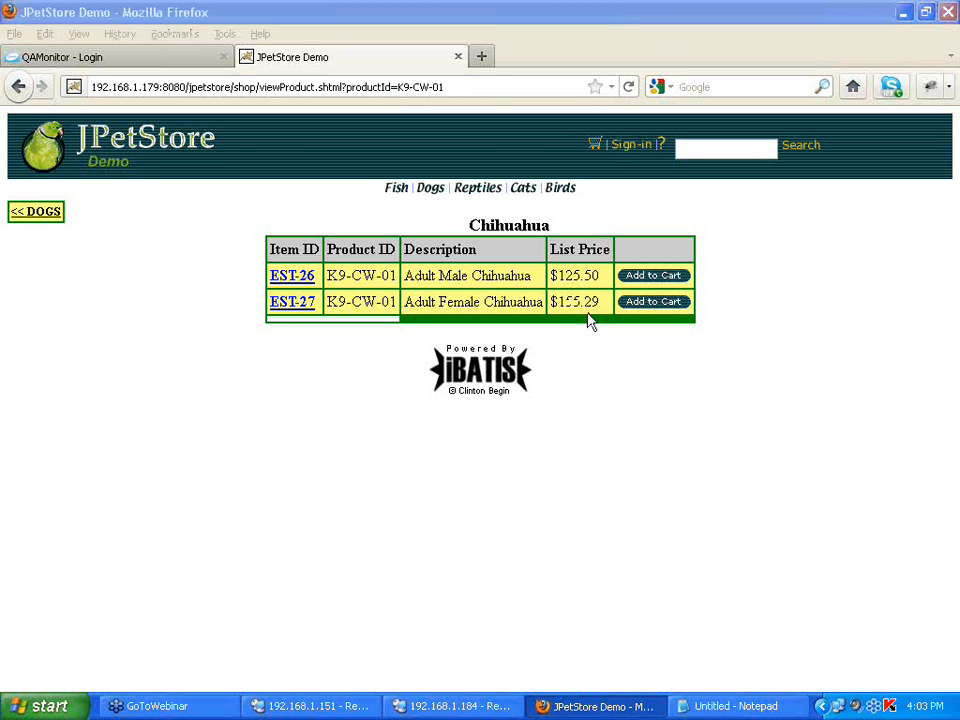
left_click(654, 300)
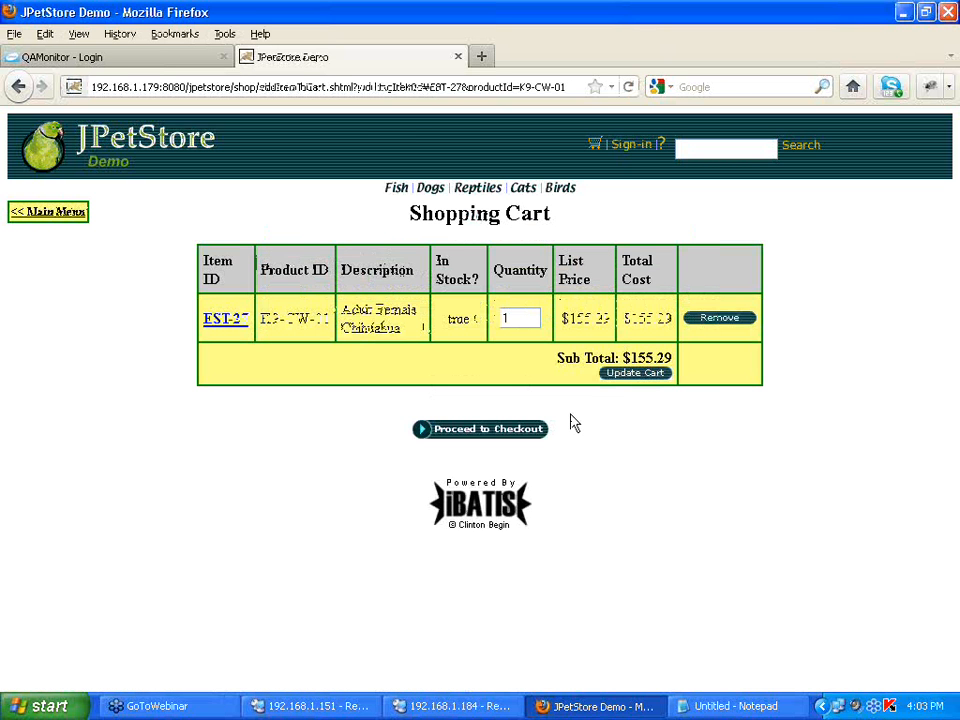
mouse_move(508, 438)
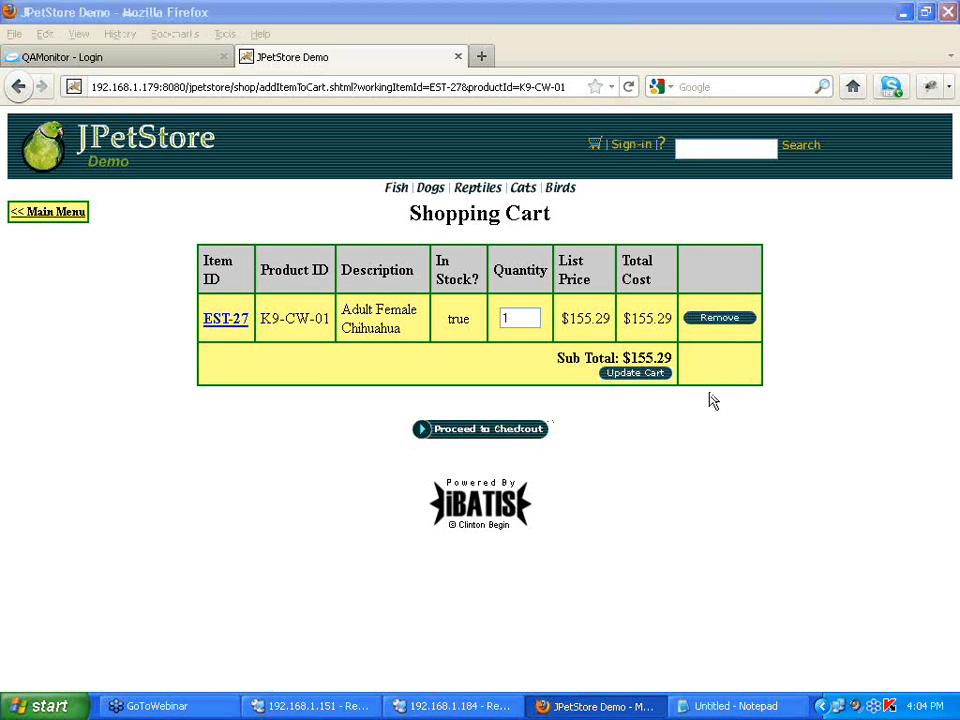
mouse_move(644, 410)
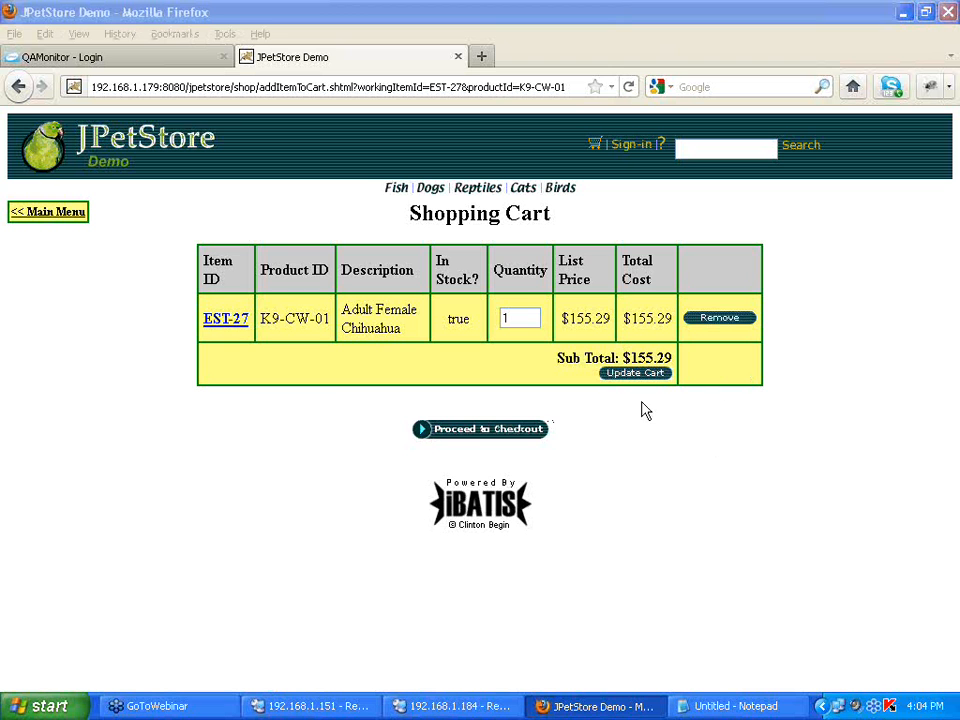
mouse_move(330, 388)
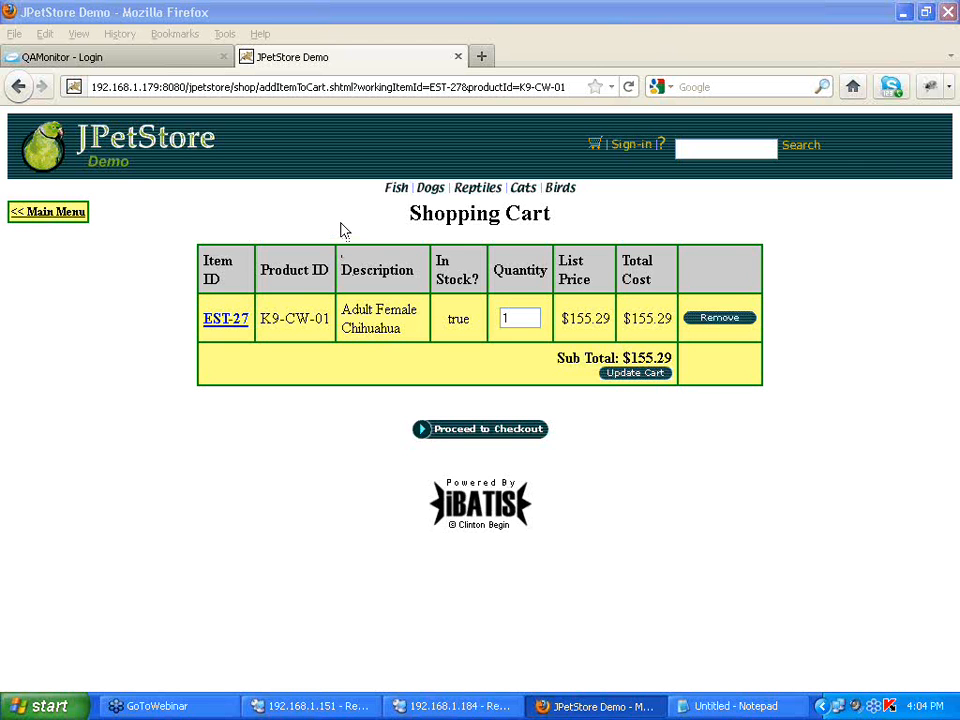
mouse_move(414, 250)
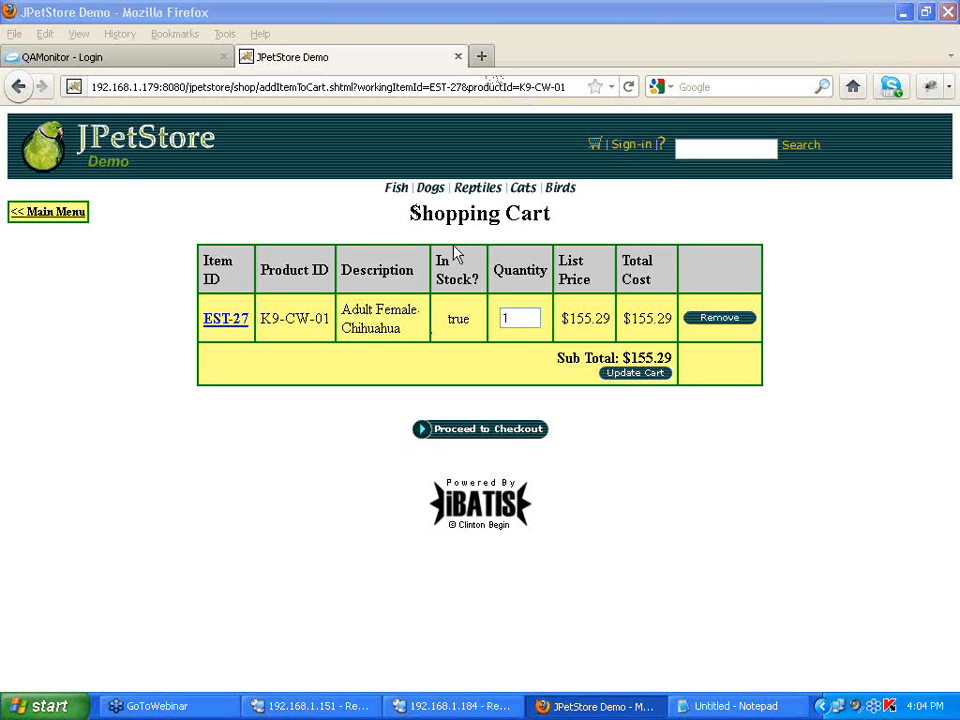
mouse_move(476, 324)
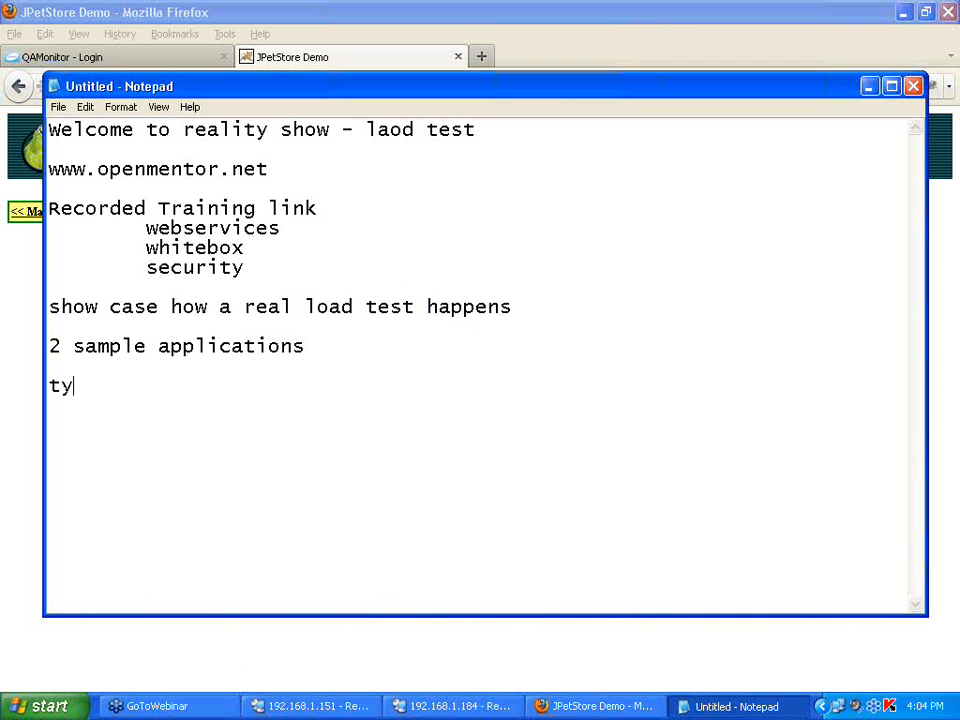
Write the 'typical ecom sequence' heading and start an indented line beneath it.
type("pical ecb")
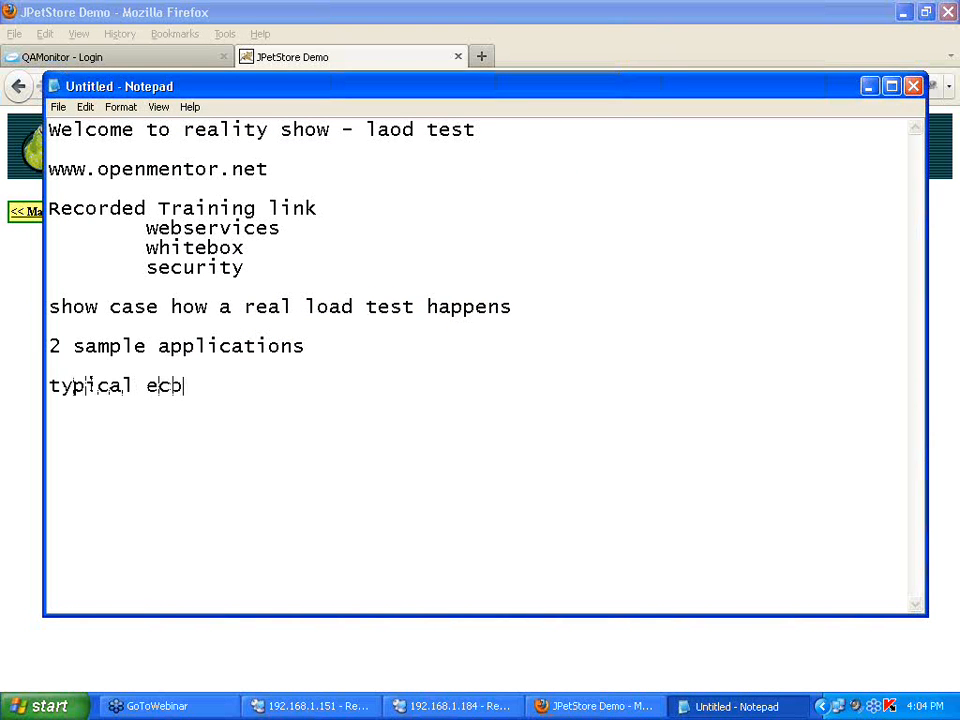
type("sequence")
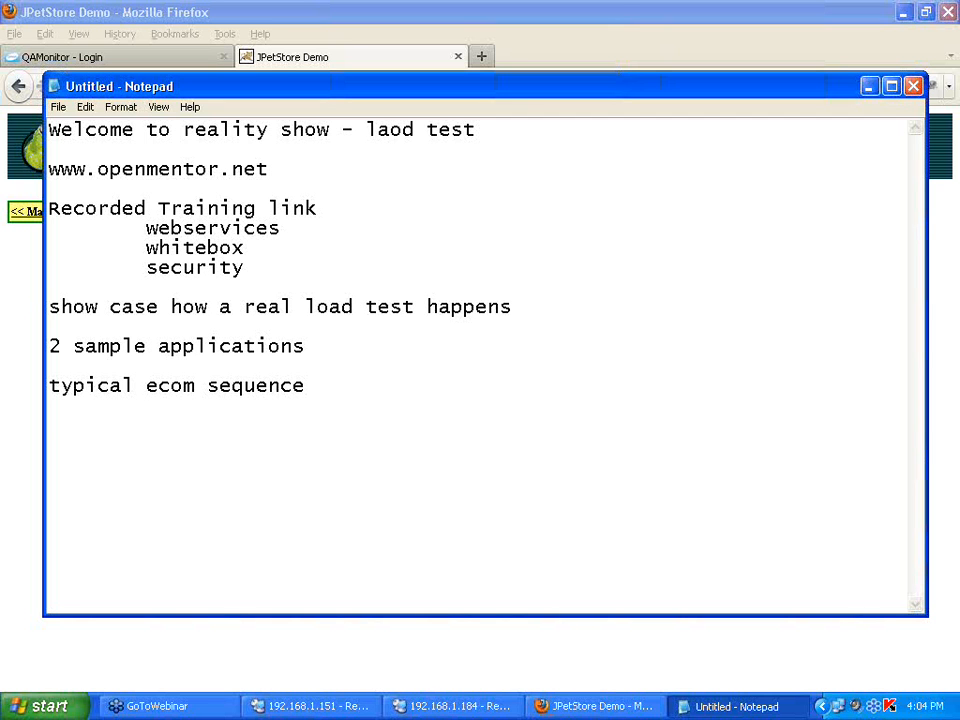
key("Enter")
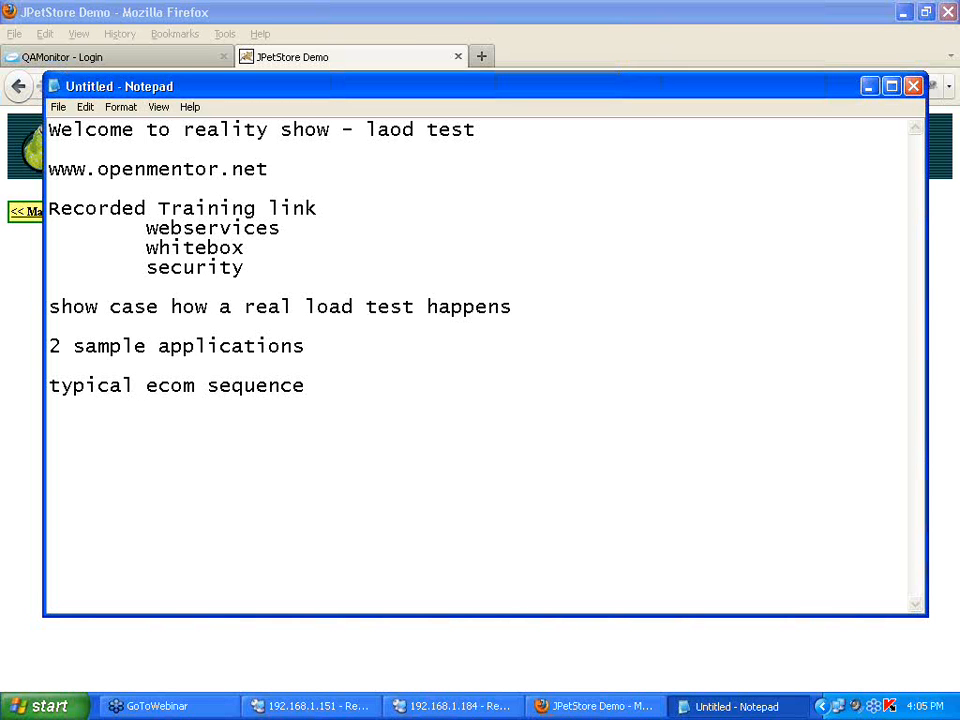
key("Enter")
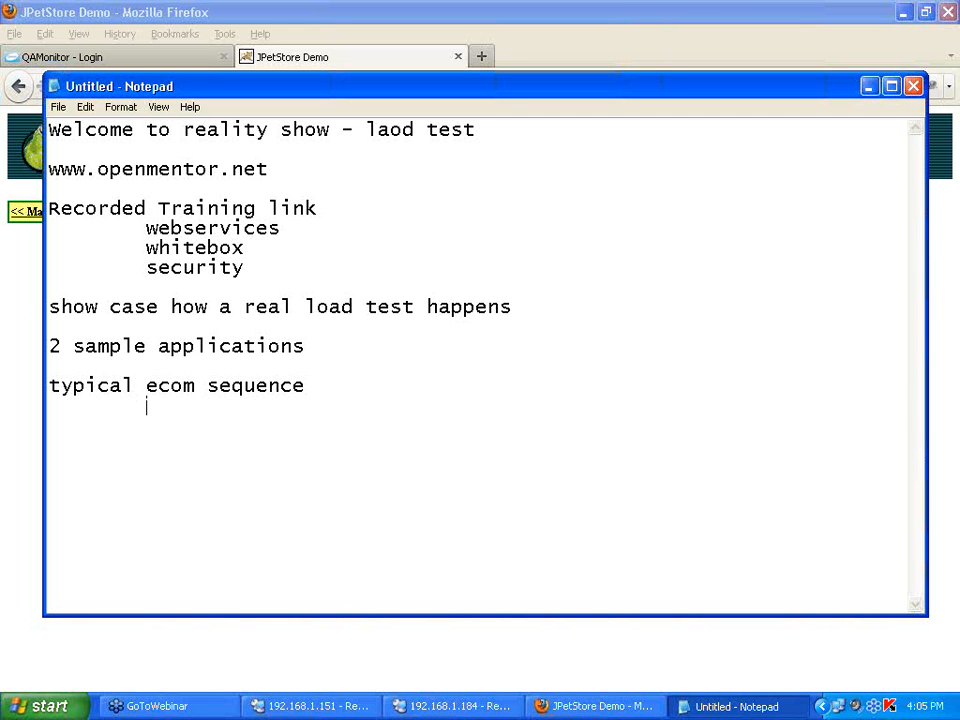
List the steps home page, choose category and choose product under the heading.
type("home page")
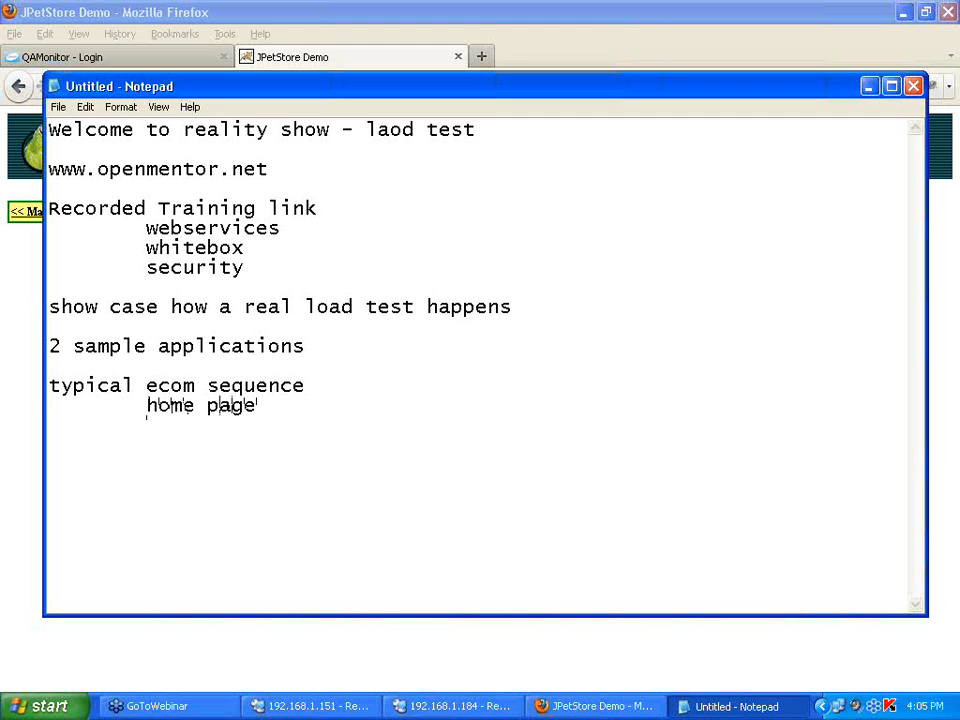
type("choose c")
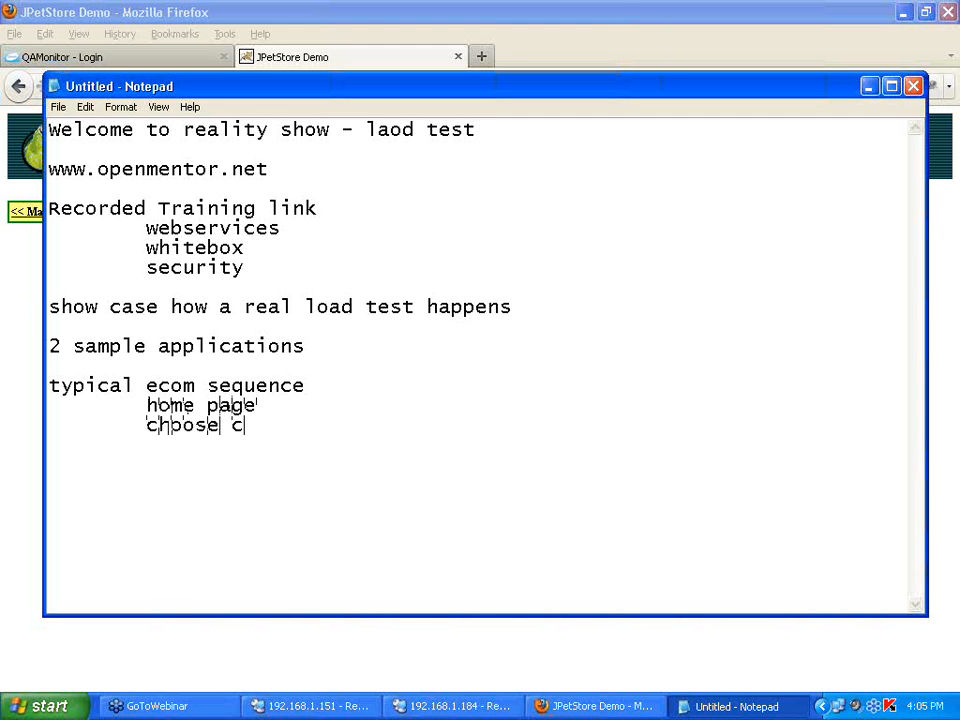
type("ategory")
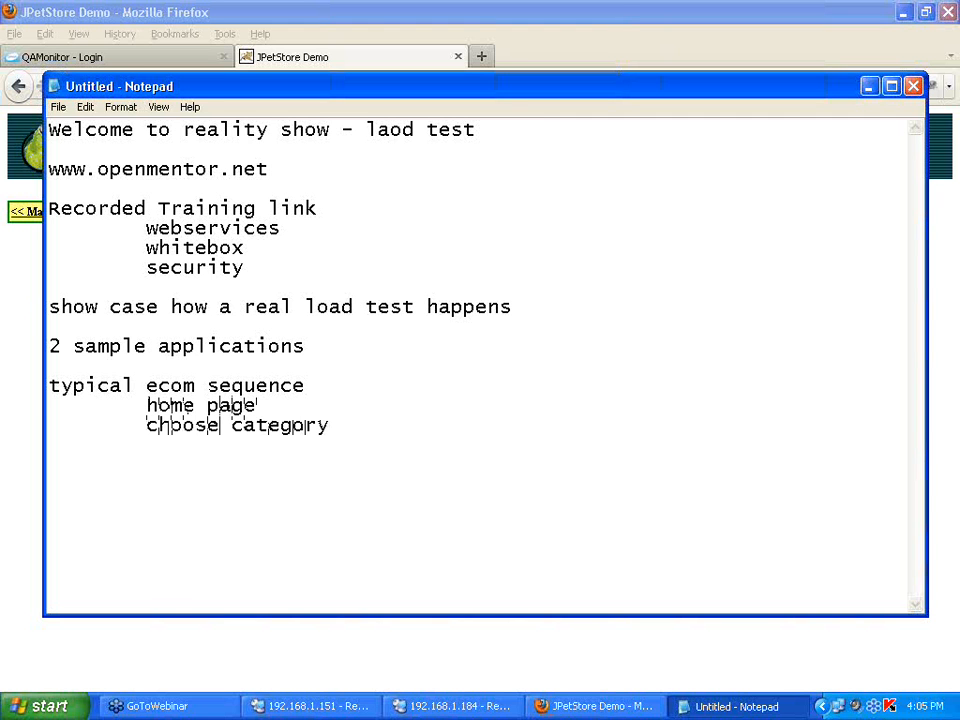
type("choose product")
type("add to cart")
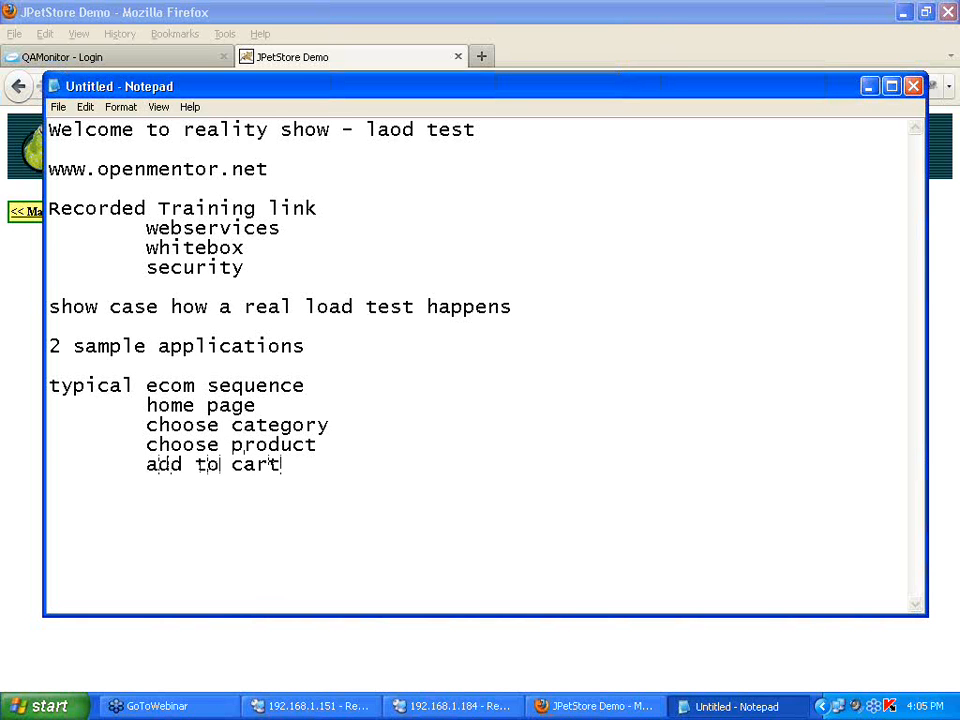
mouse_move(608, 206)
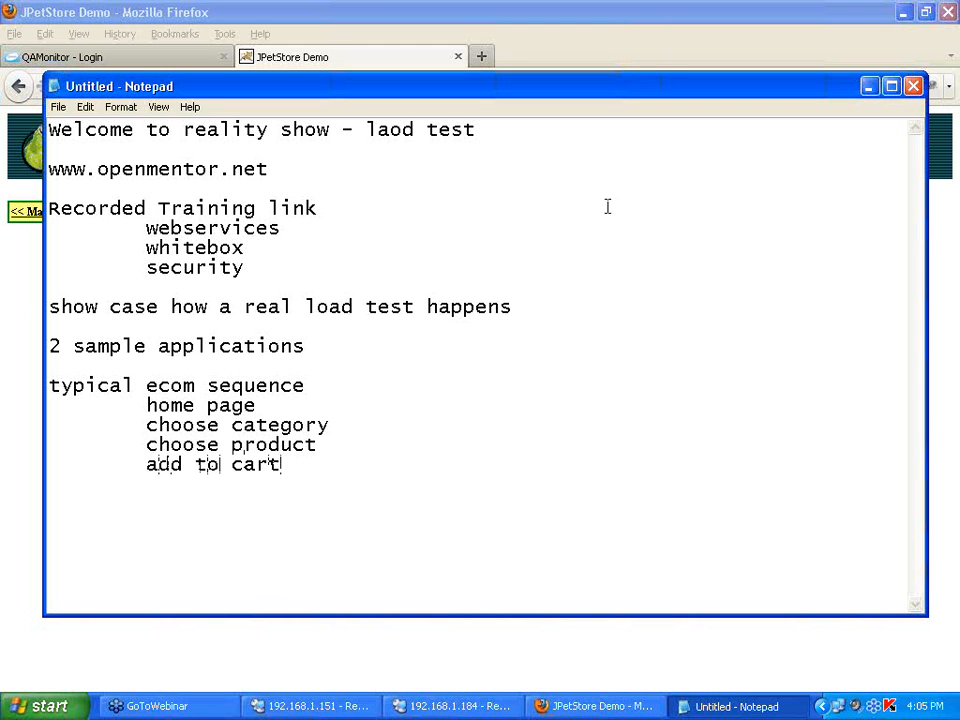
mouse_move(316, 404)
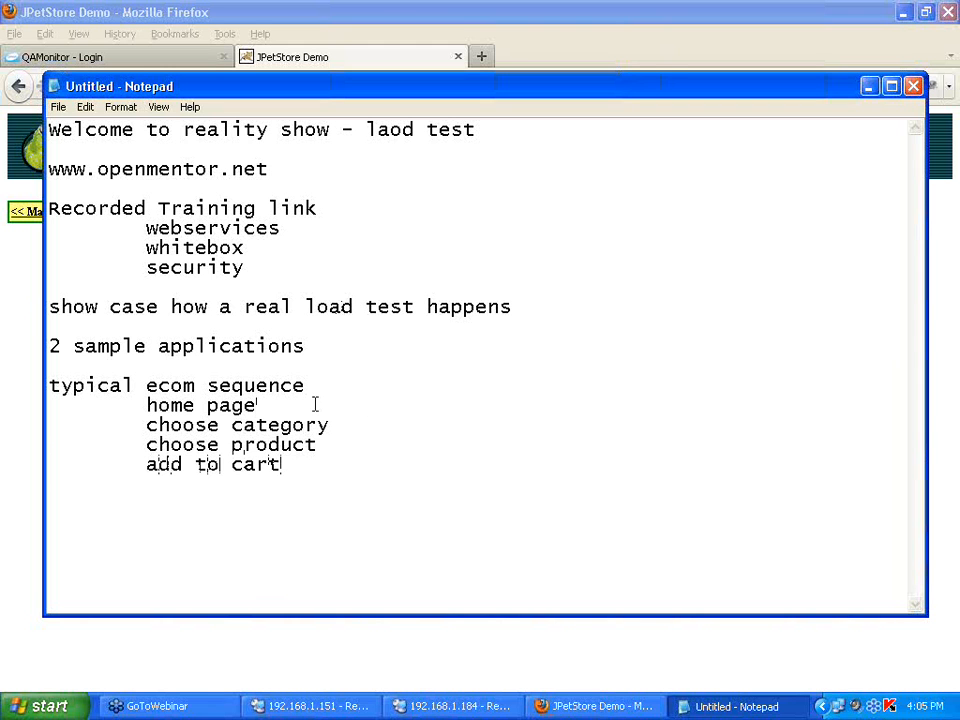
left_click_drag(146, 404, 280, 464)
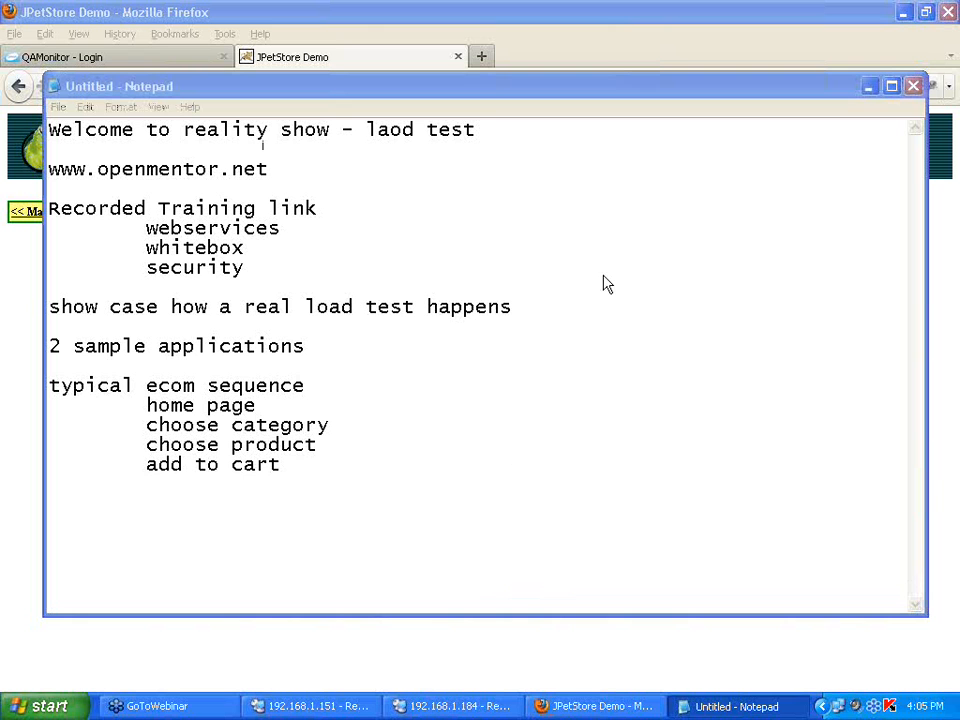
mouse_move(600, 472)
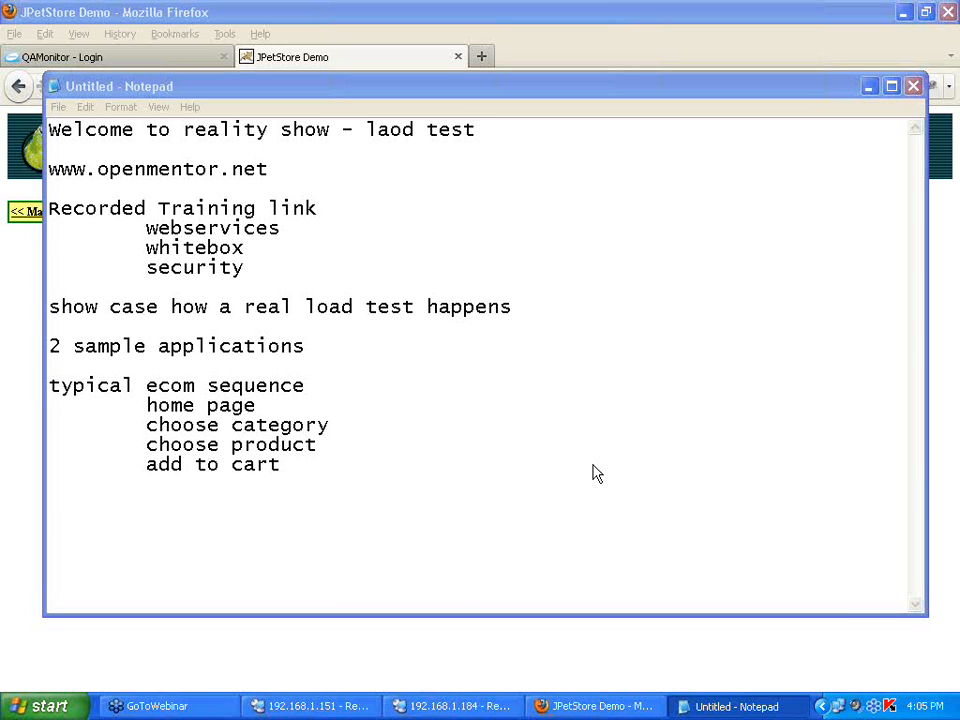
mouse_move(588, 136)
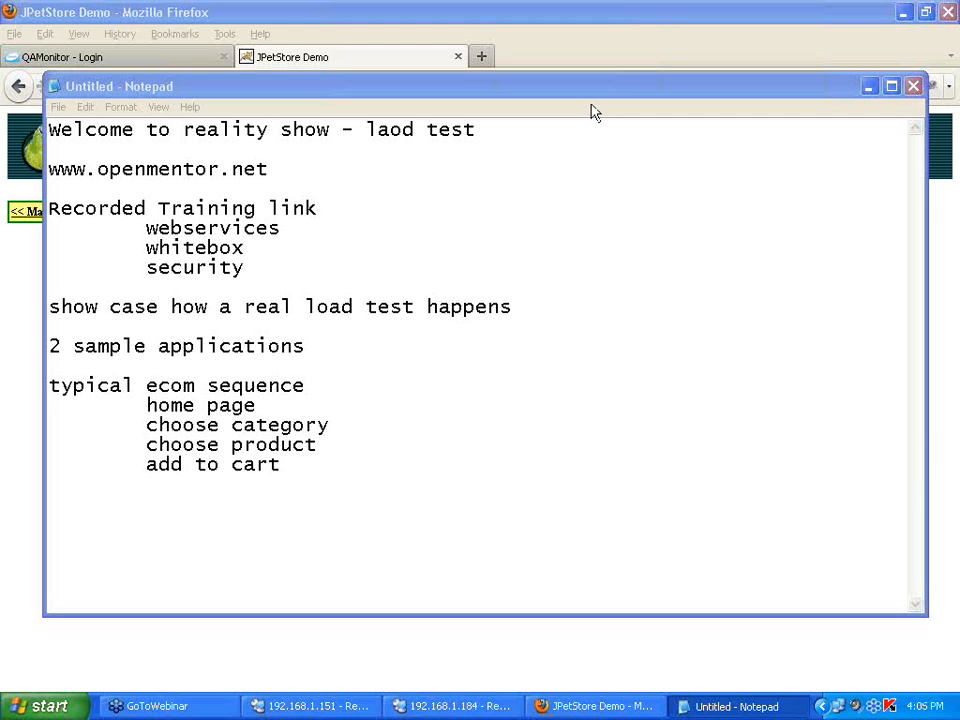
mouse_move(456, 528)
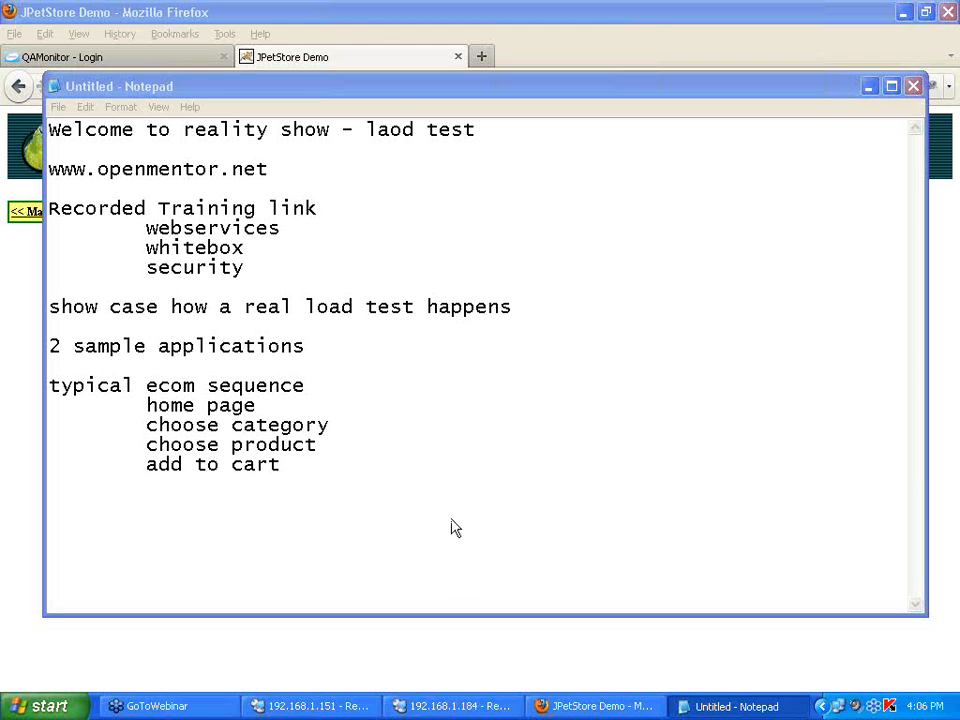
mouse_move(370, 32)
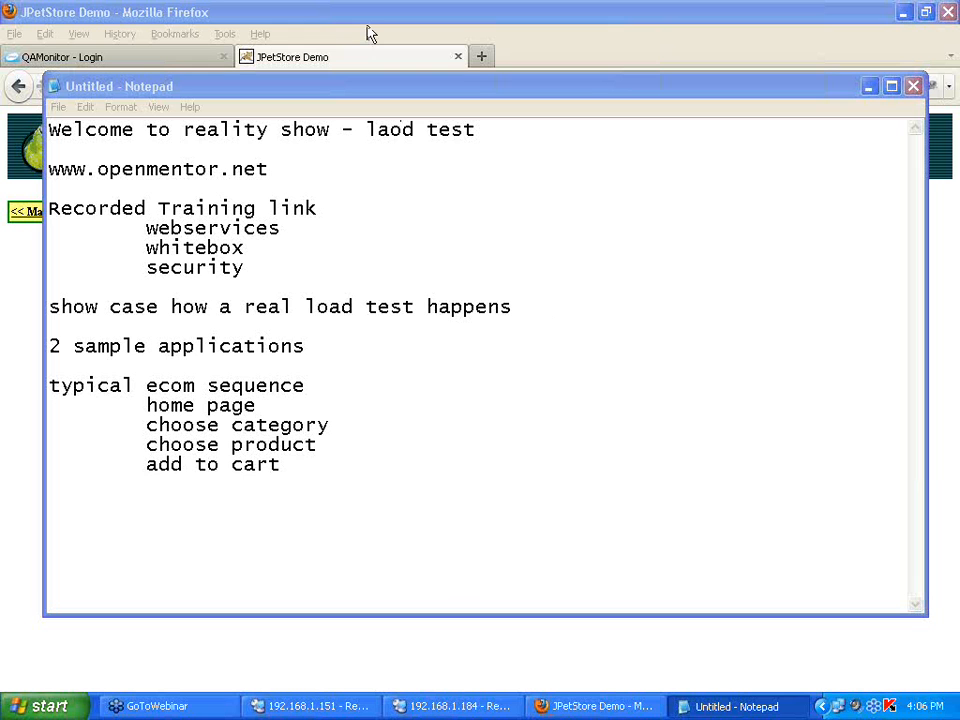
mouse_move(416, 240)
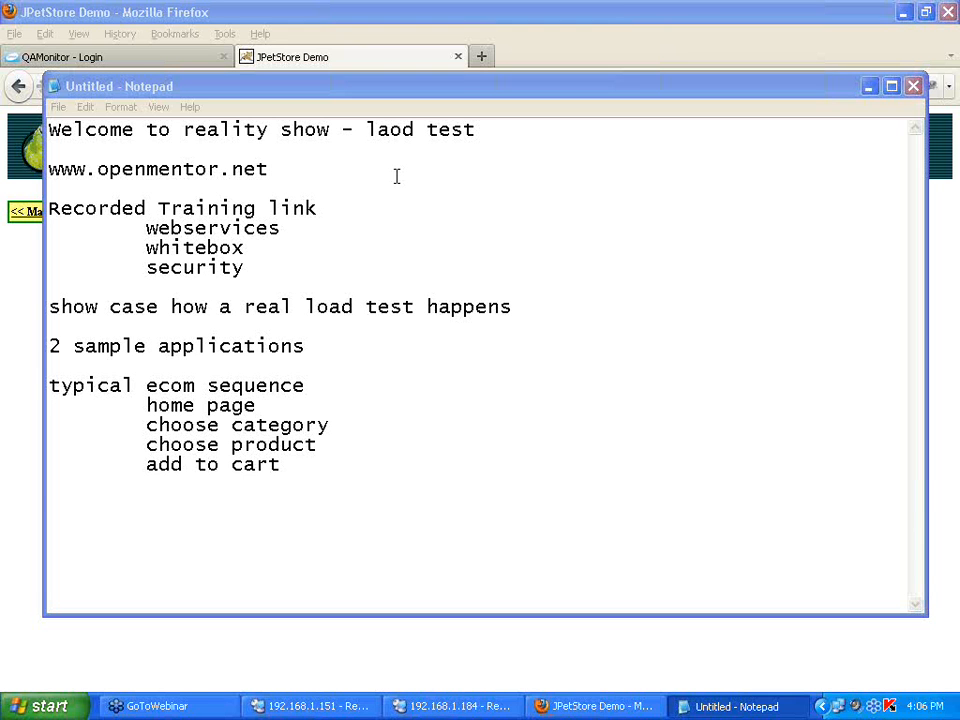
mouse_move(582, 130)
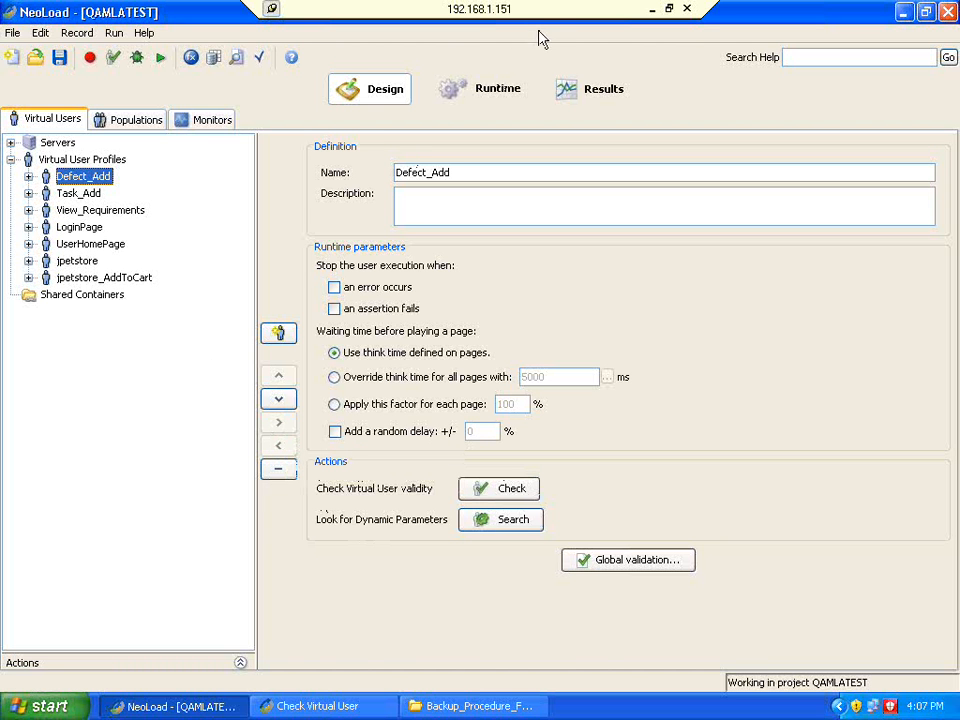
mouse_move(516, 62)
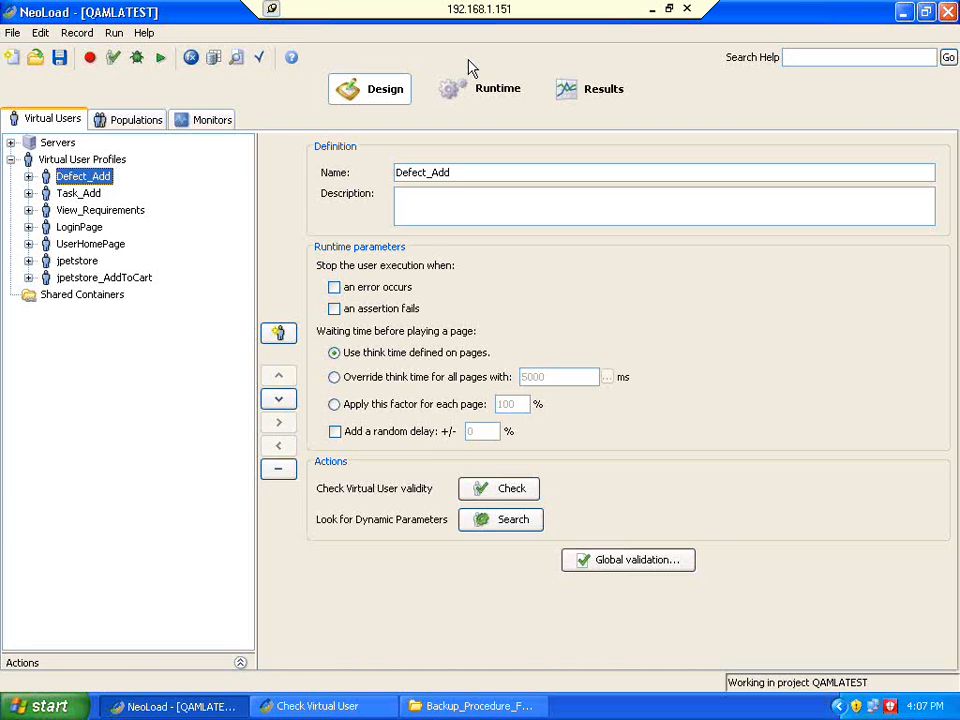
mouse_move(780, 444)
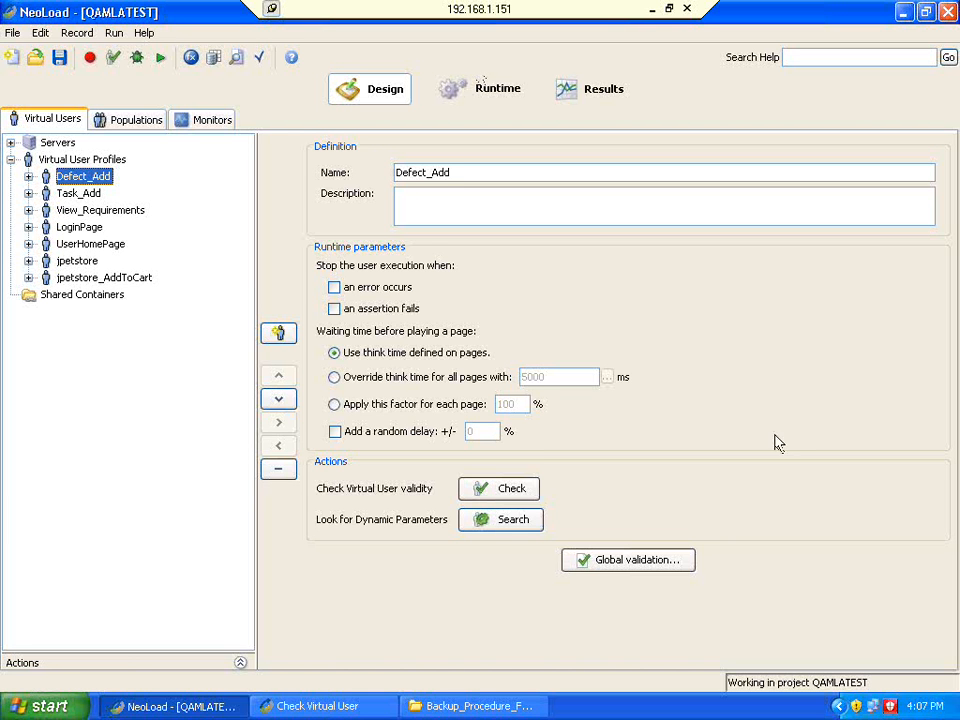
mouse_move(728, 458)
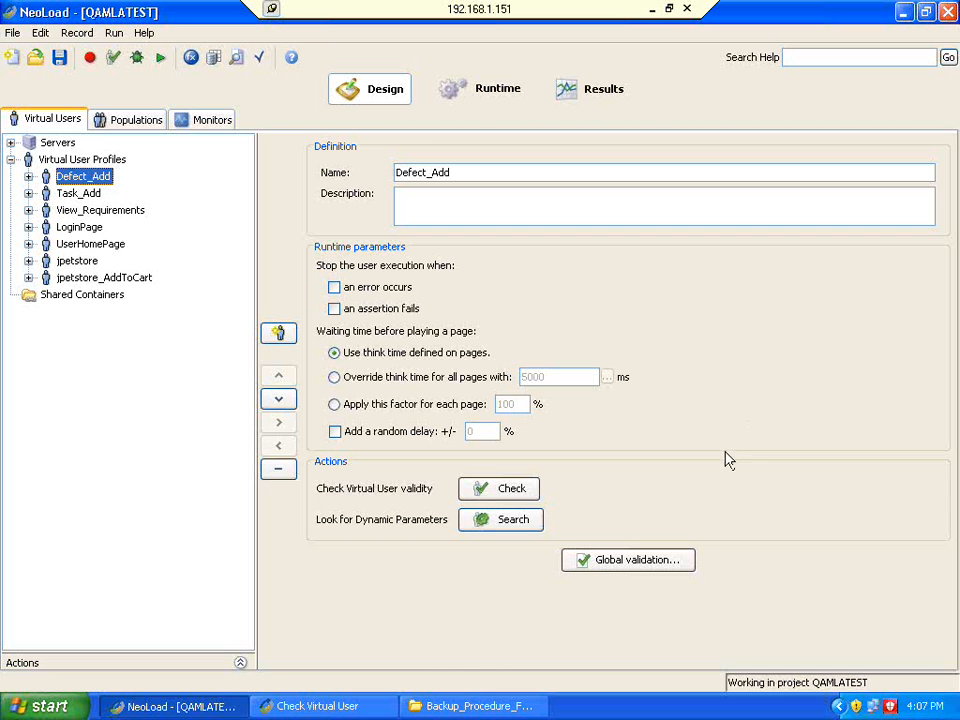
mouse_move(724, 462)
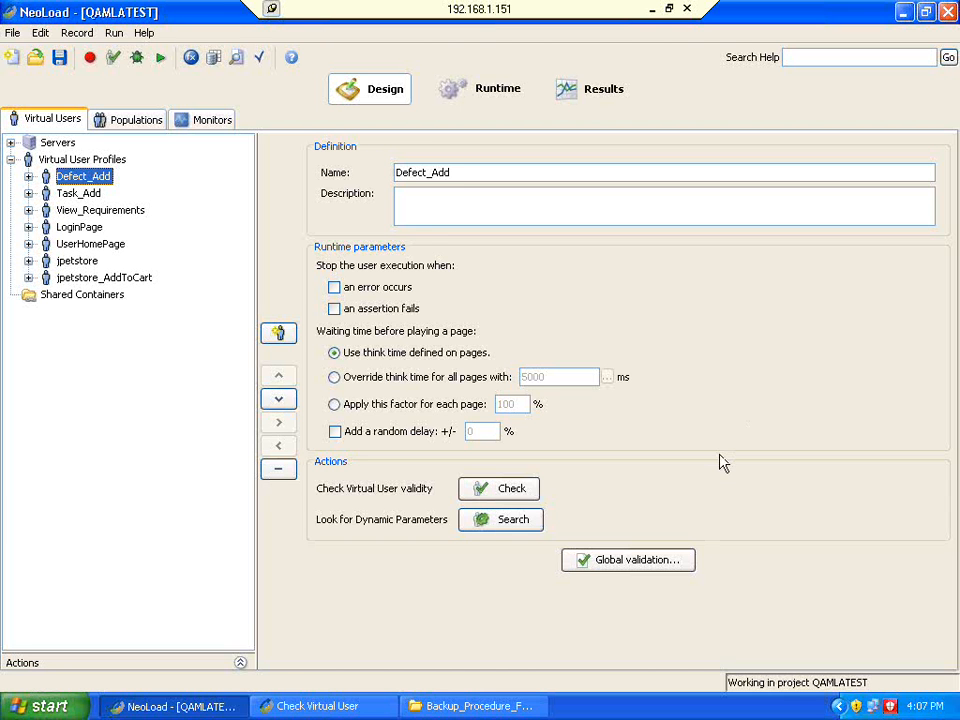
mouse_move(720, 432)
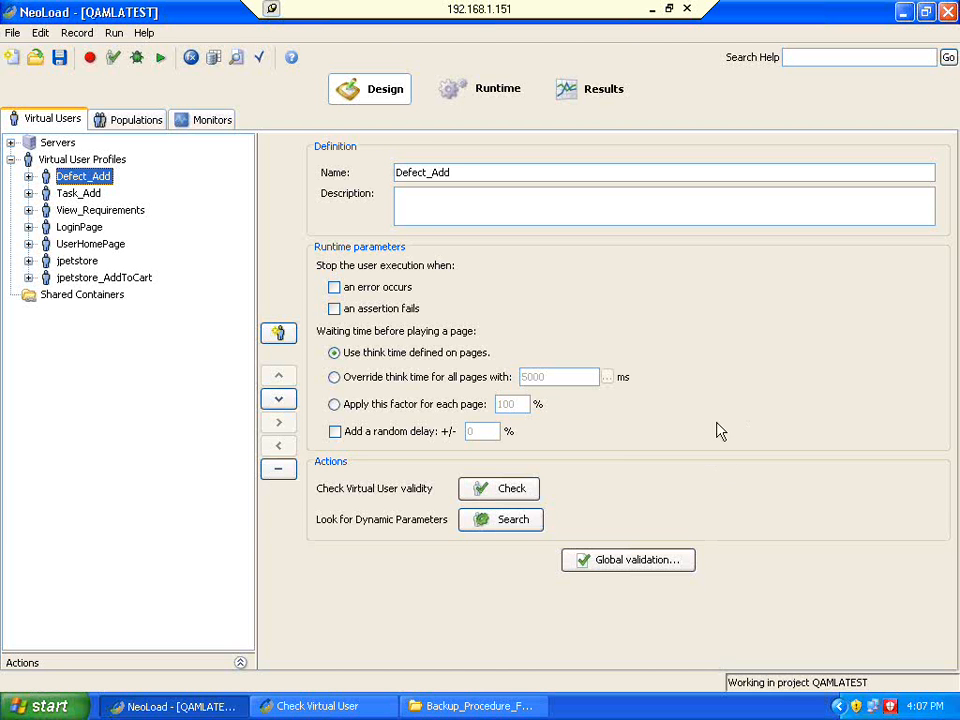
mouse_move(712, 404)
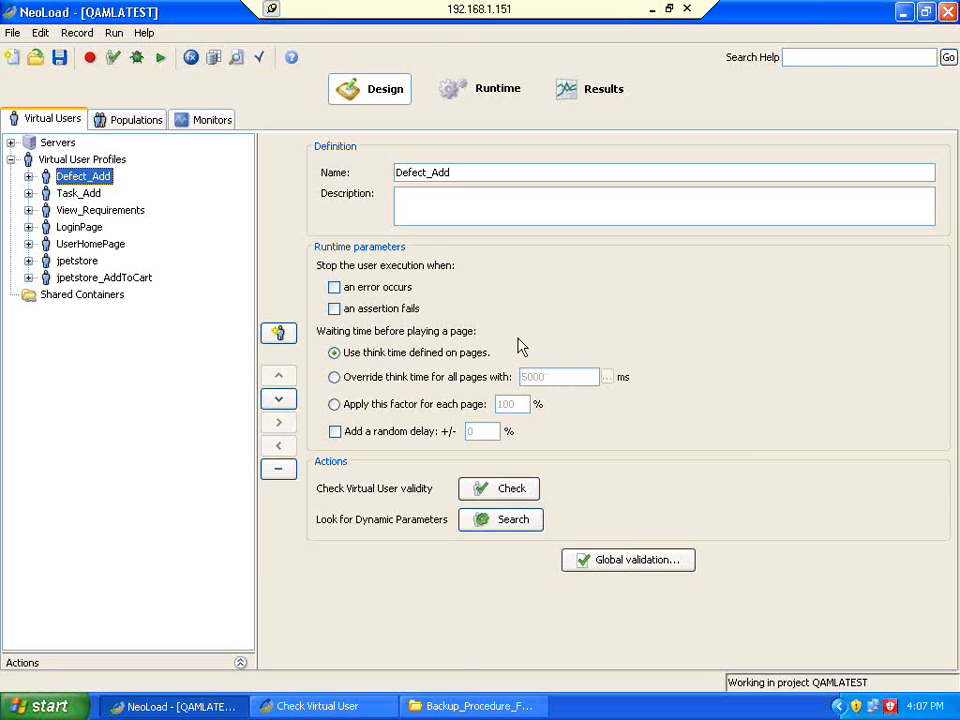
mouse_move(712, 406)
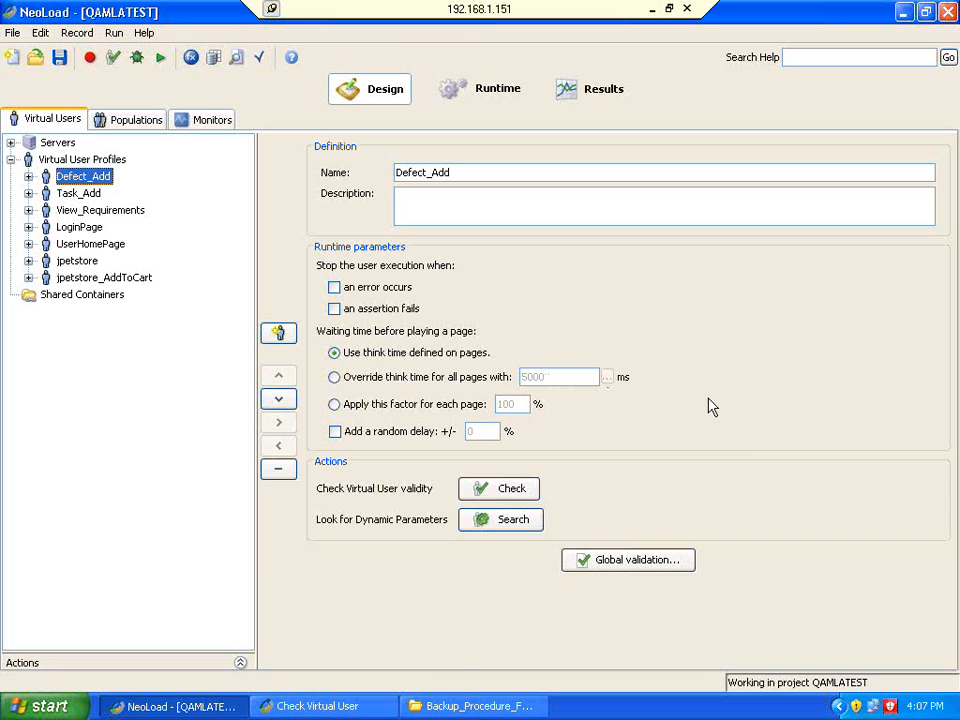
mouse_move(726, 460)
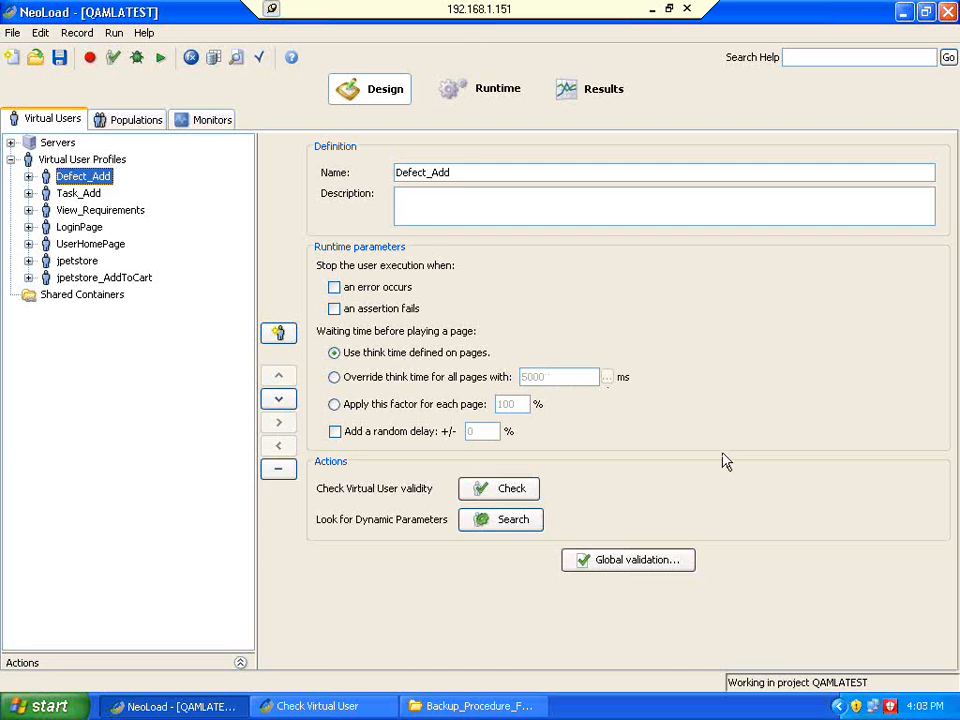
mouse_move(716, 404)
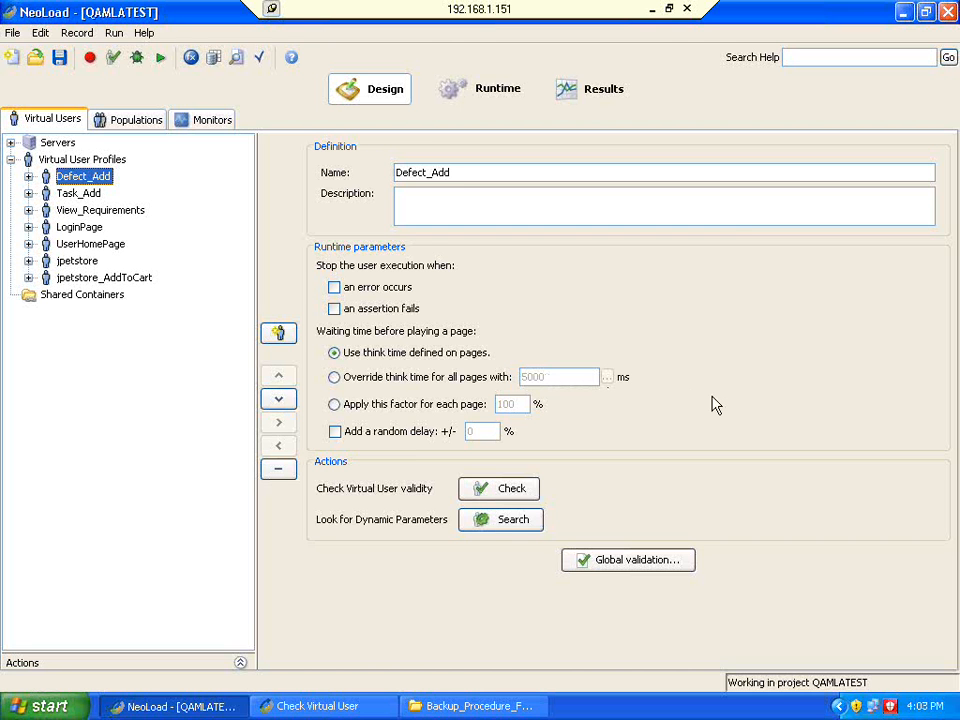
mouse_move(730, 468)
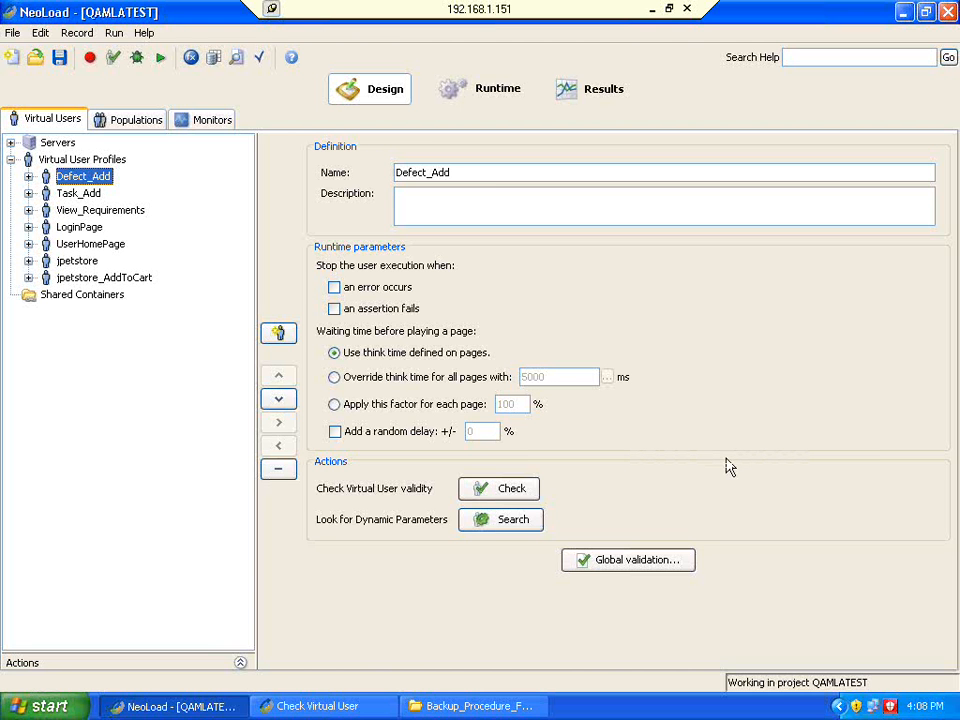
mouse_move(716, 404)
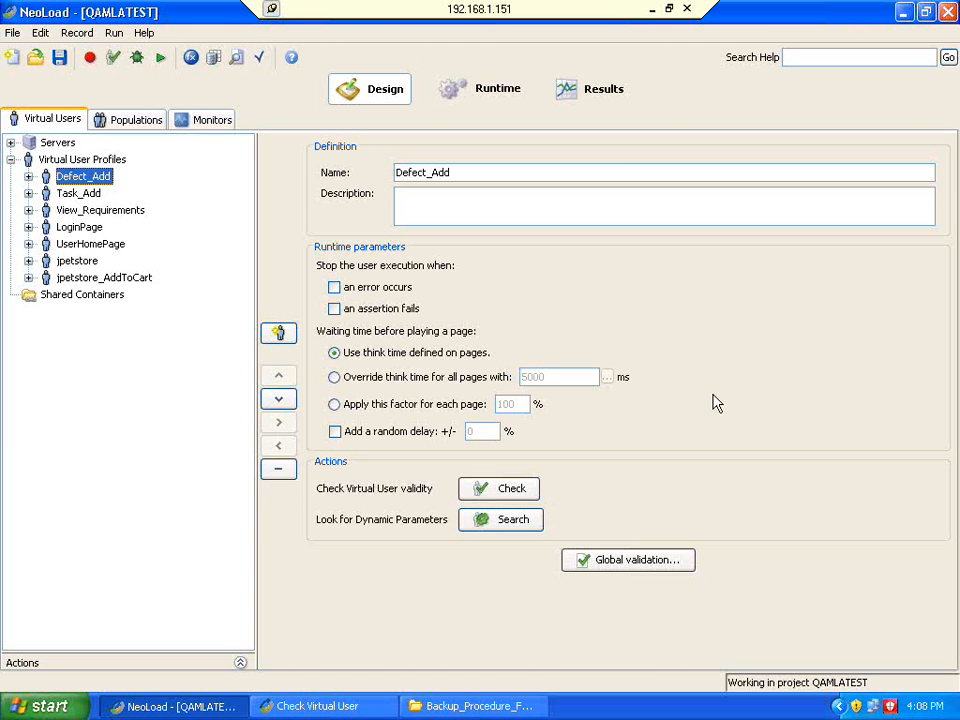
mouse_move(728, 460)
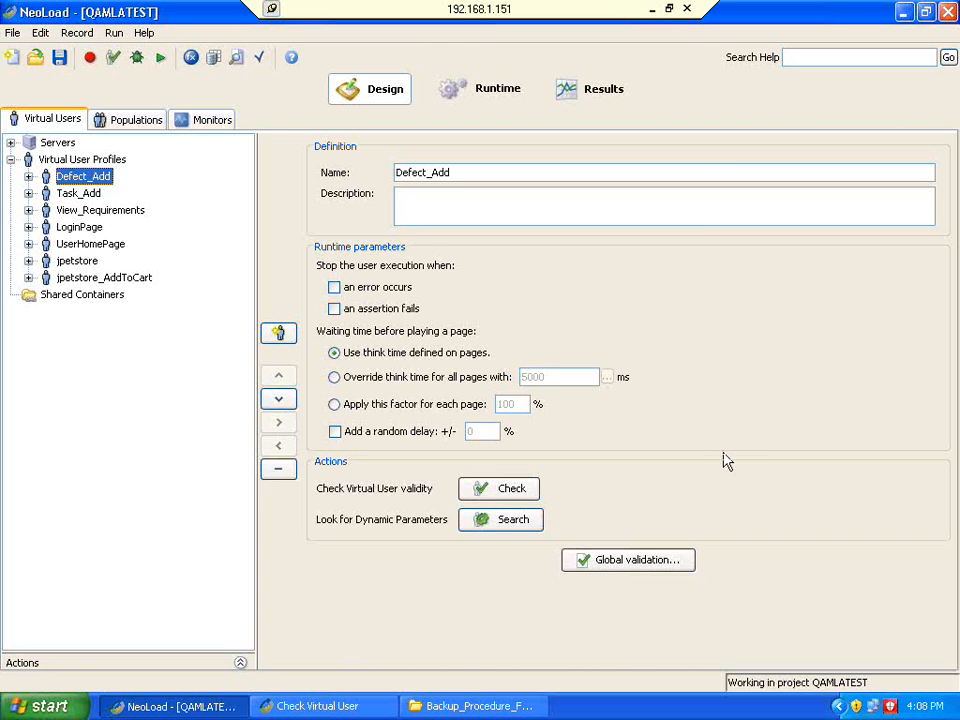
mouse_move(718, 400)
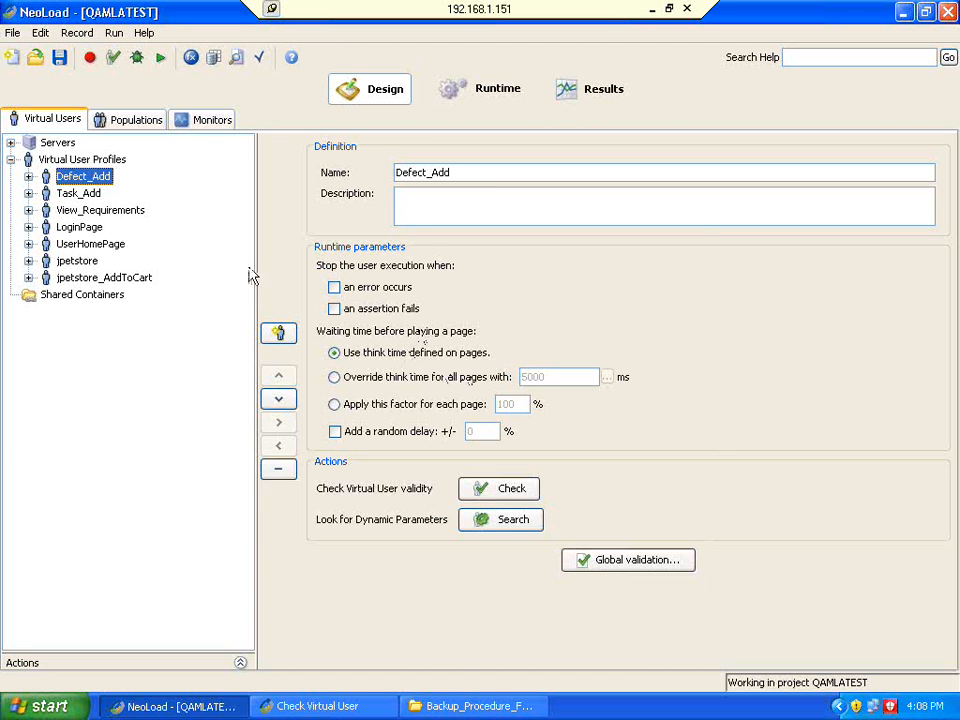
Expand the jpetstore_AddToCart profile, select its containers and view the first jpetstore page's think time.
left_click(104, 276)
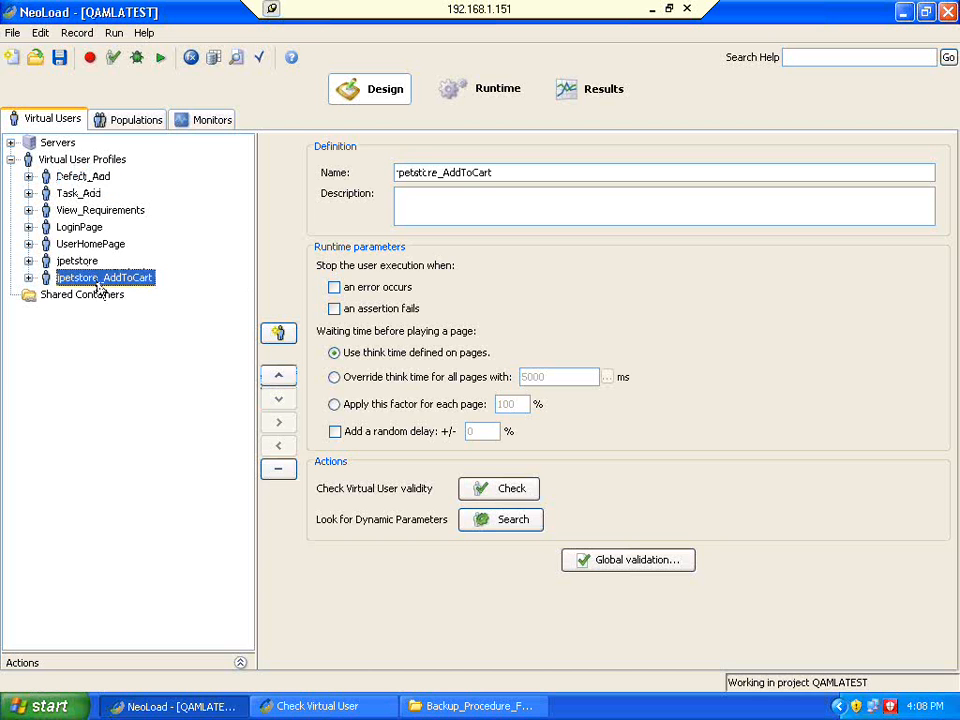
left_click(30, 276)
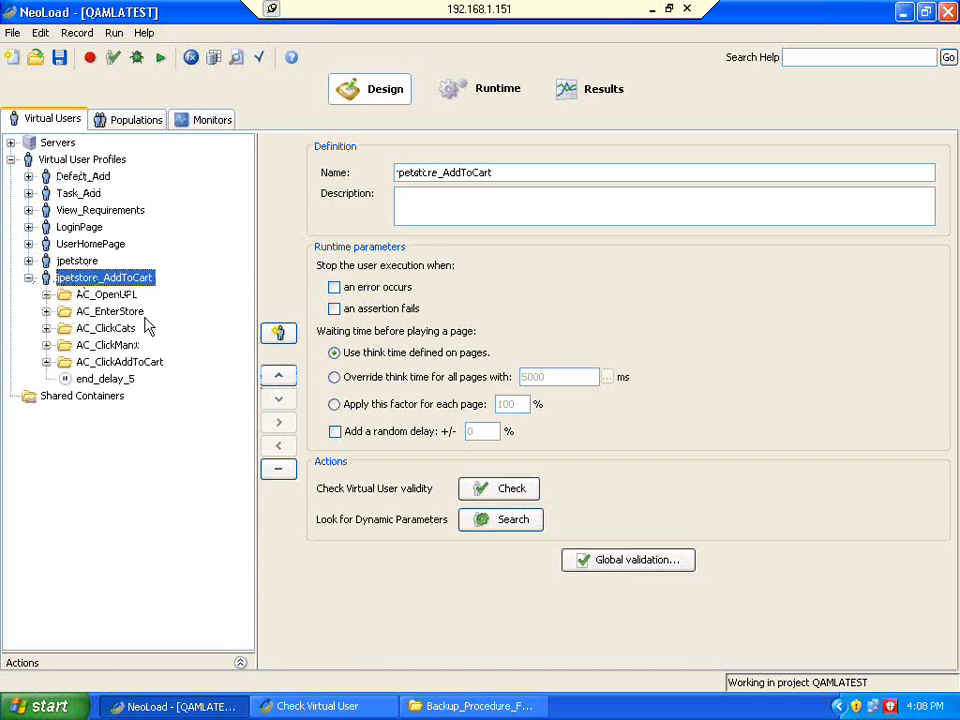
mouse_move(176, 316)
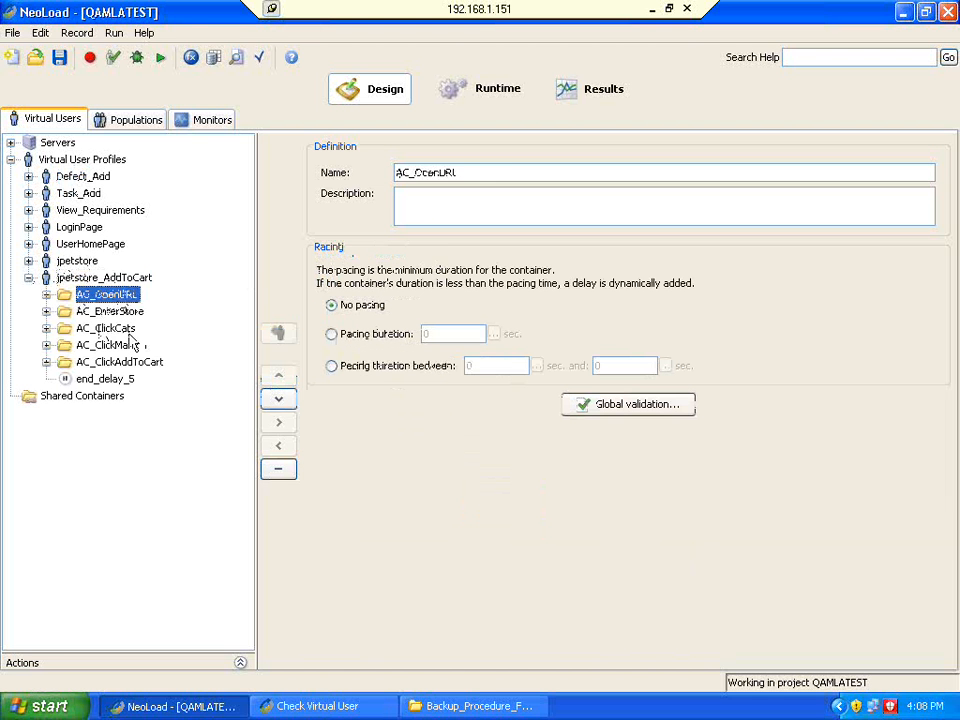
left_click(110, 312)
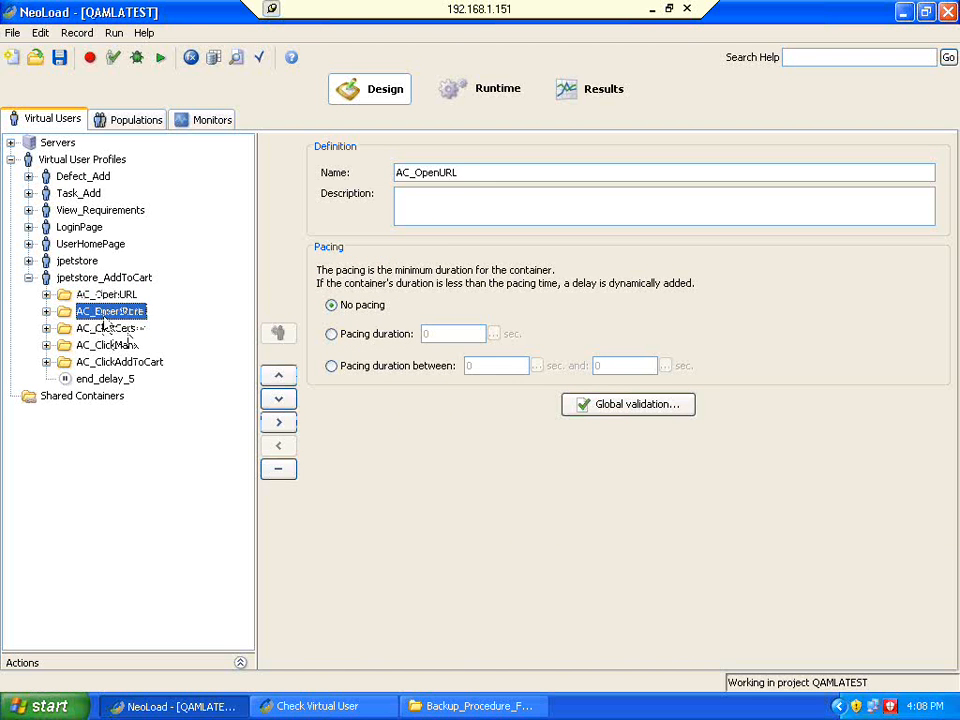
left_click(108, 344)
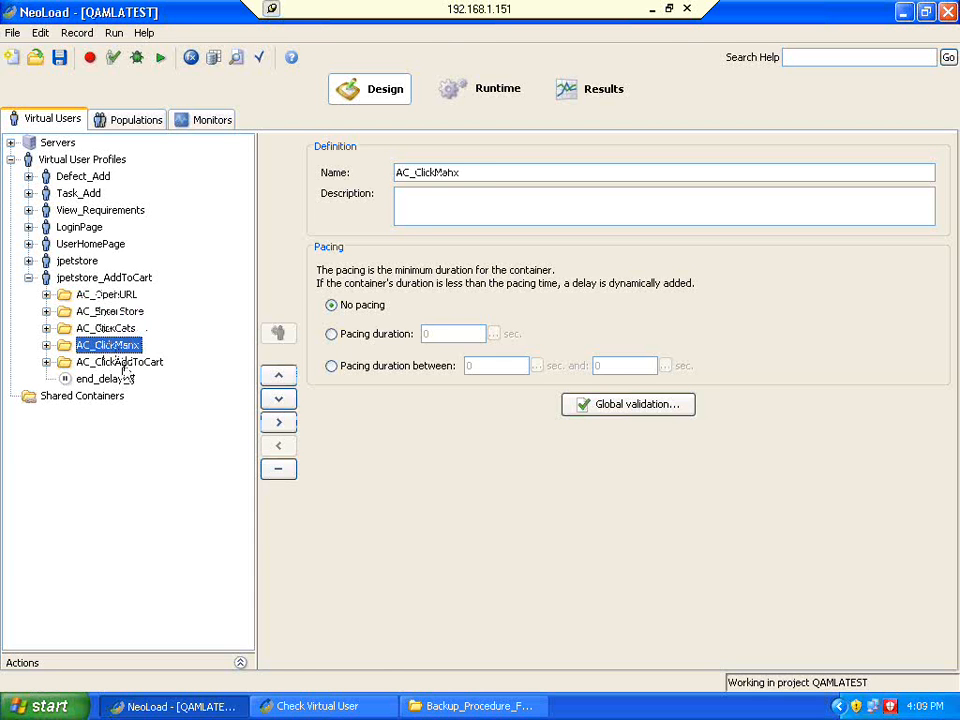
left_click(118, 362)
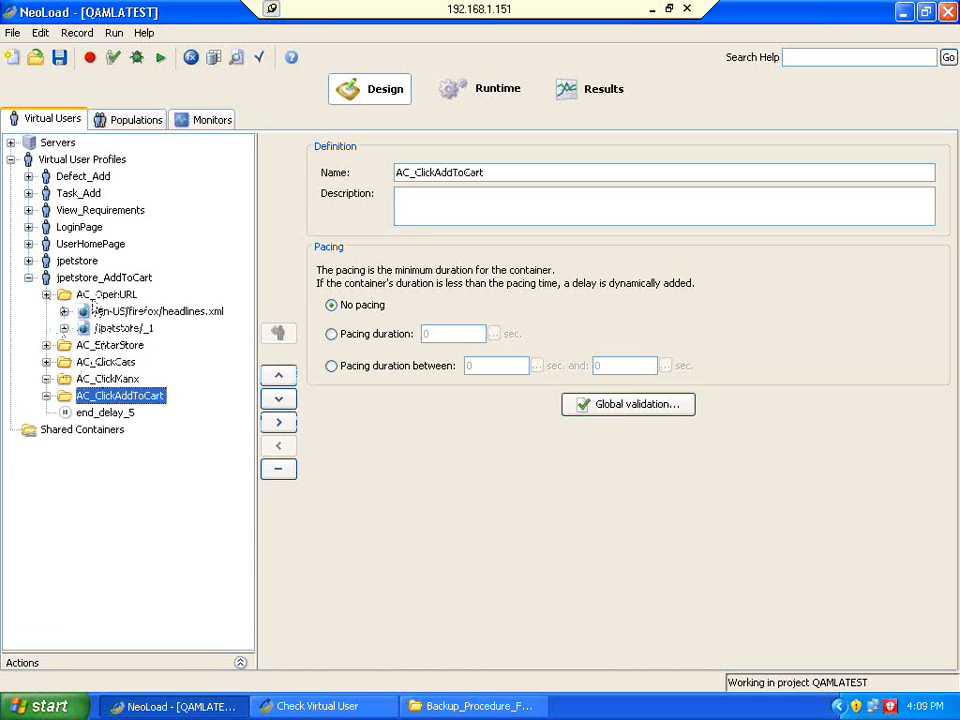
left_click(158, 312)
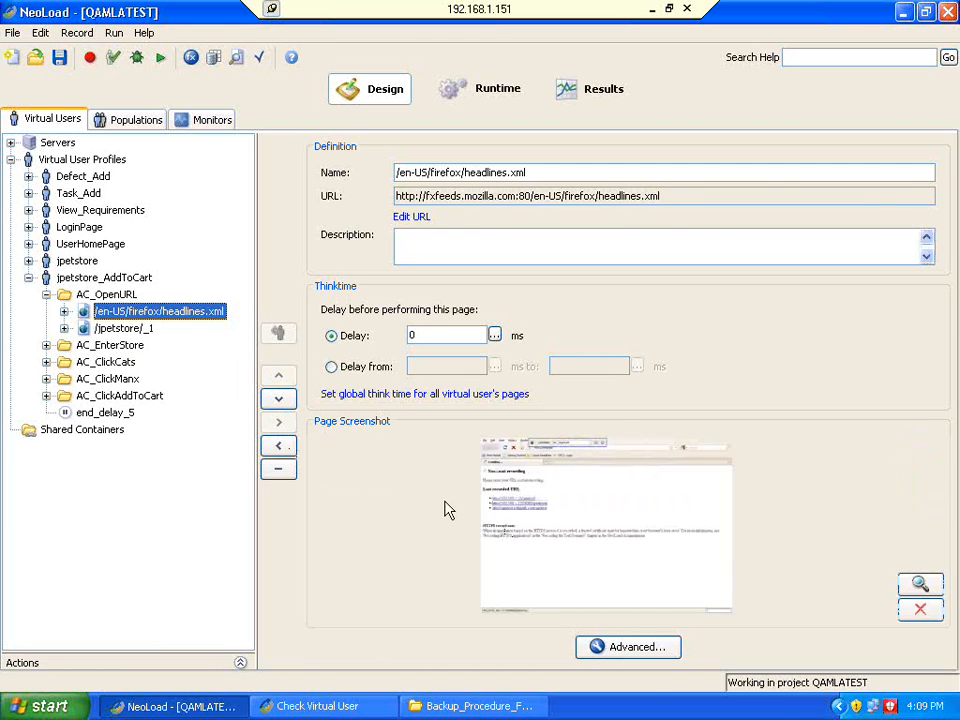
mouse_move(410, 496)
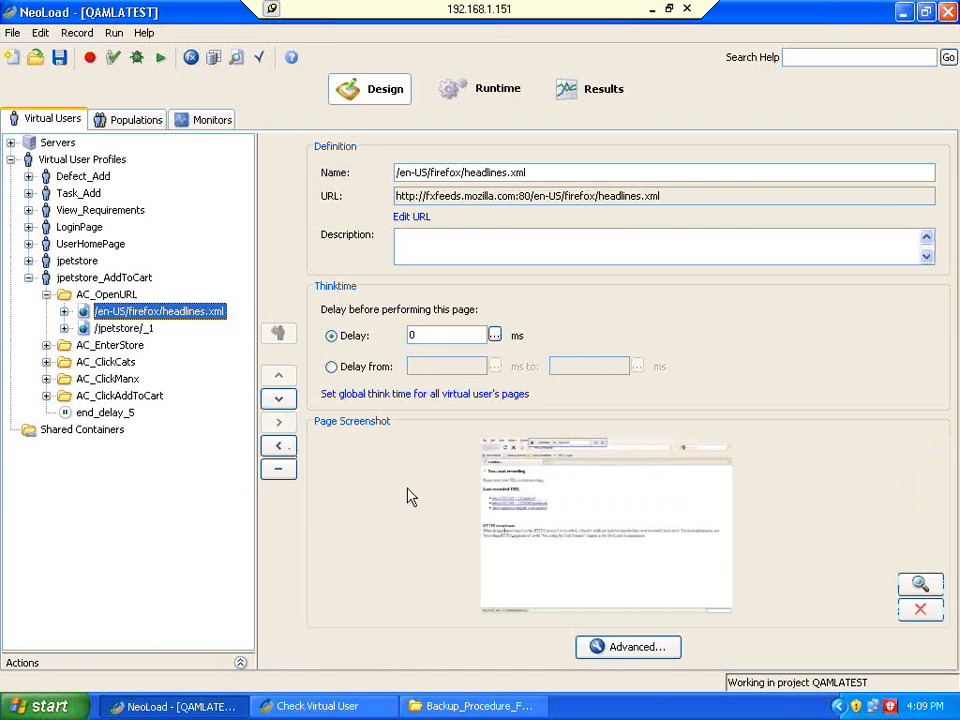
left_click(126, 328)
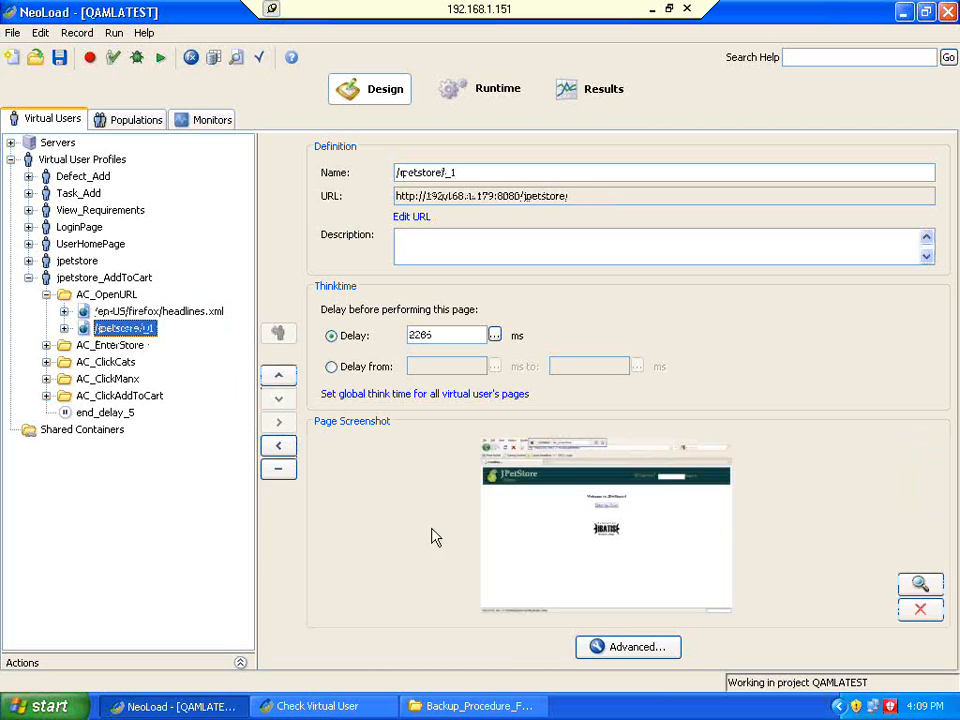
mouse_move(638, 422)
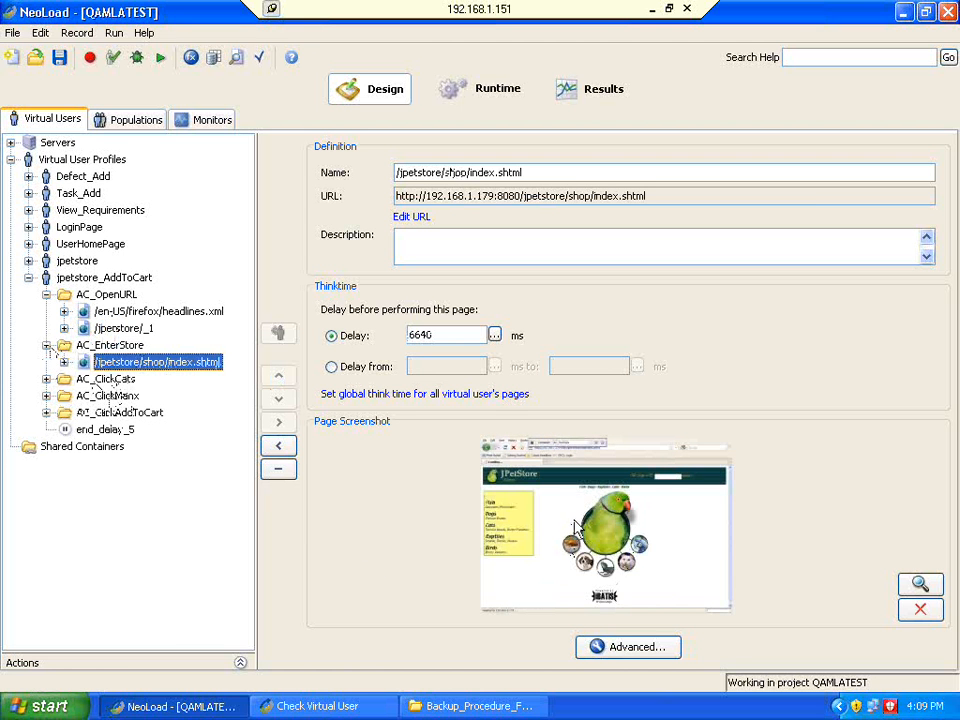
mouse_move(676, 516)
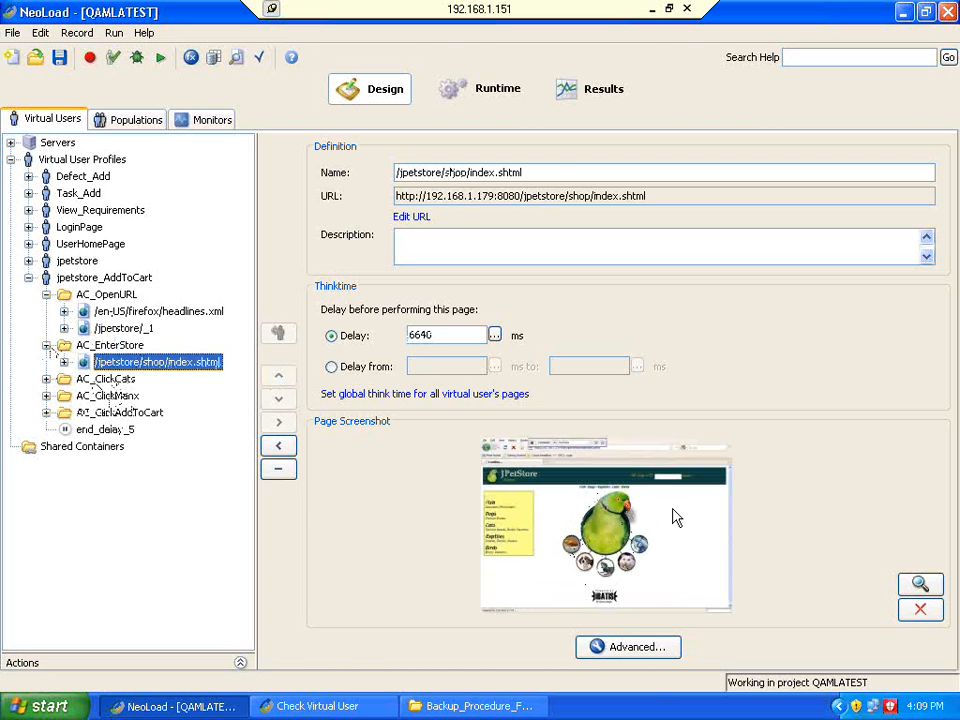
Expand the click-categories and next containers to show the viewCategory and viewProduct think times.
left_click(46, 380)
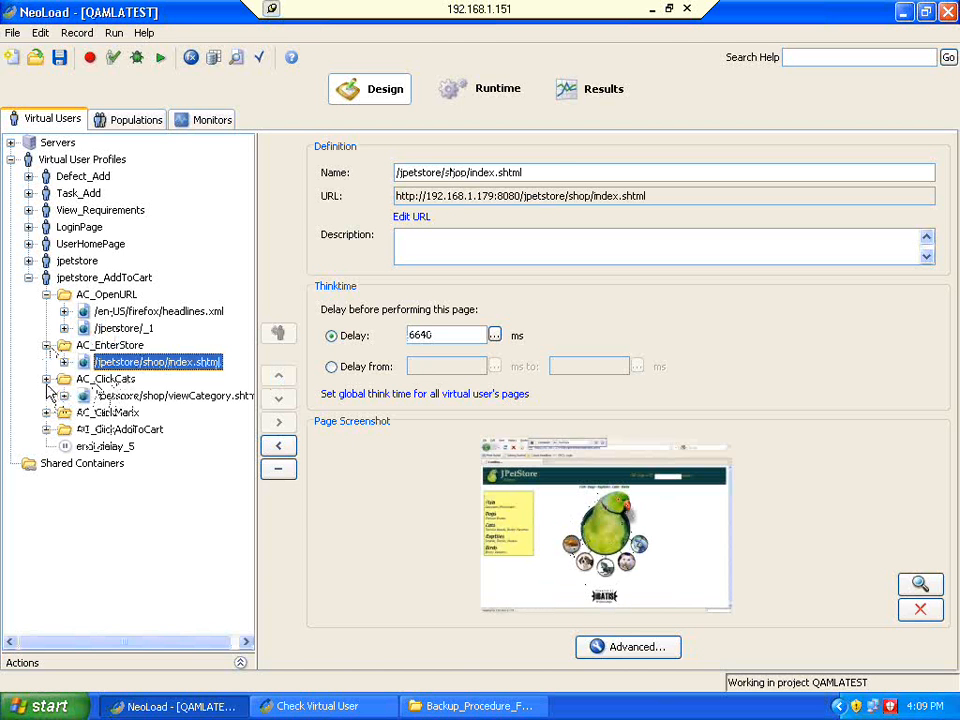
left_click(172, 396)
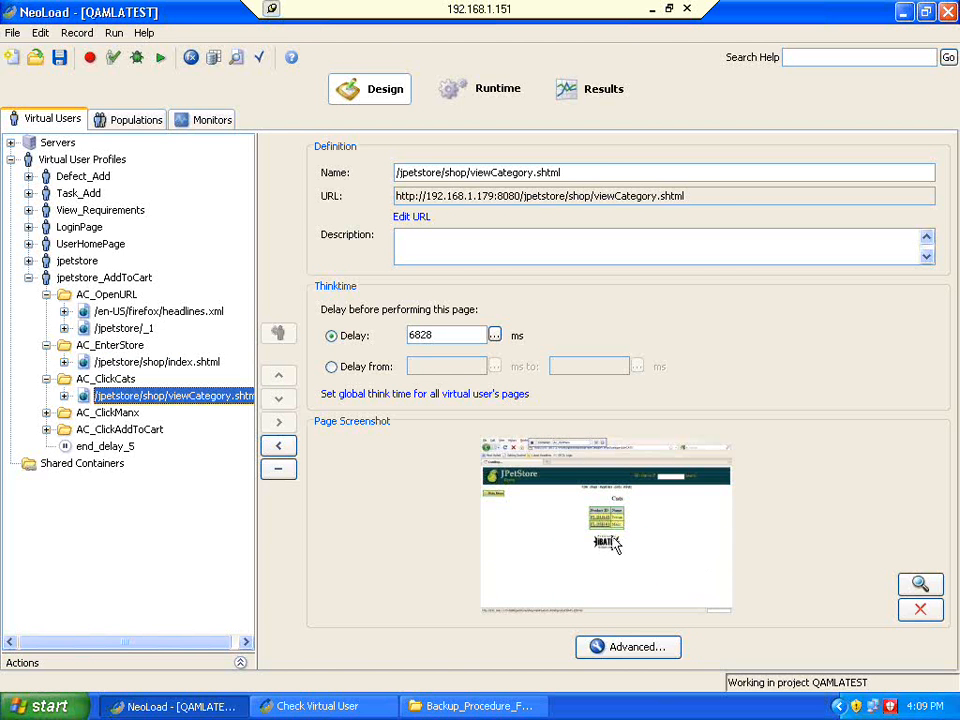
mouse_move(600, 520)
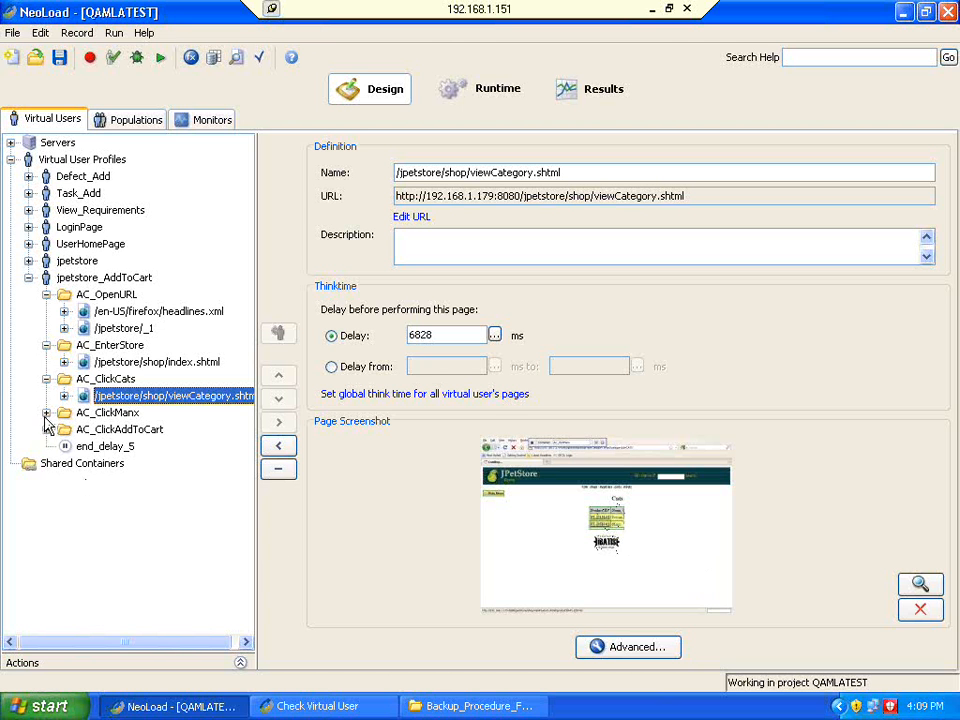
left_click(46, 412)
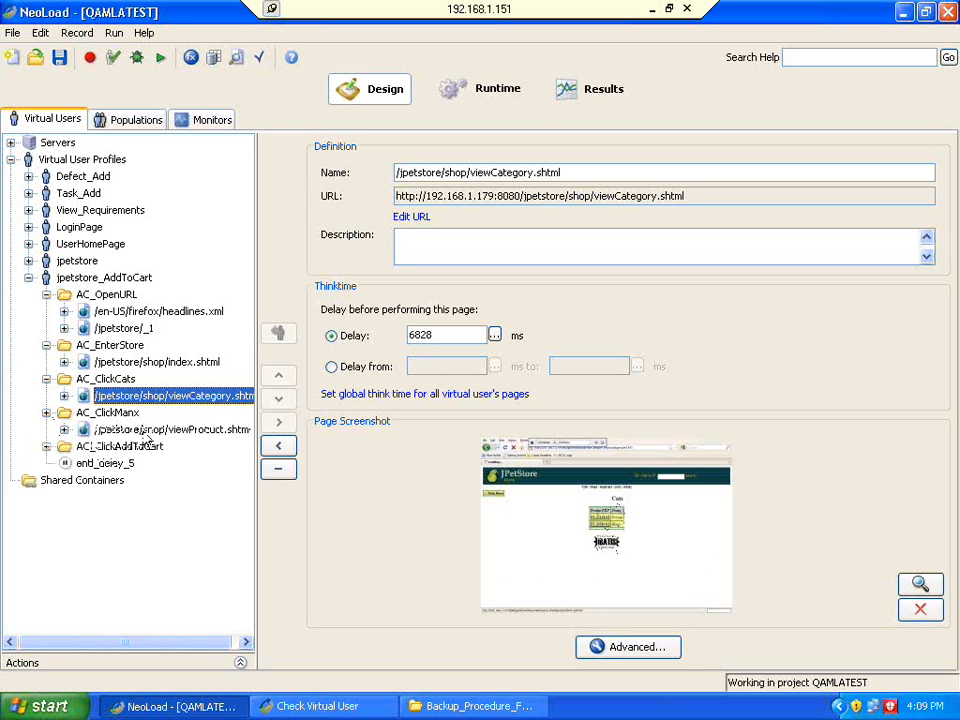
left_click(172, 428)
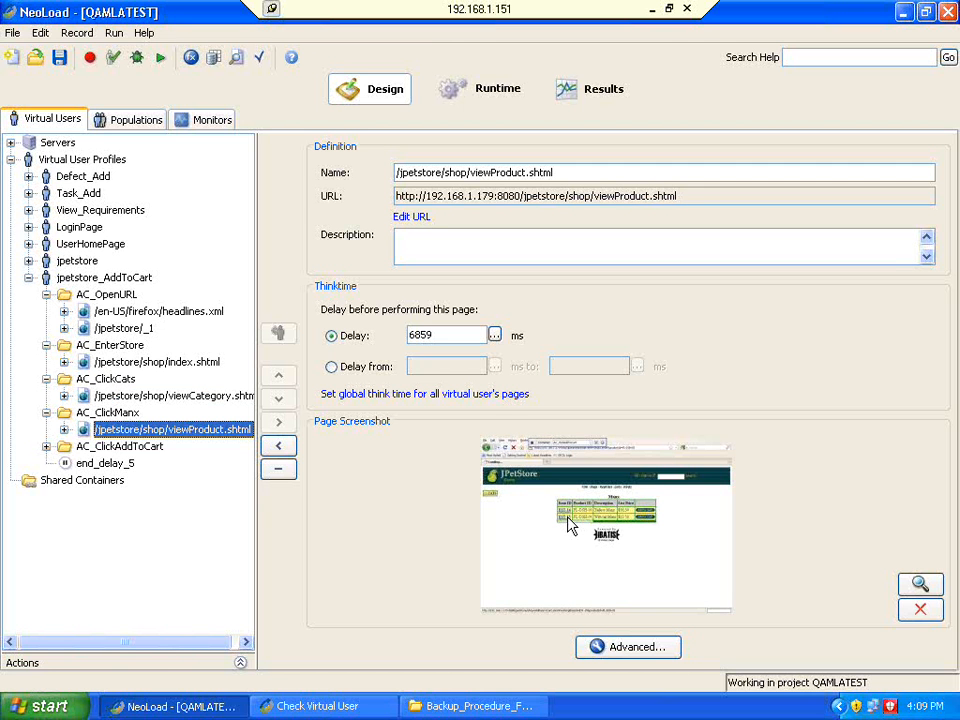
mouse_move(164, 500)
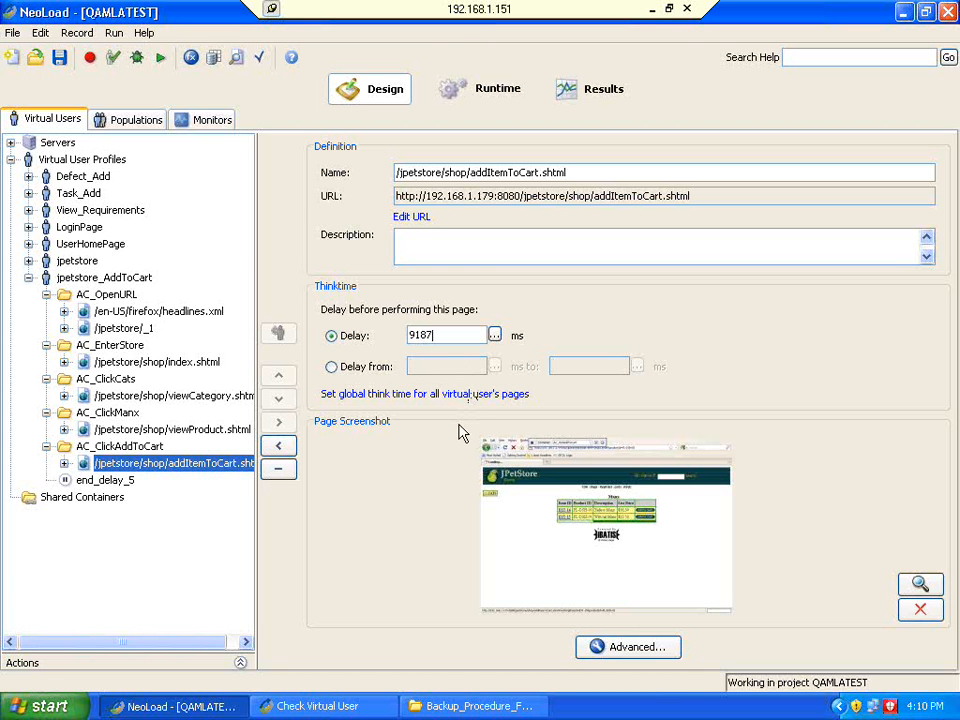
mouse_move(628, 648)
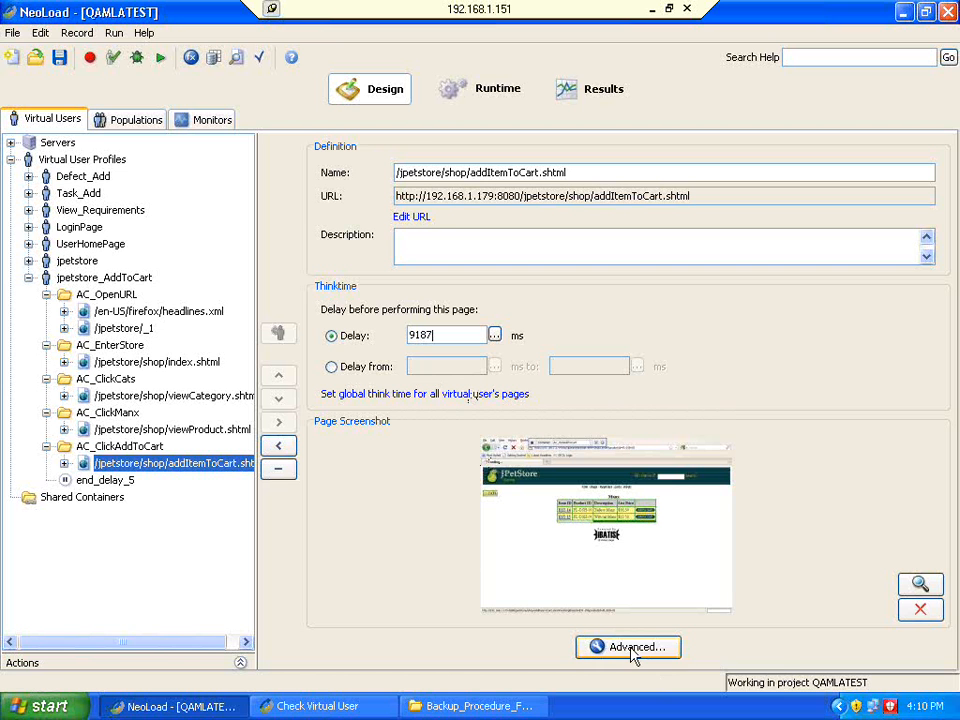
mouse_move(628, 648)
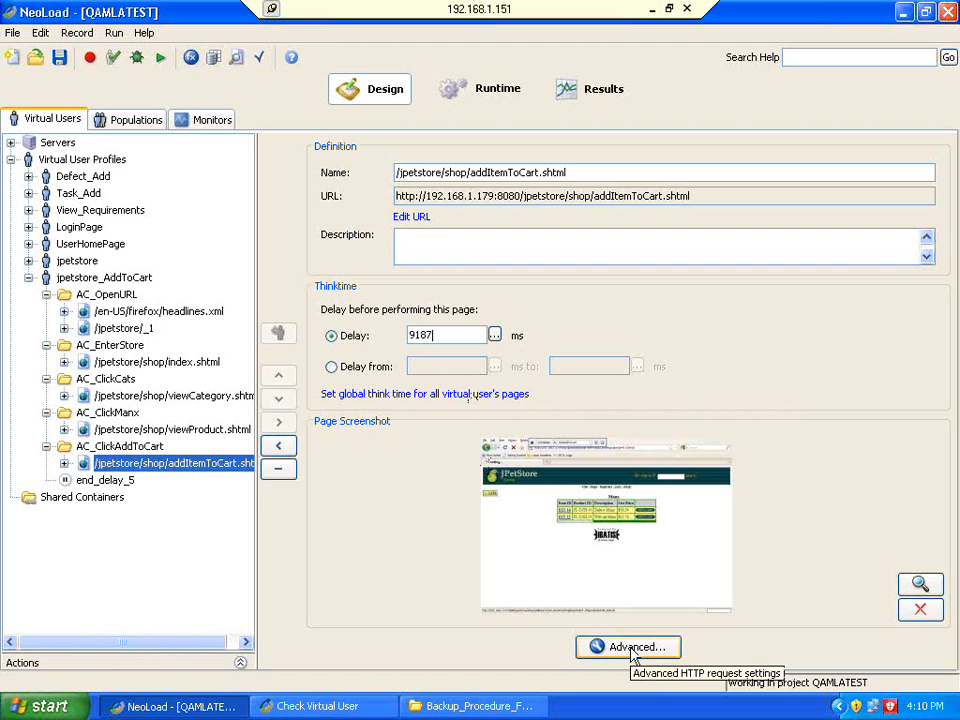
mouse_move(380, 564)
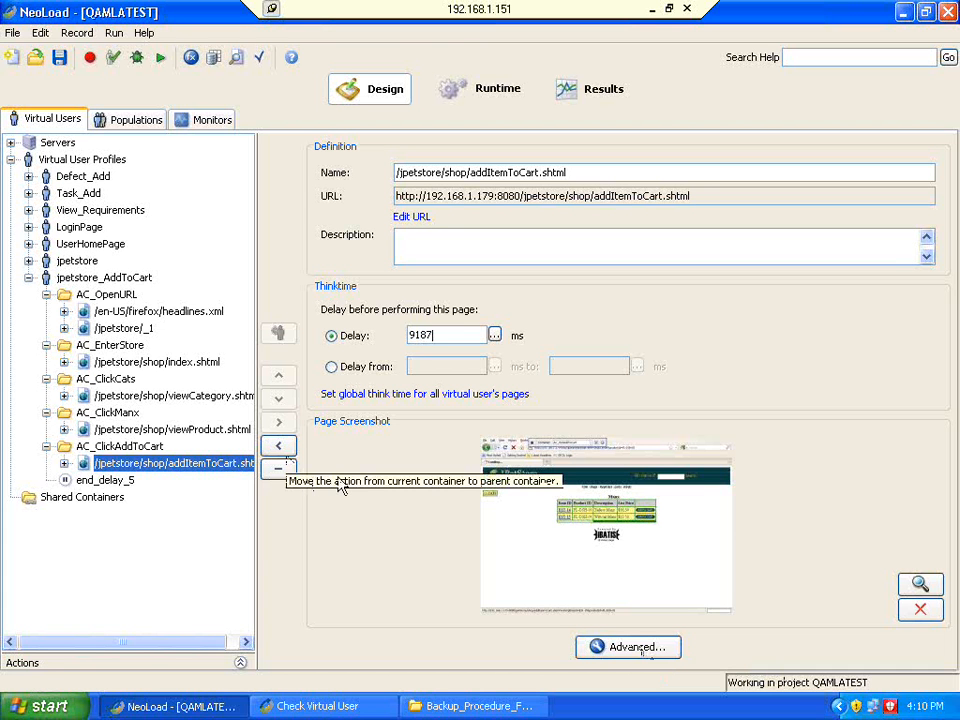
mouse_move(372, 450)
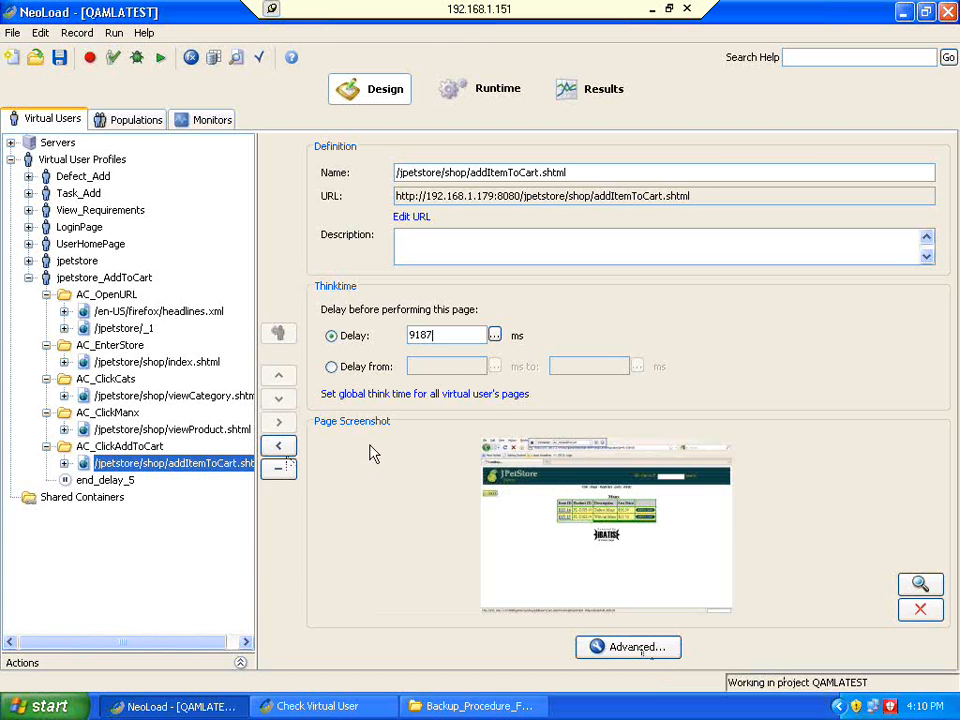
mouse_move(344, 432)
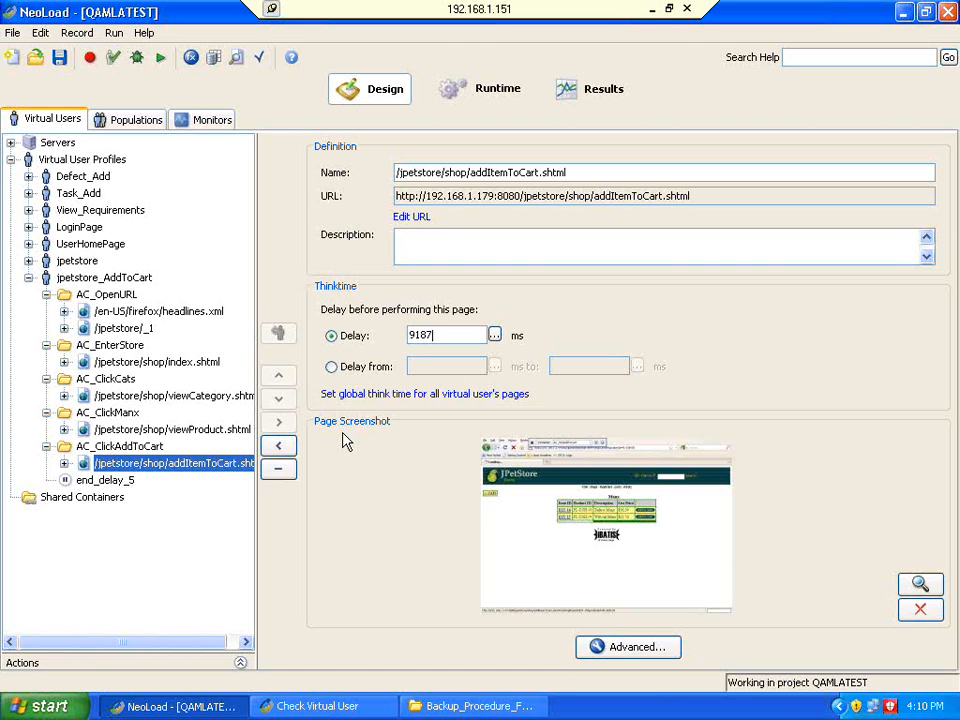
Select the AddToCart profile root to show its runtime parameters.
left_click(104, 276)
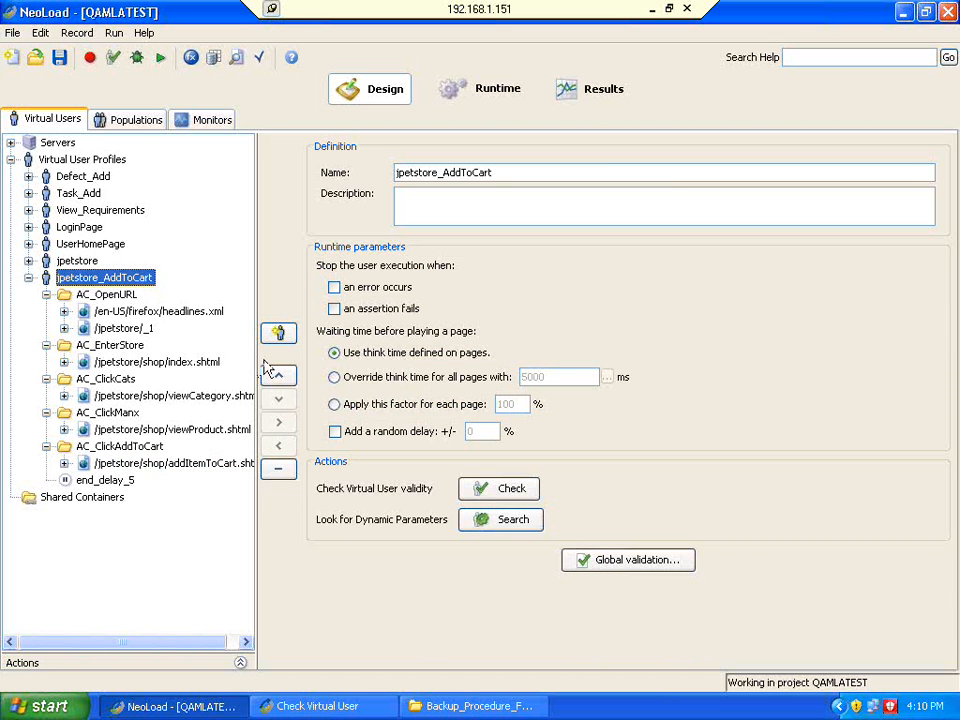
Show the Populations list with the jp_AddToCart population at 100%.
left_click(134, 120)
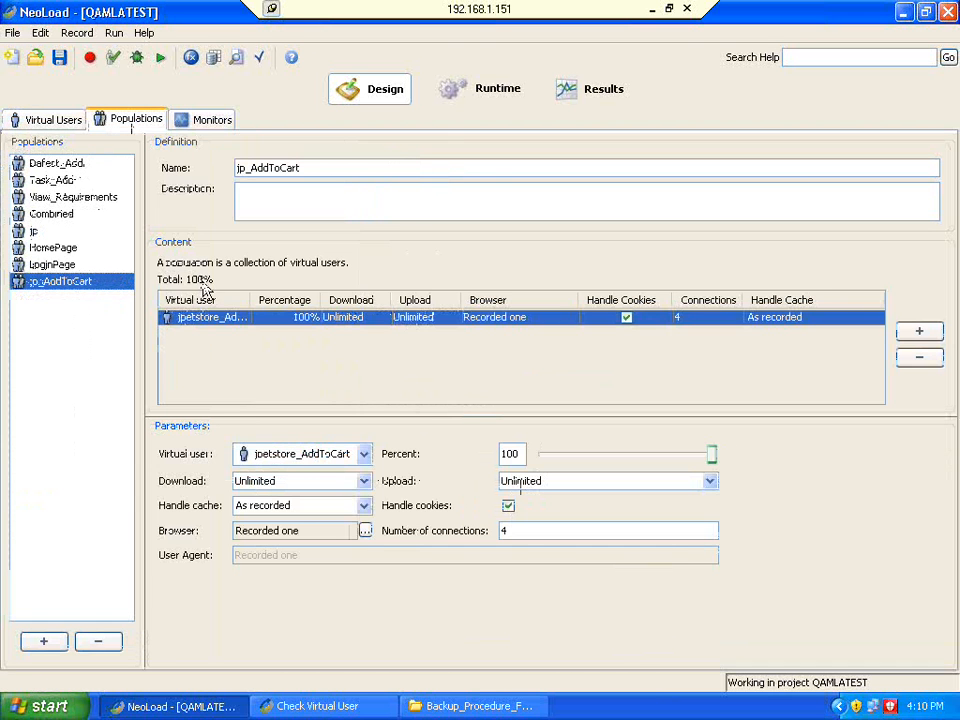
mouse_move(236, 340)
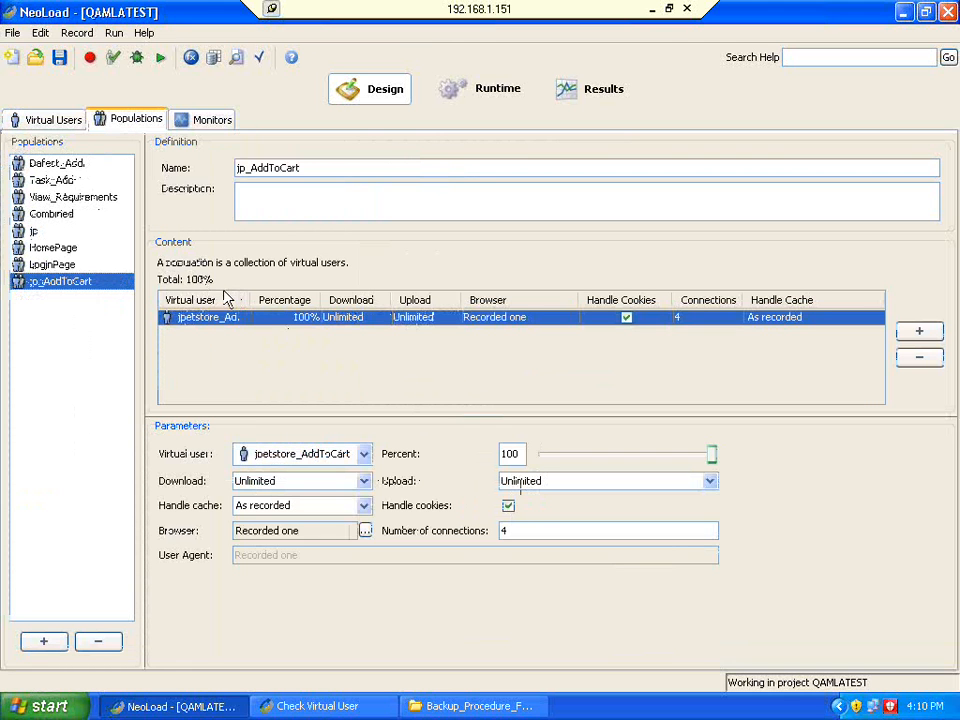
mouse_move(376, 122)
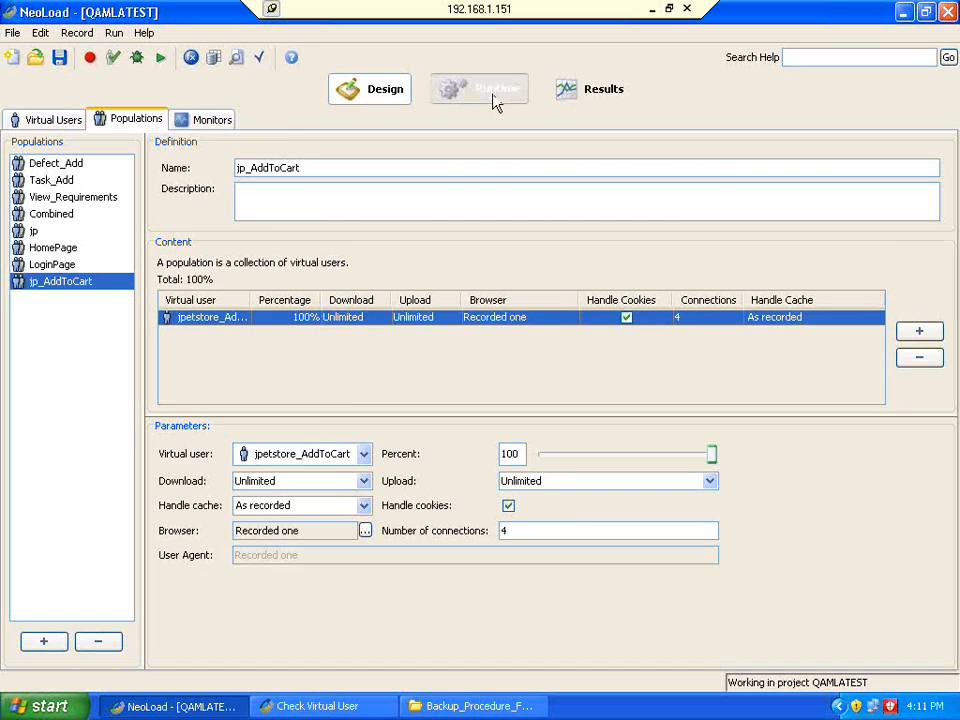
Make the jp scenario run by iteration at constant load with 2 iterations per user.
left_click(480, 88)
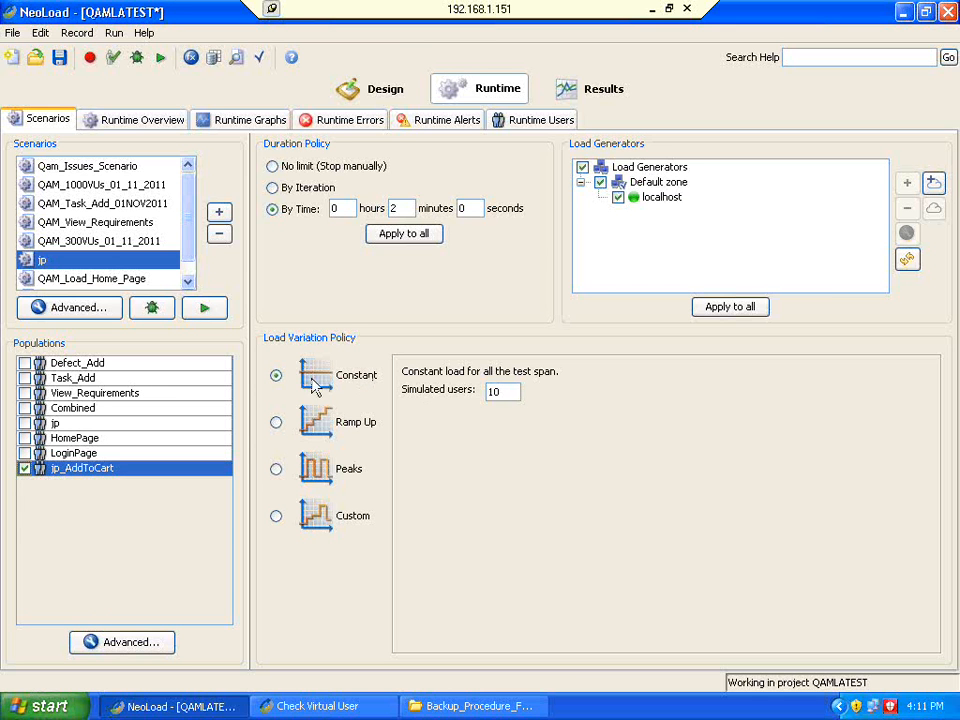
mouse_move(360, 414)
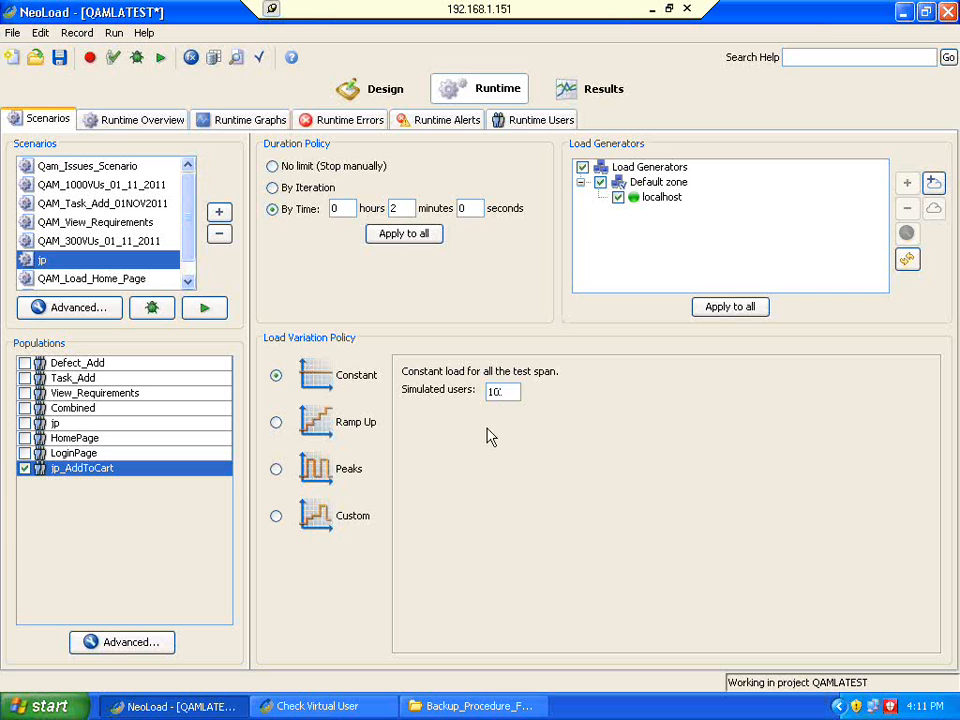
mouse_move(470, 232)
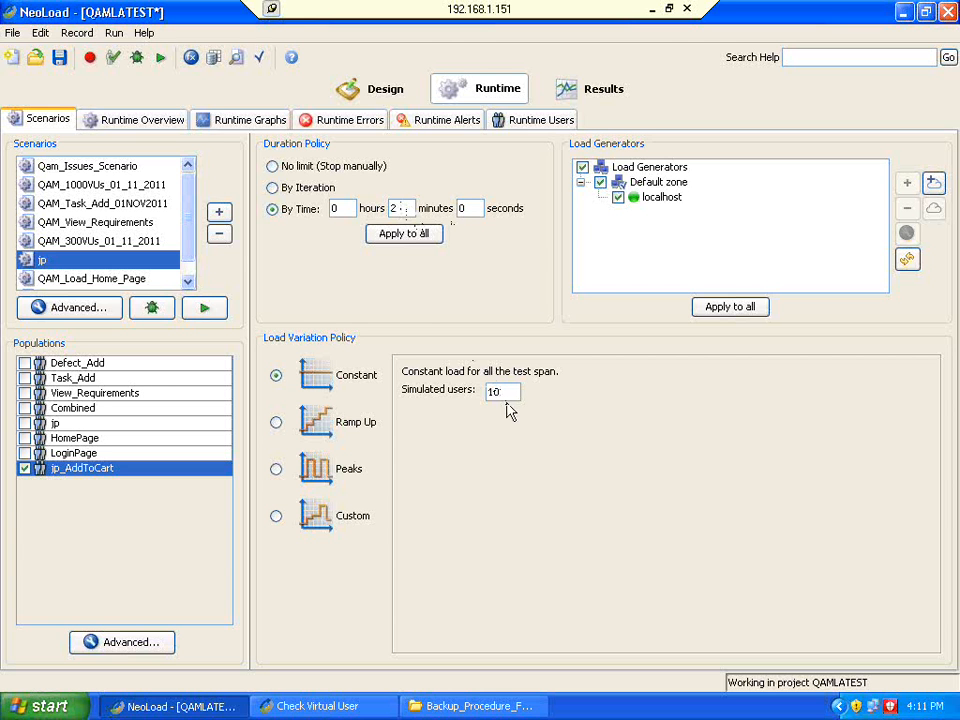
left_click(272, 188)
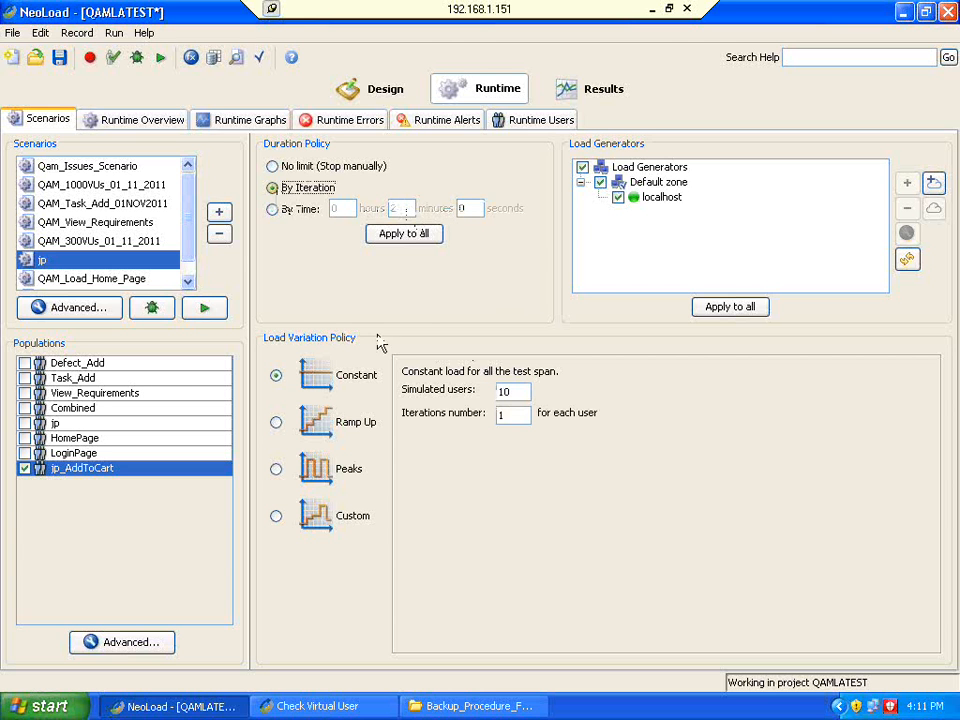
left_click(512, 414)
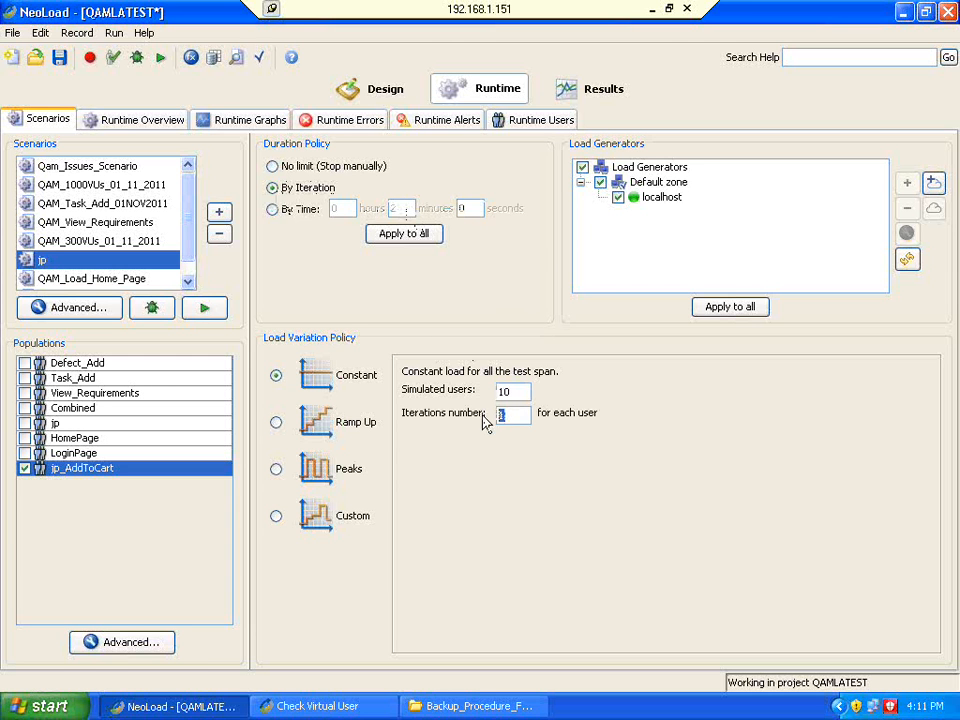
type("2")
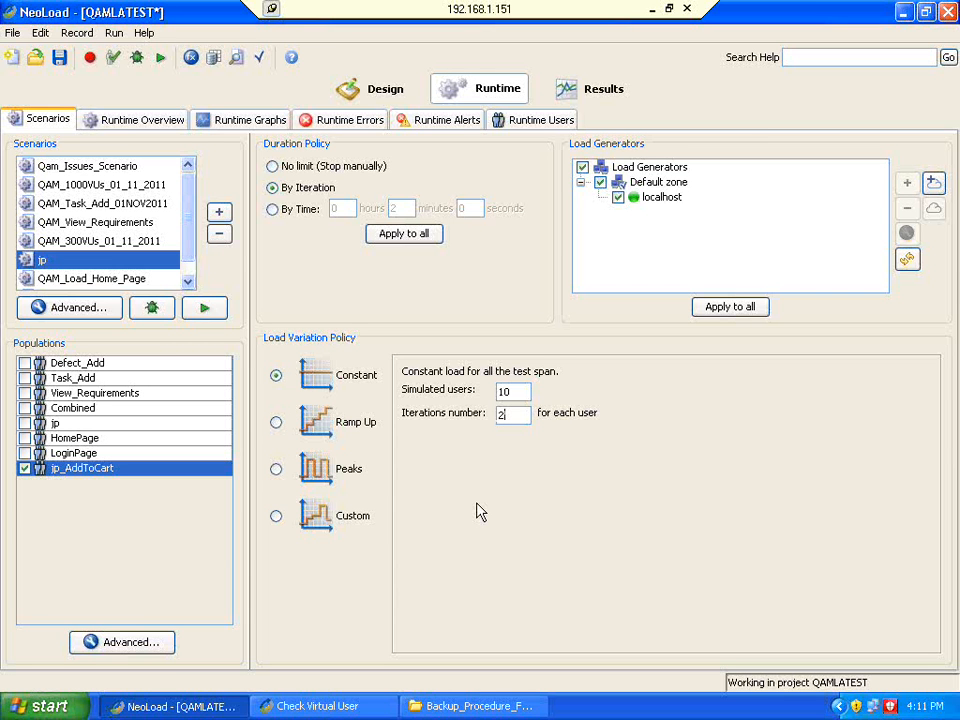
mouse_move(356, 396)
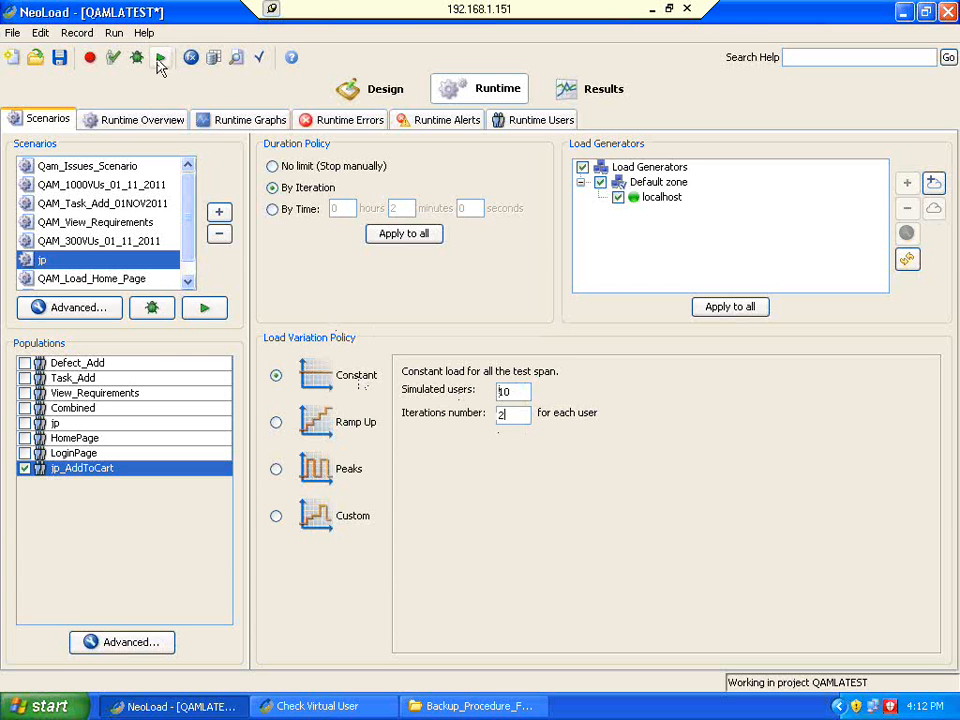
mouse_move(160, 56)
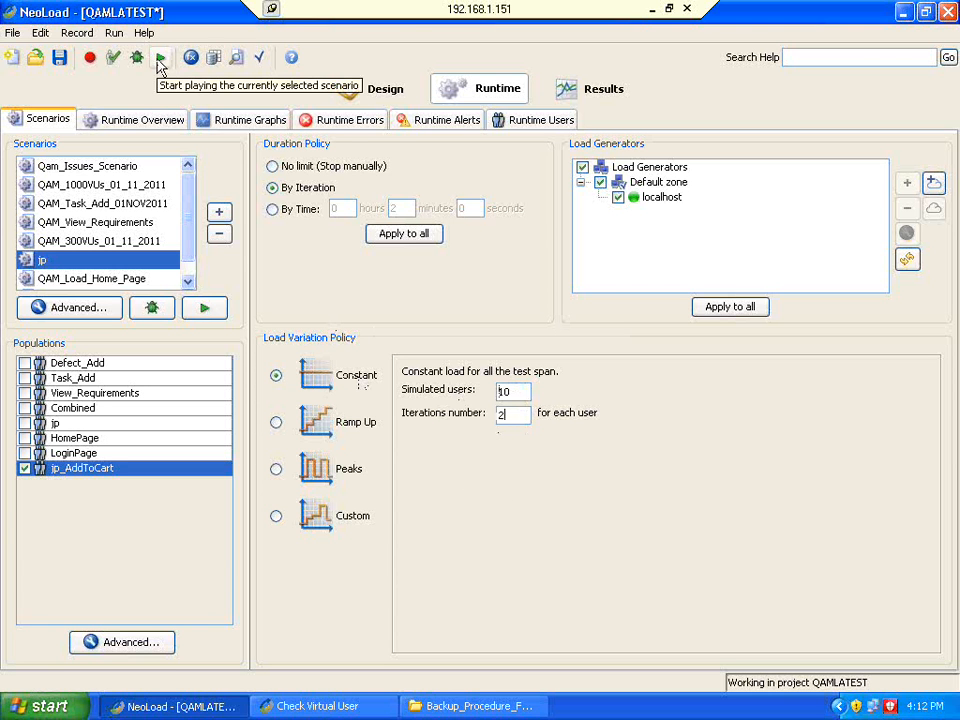
Launch the jp scenario and confirm its test description so the run starts.
left_click(160, 56)
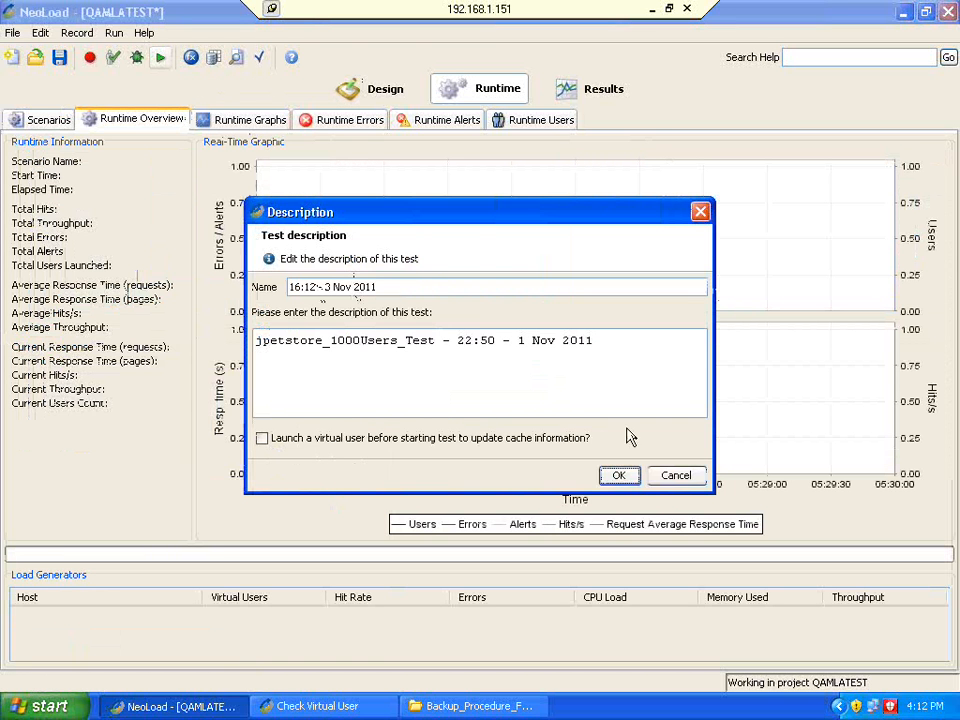
left_click(618, 476)
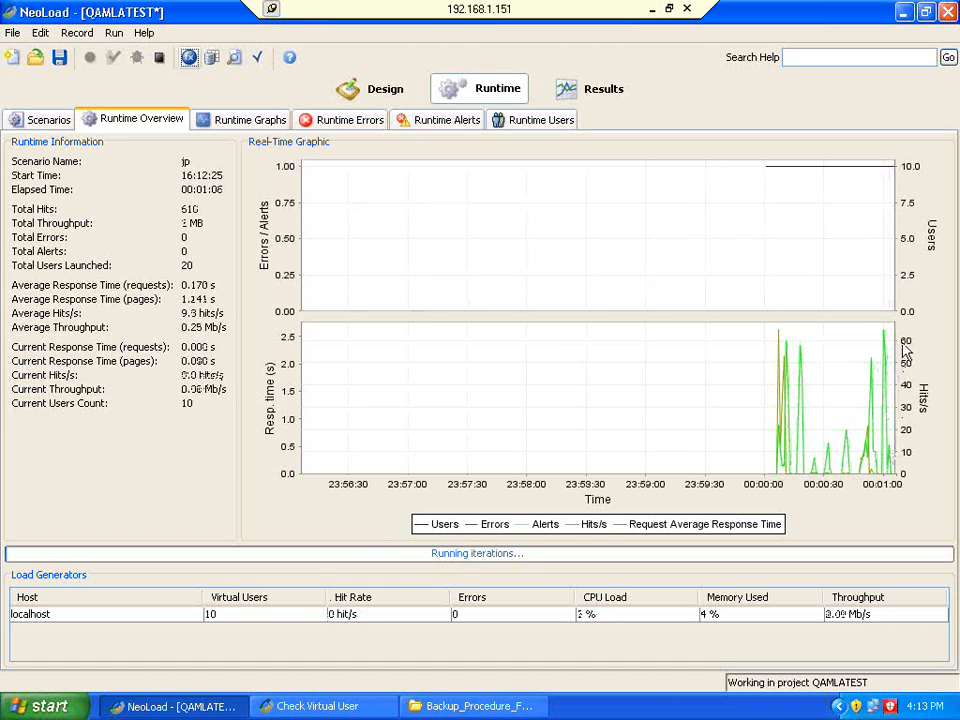
mouse_move(698, 382)
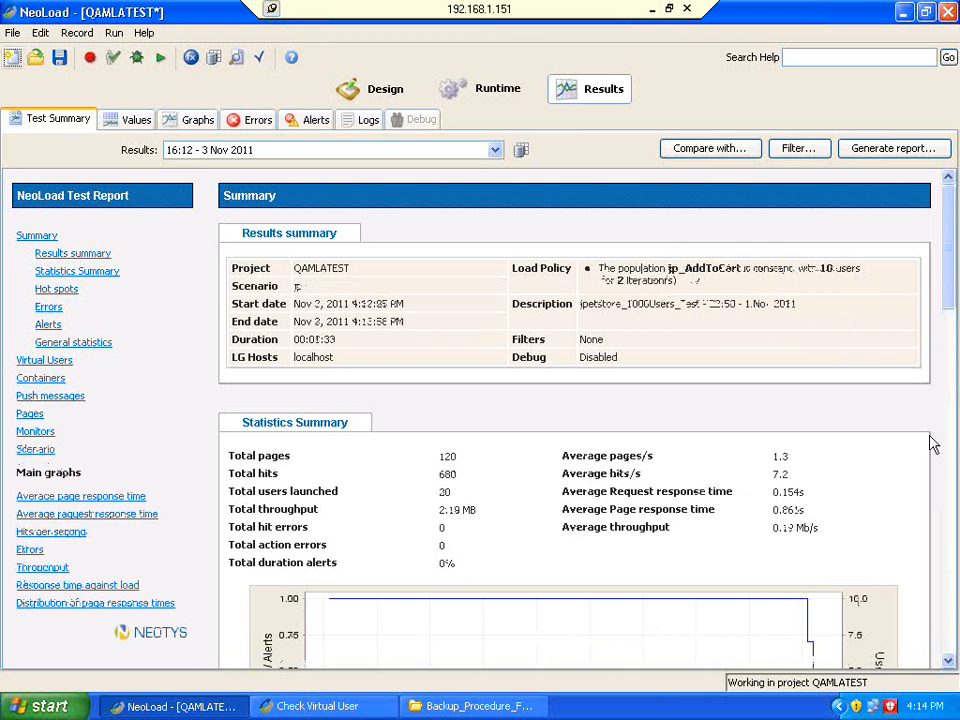
mouse_move(730, 482)
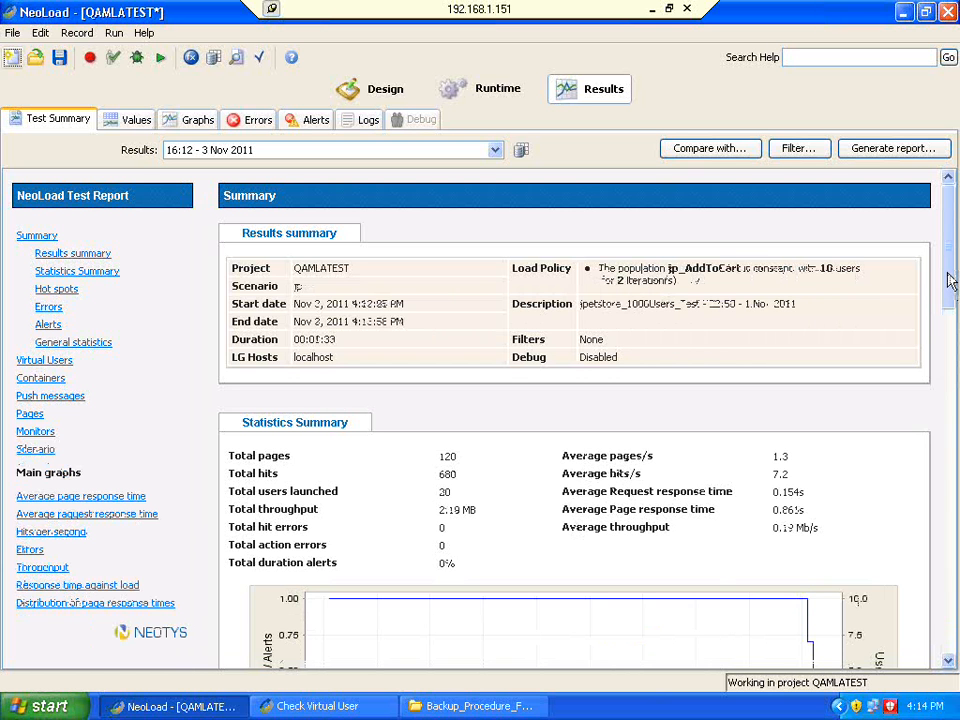
Read the Test Summary down to the Hot spots (headlines.xml 5.04 s), then return to Runtime.
scroll("down", 3)
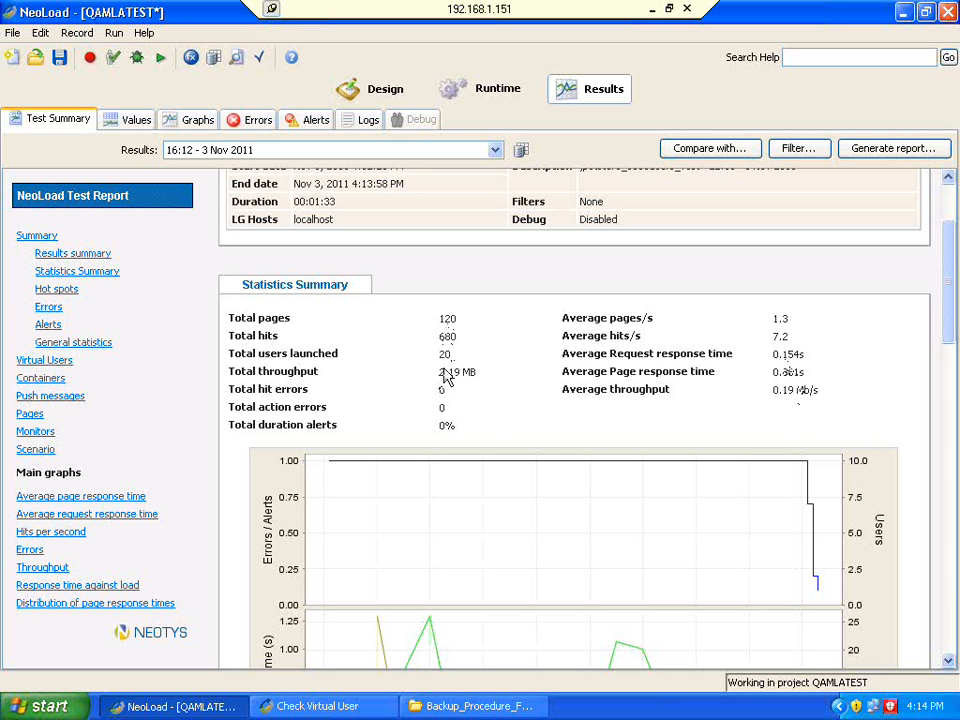
mouse_move(448, 376)
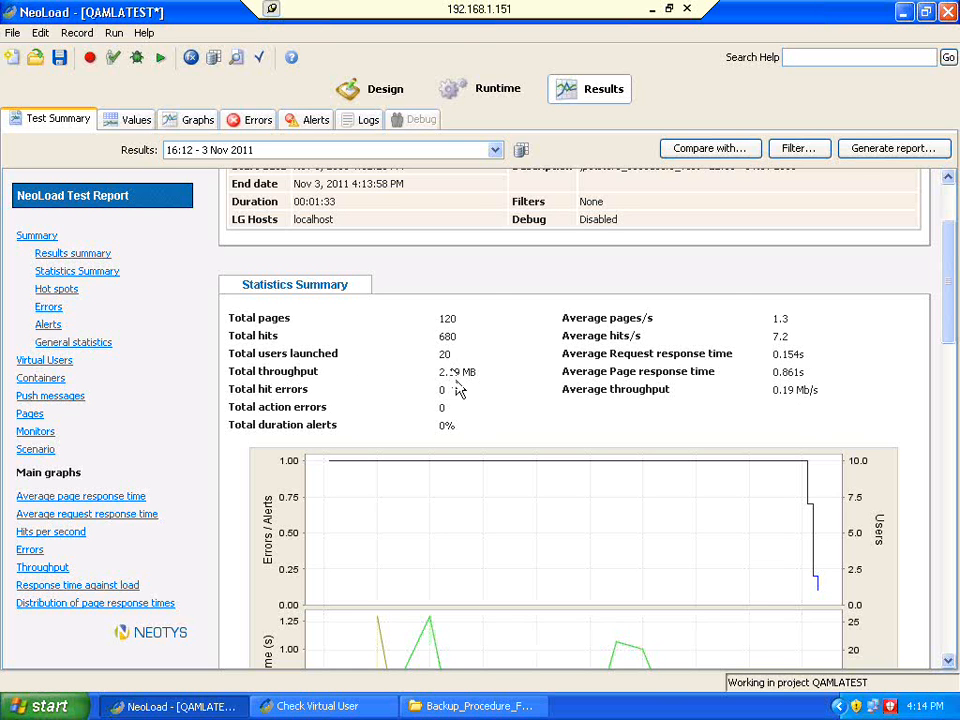
mouse_move(458, 360)
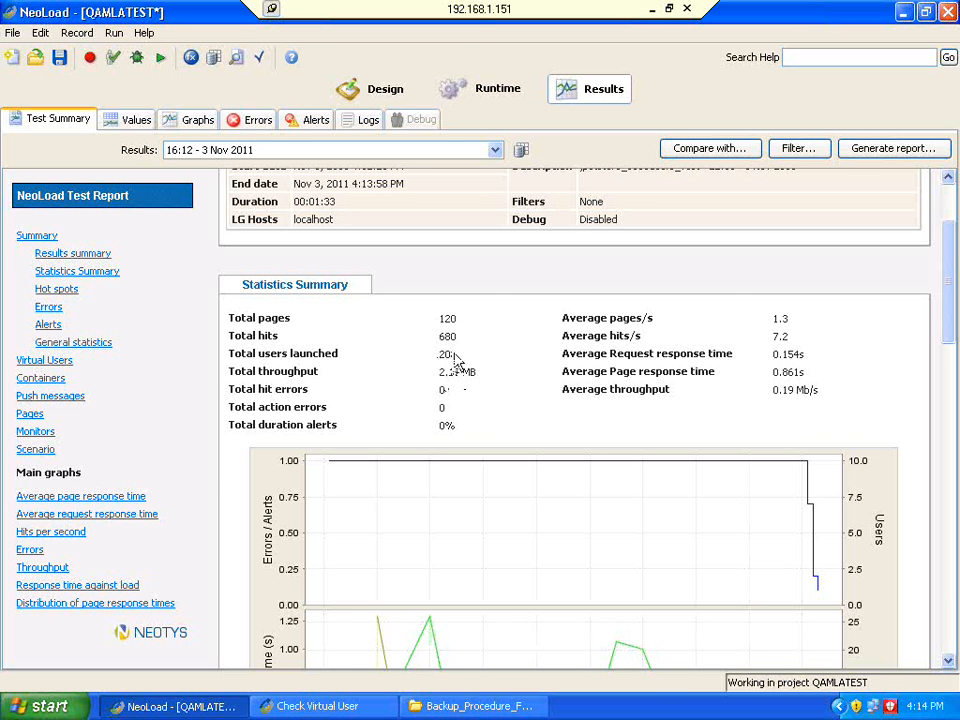
scroll("up", 3)
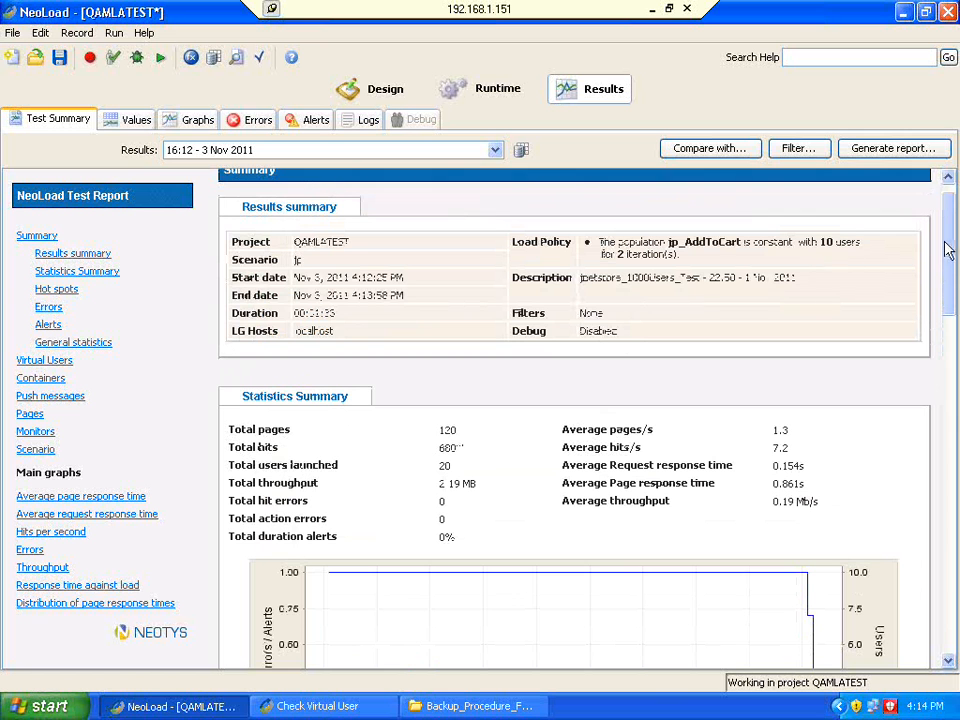
mouse_move(730, 340)
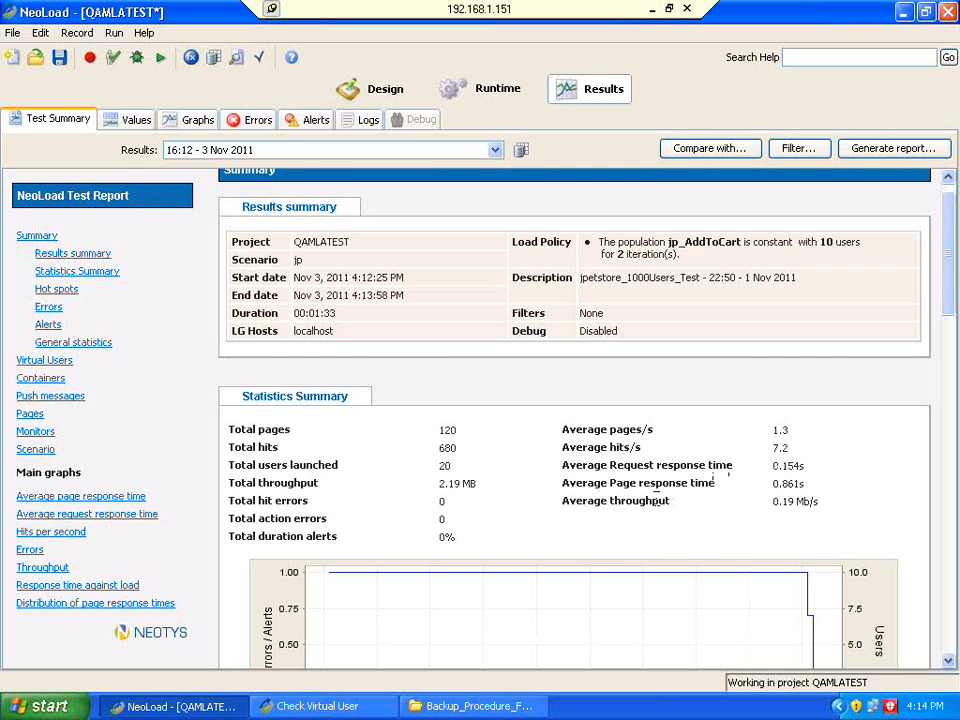
mouse_move(564, 480)
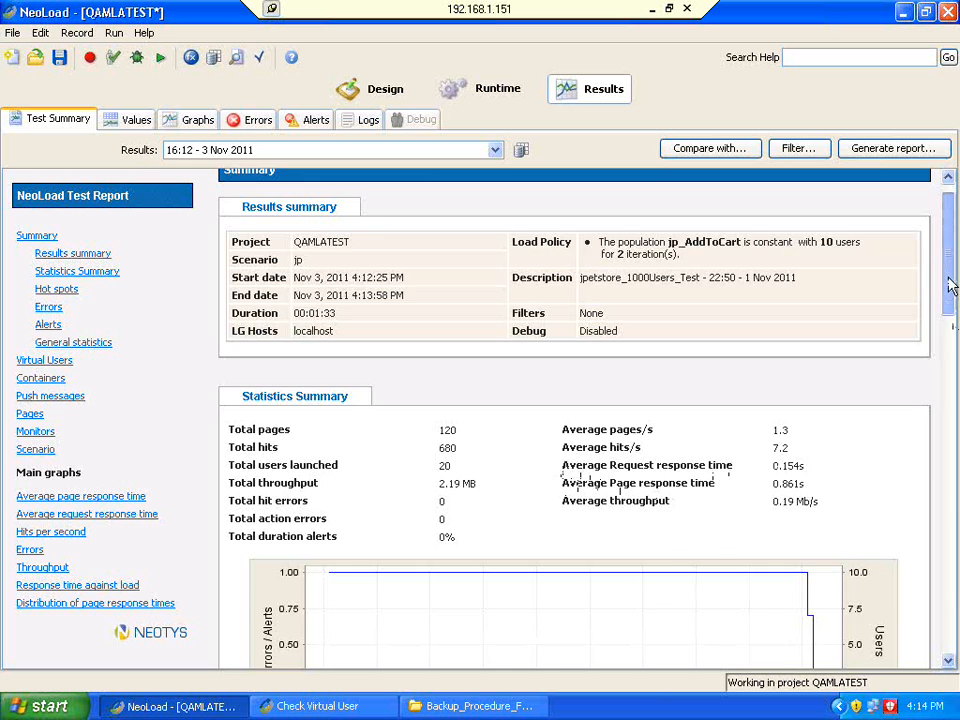
scroll("down", 3)
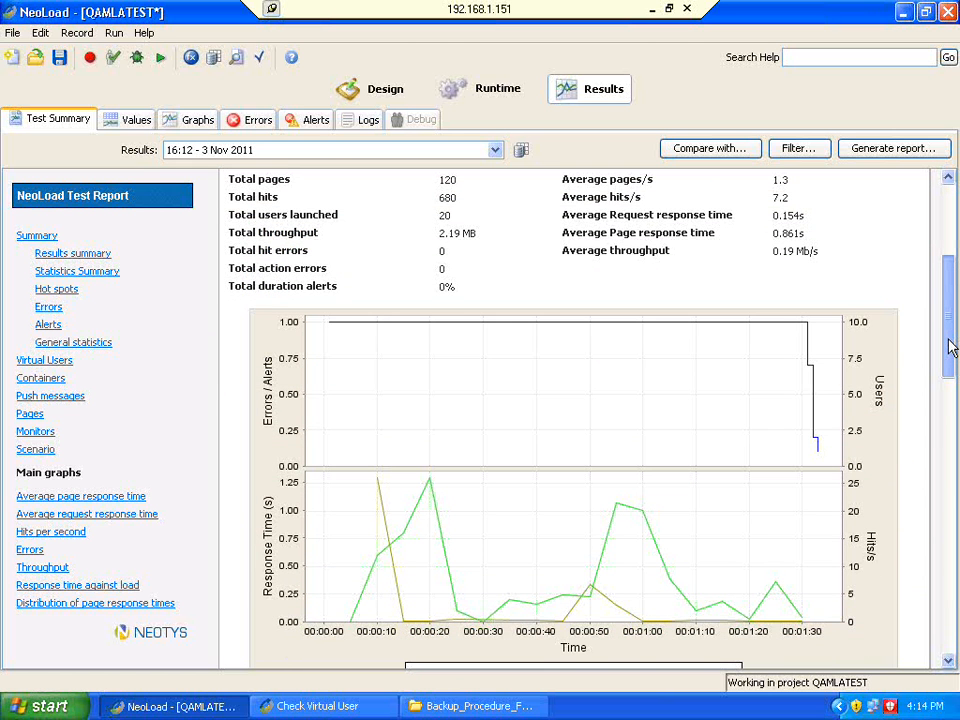
scroll("down", 3)
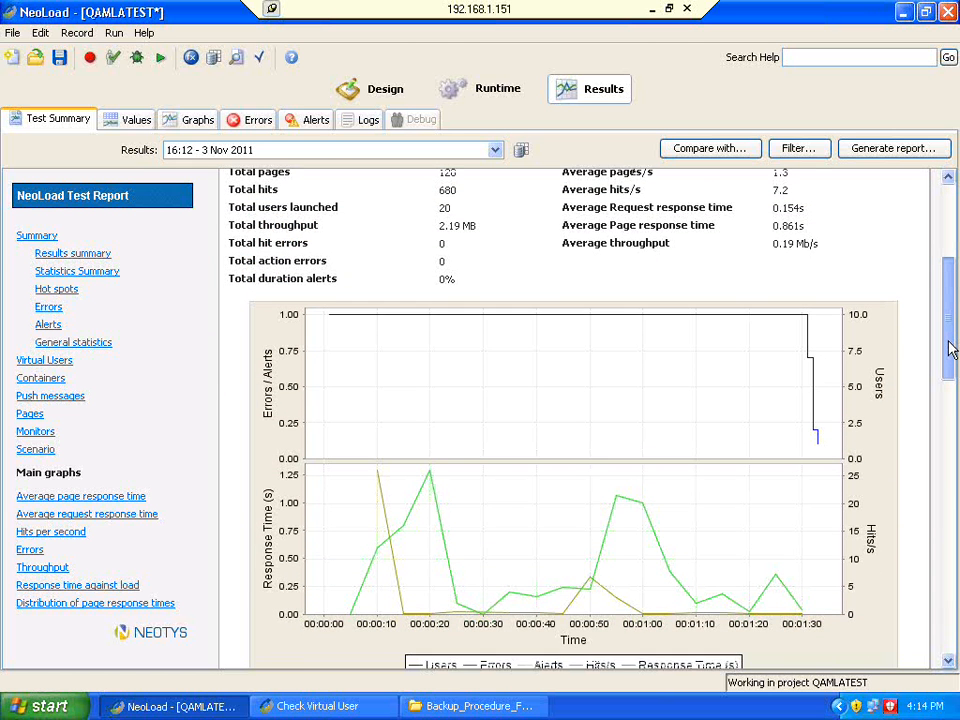
scroll("down", 3)
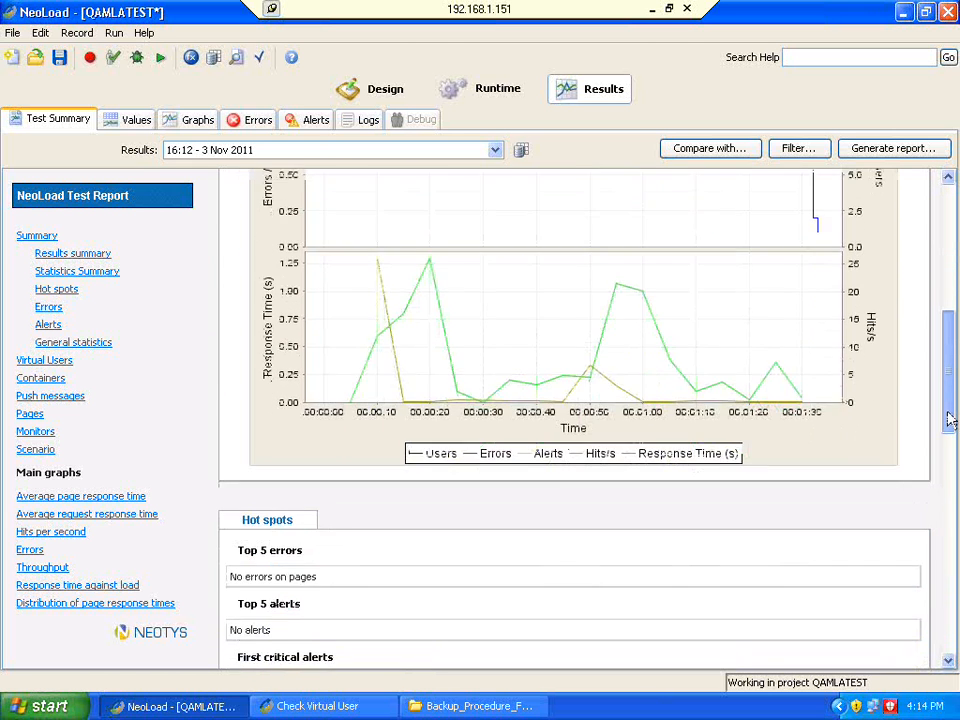
scroll("down", 3)
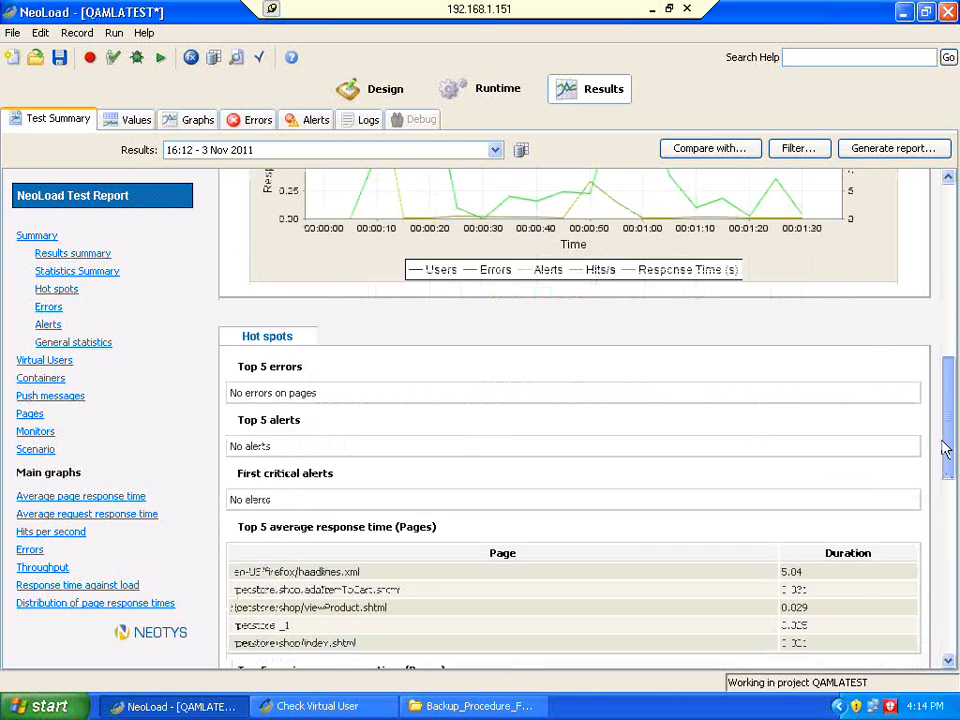
scroll("down", 3)
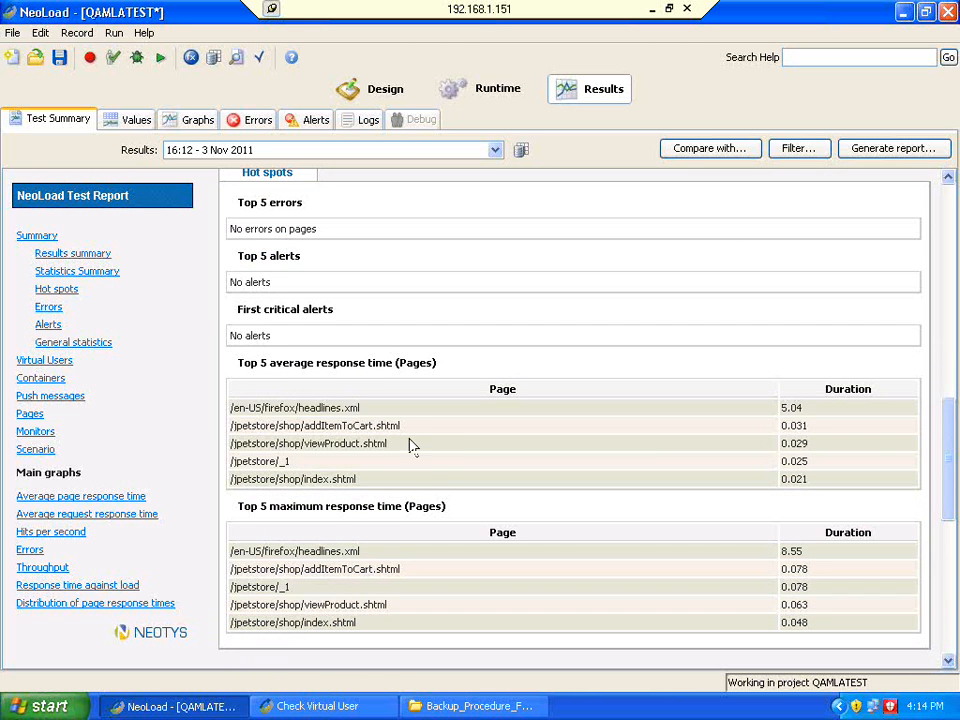
mouse_move(736, 444)
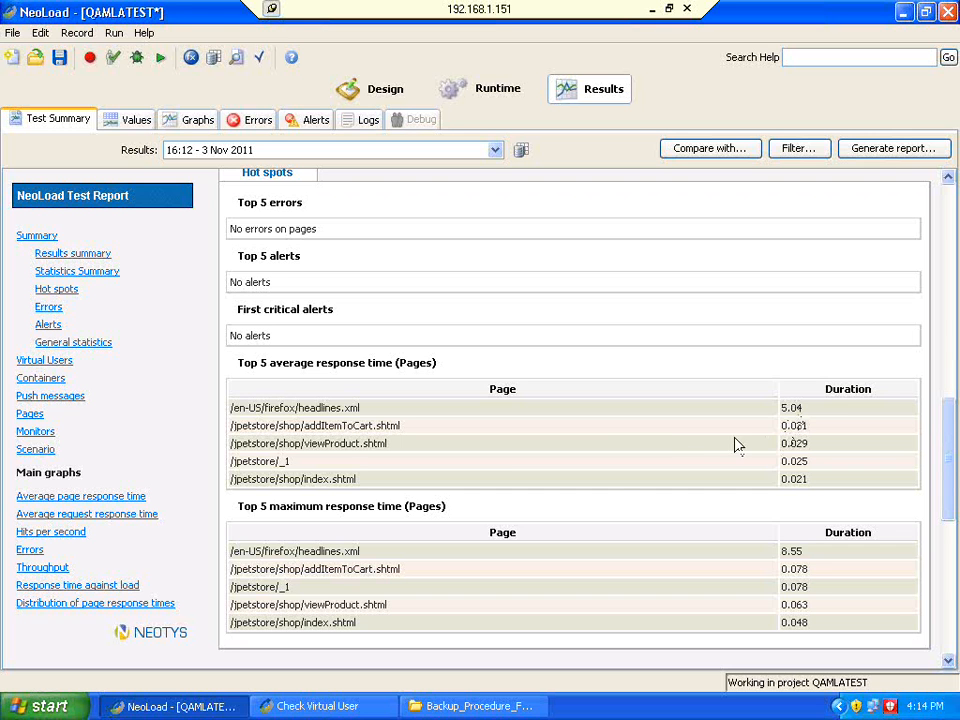
mouse_move(840, 392)
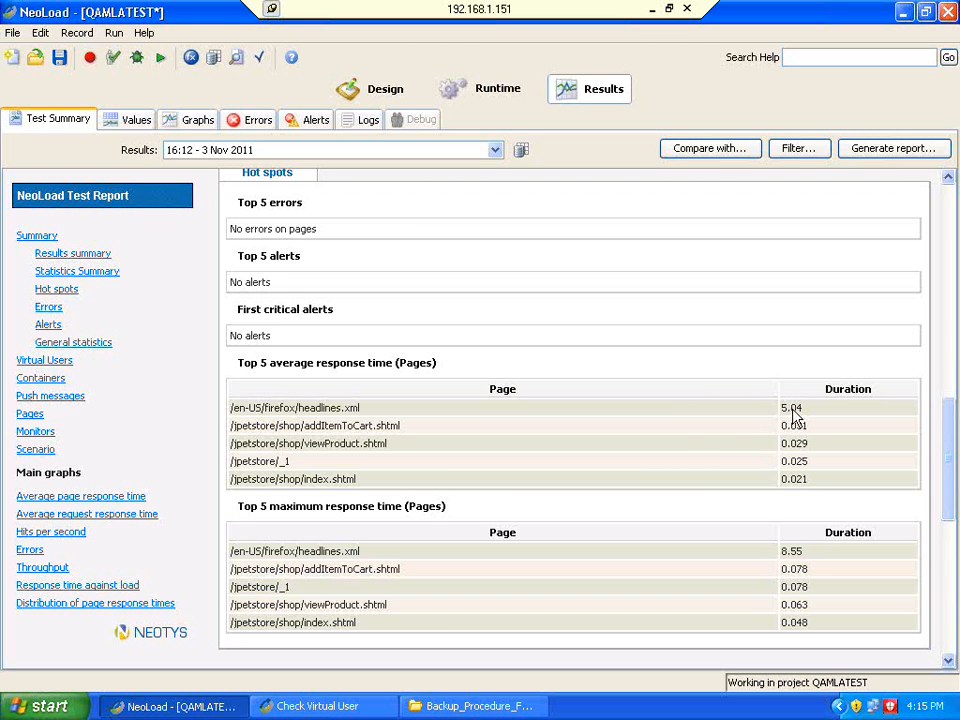
mouse_move(752, 588)
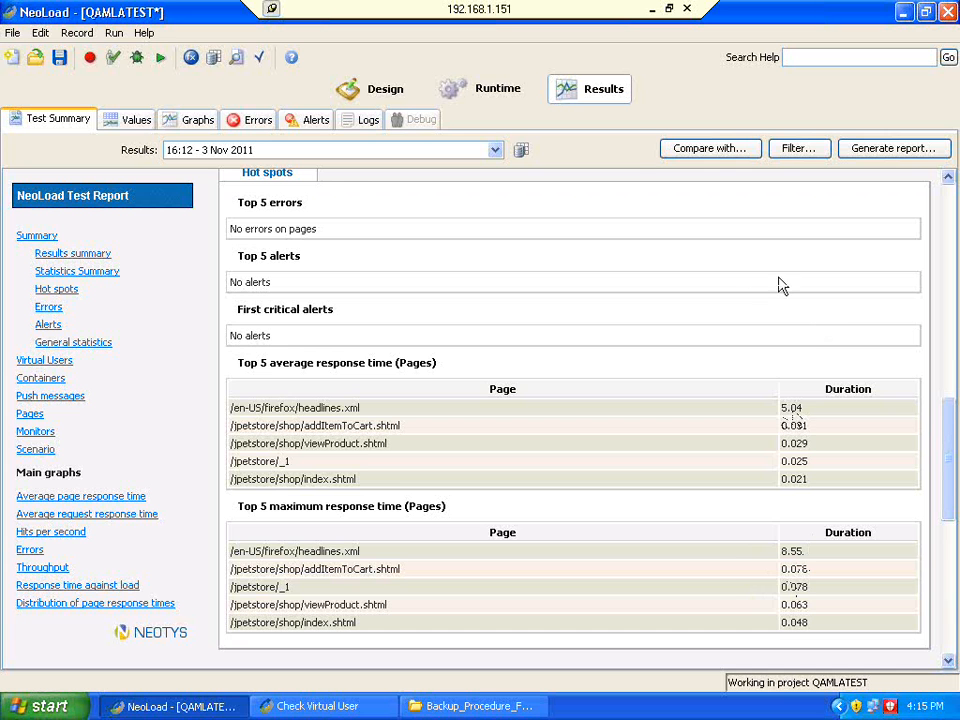
left_click(480, 88)
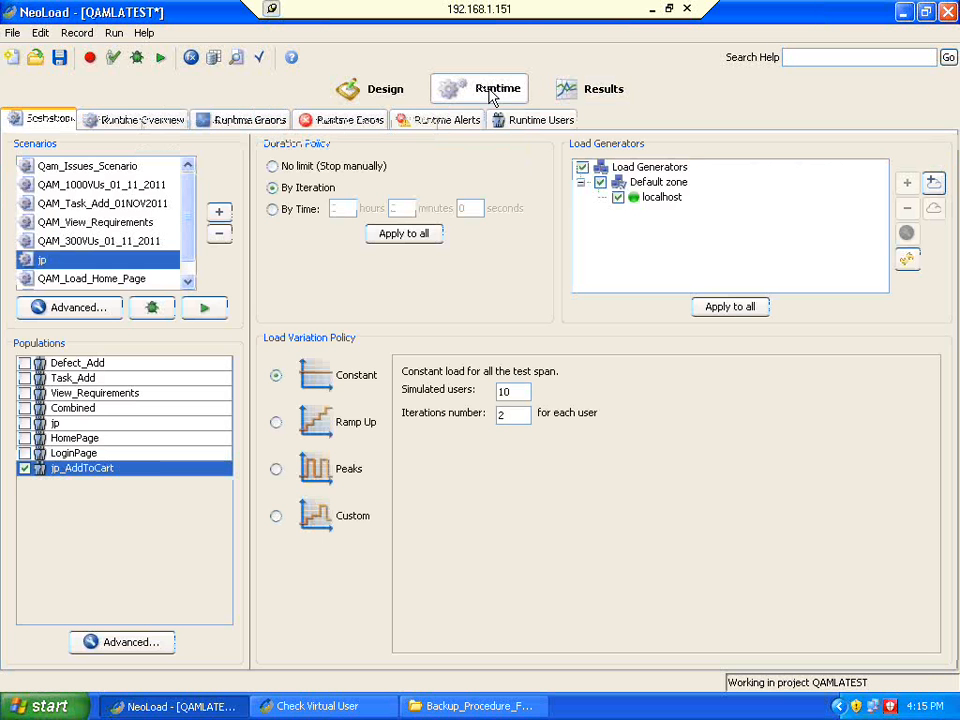
Edit the jp_AddToCart constant-load user count toward 50 simulated users.
left_click(512, 412)
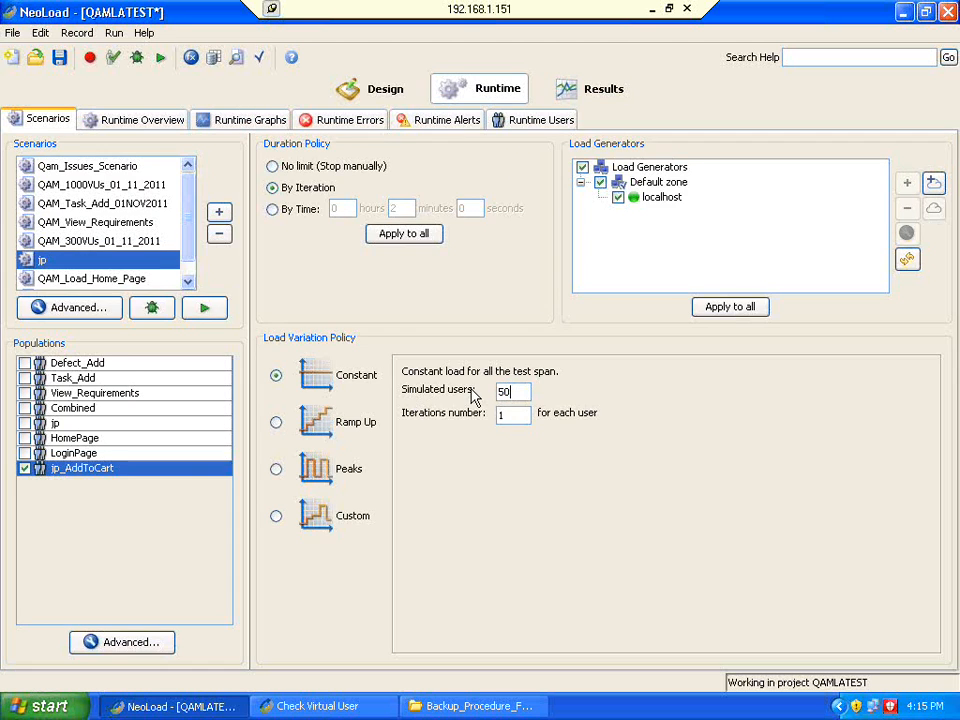
mouse_move(700, 508)
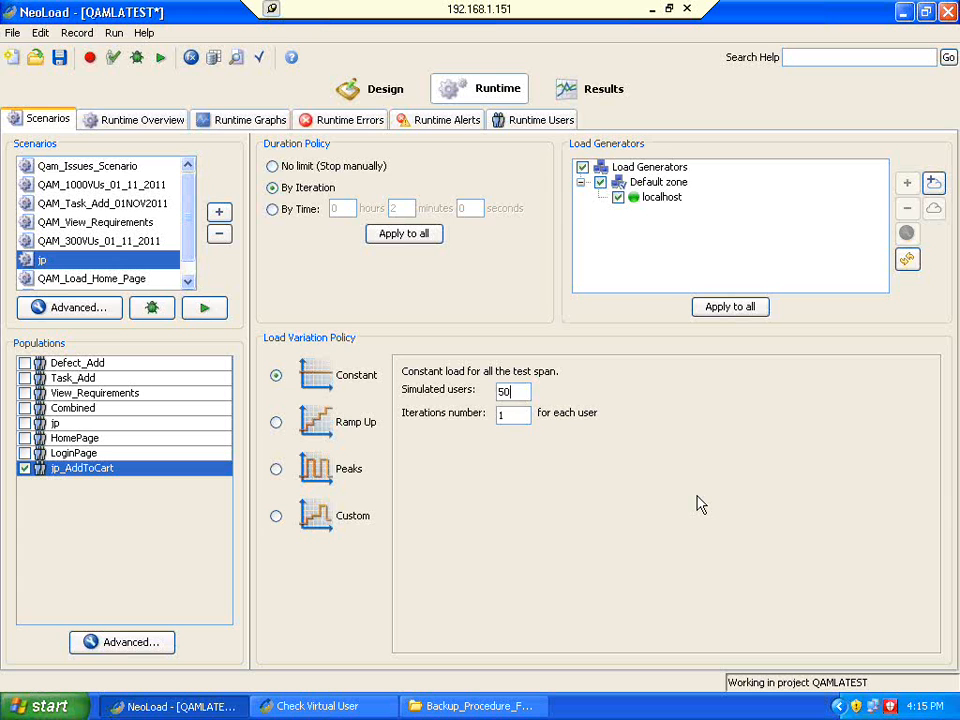
mouse_move(812, 364)
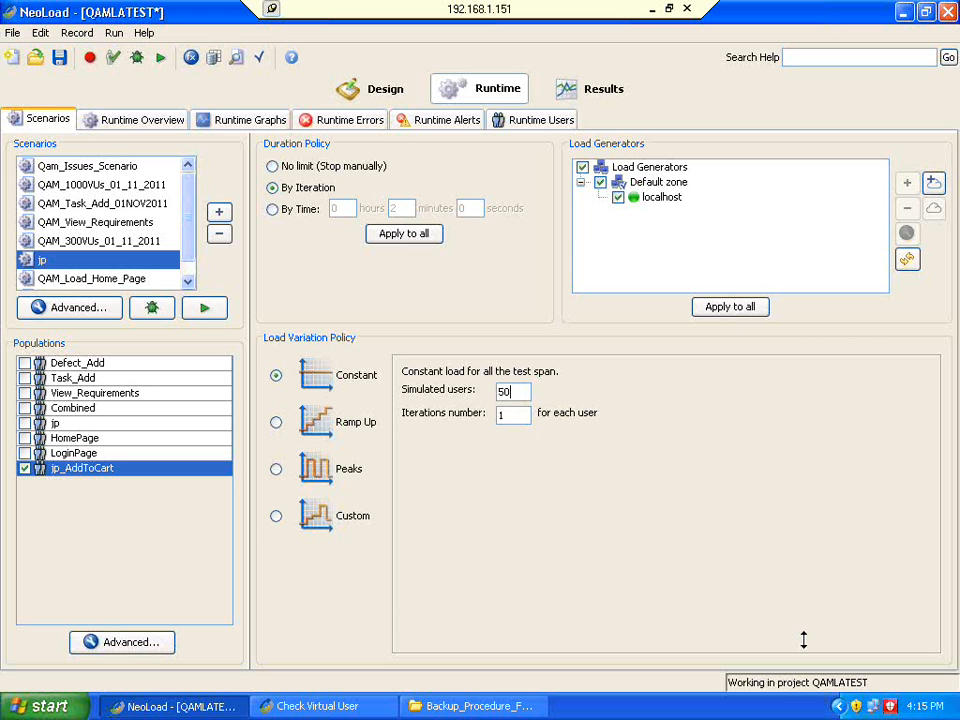
mouse_move(696, 520)
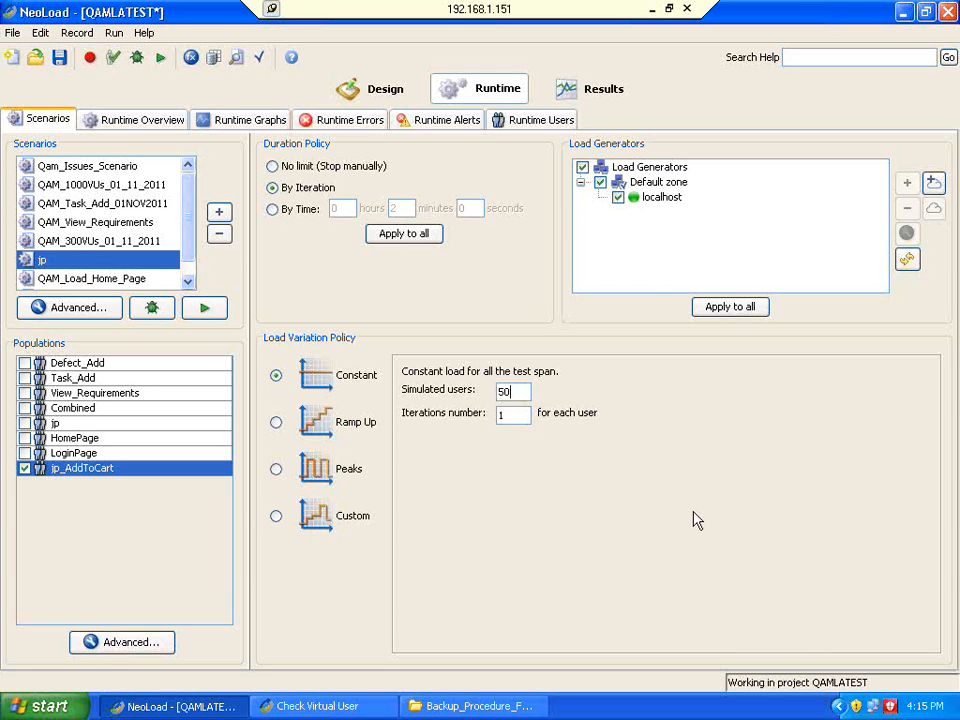
mouse_move(736, 458)
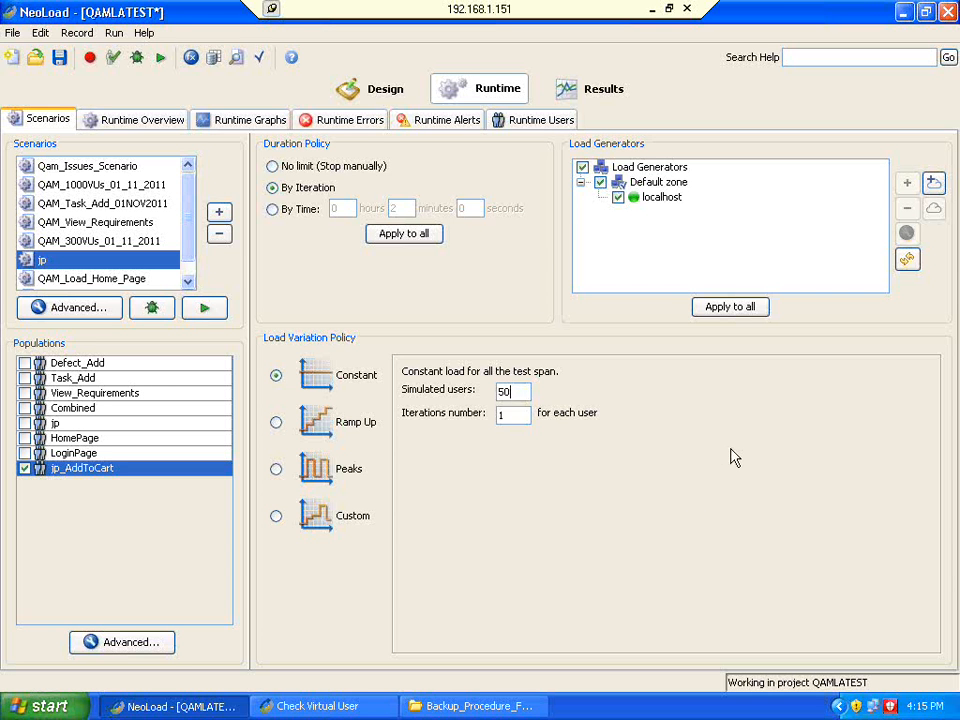
mouse_move(698, 452)
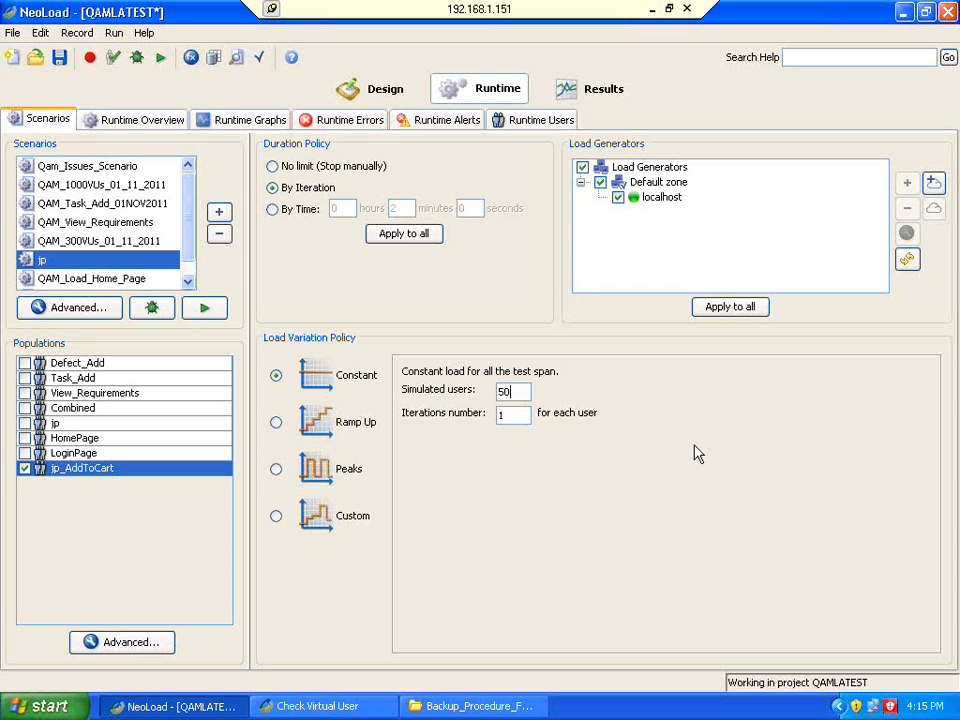
mouse_move(824, 640)
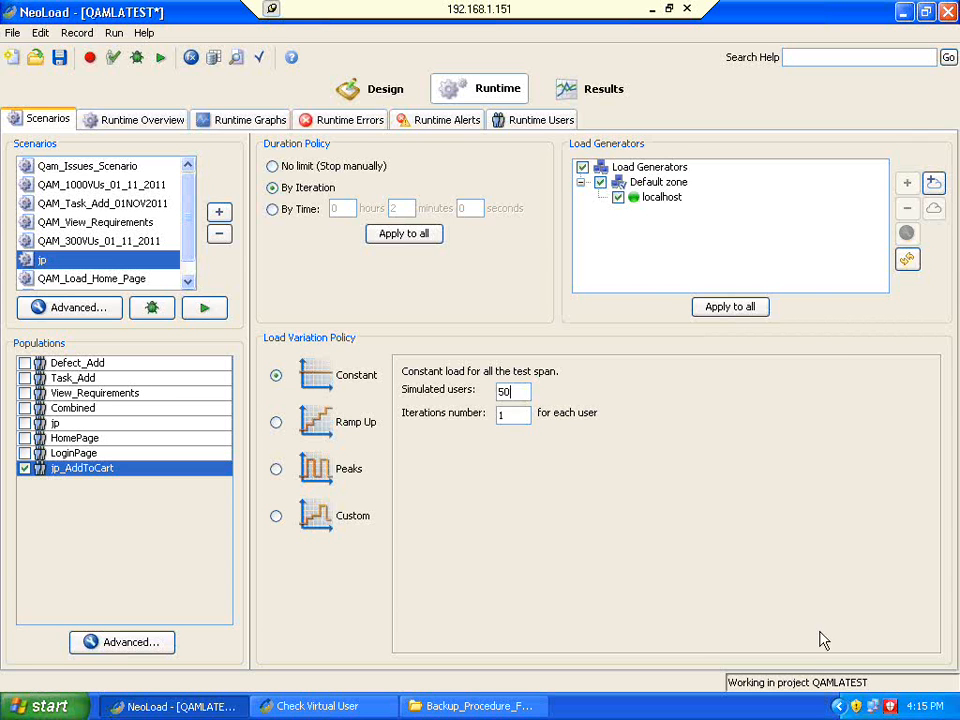
mouse_move(816, 648)
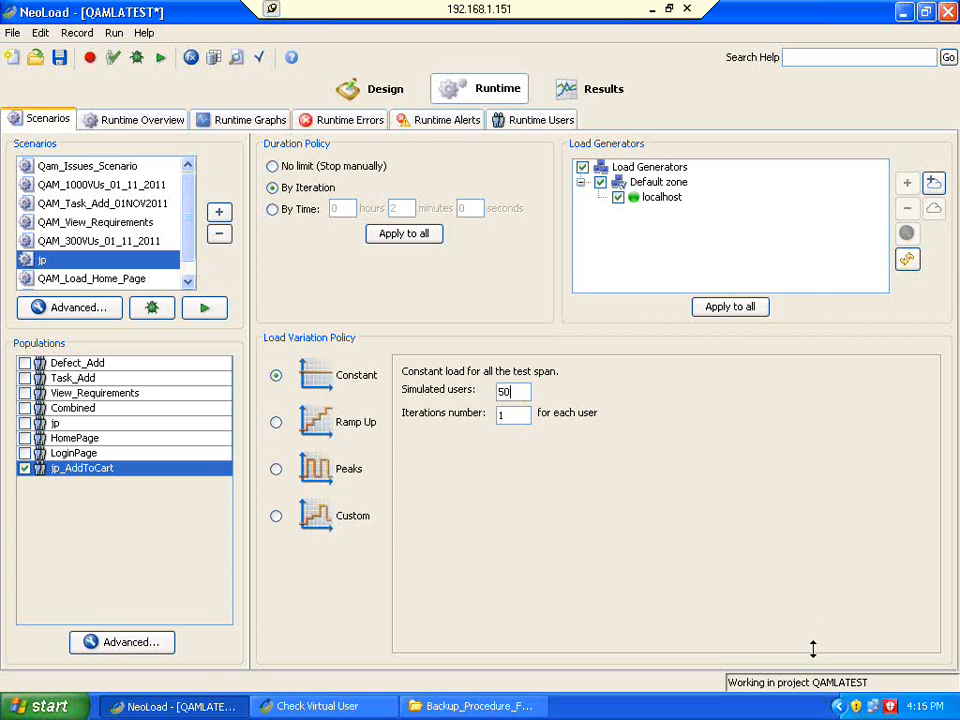
mouse_move(780, 512)
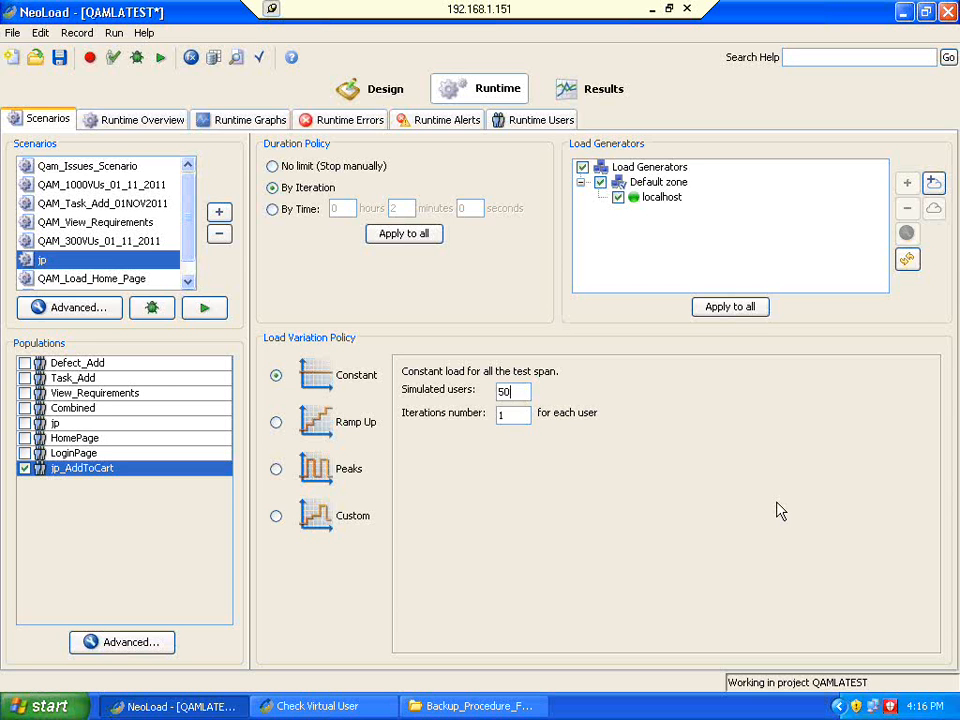
mouse_move(804, 510)
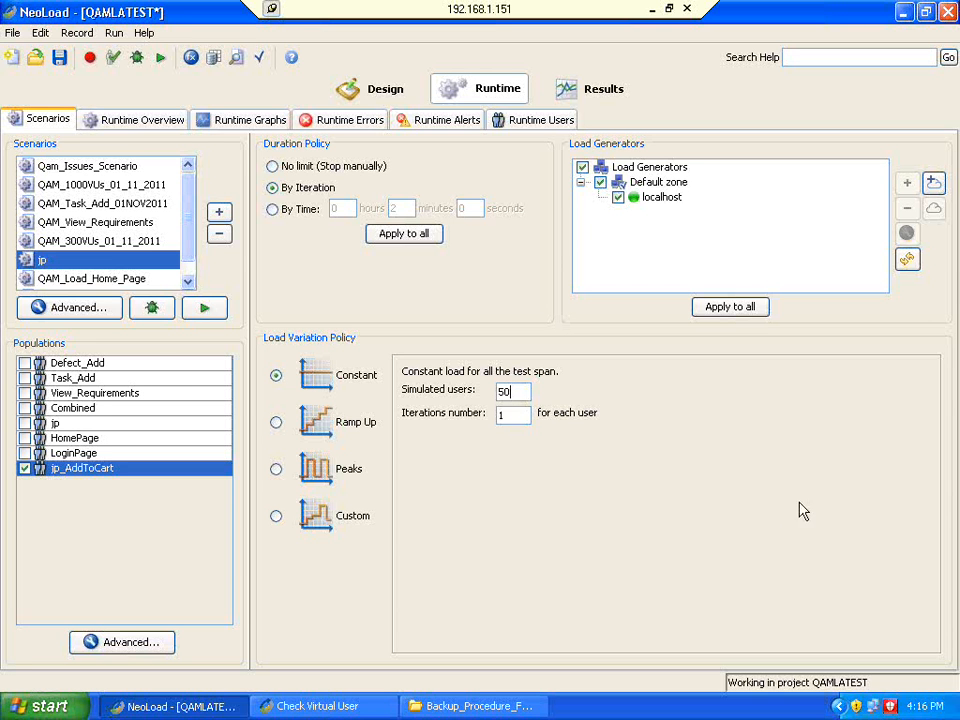
mouse_move(196, 260)
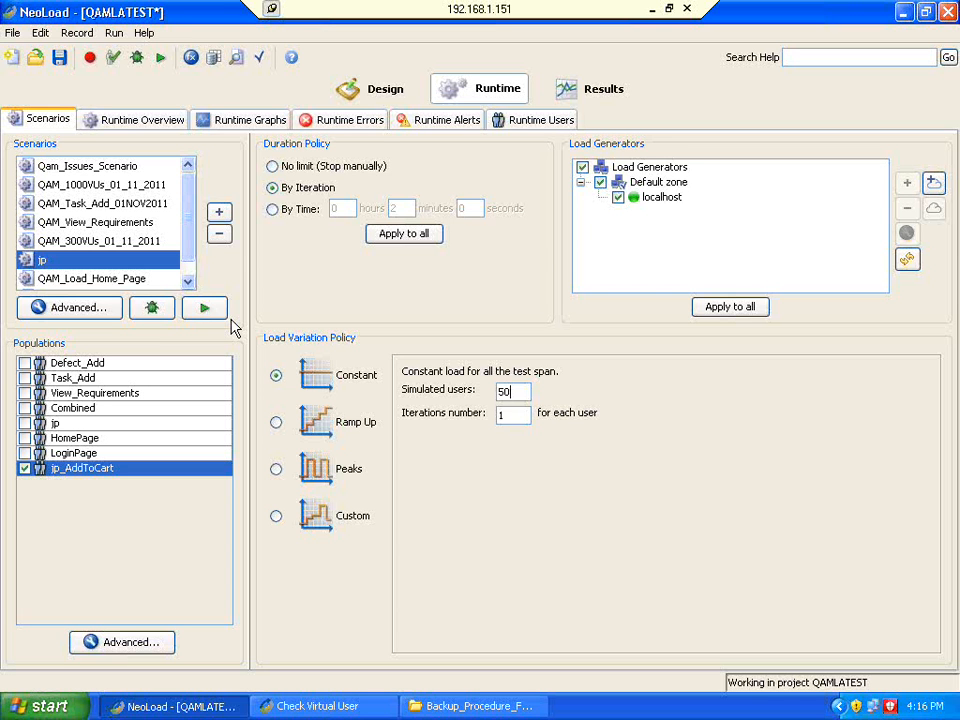
mouse_move(694, 344)
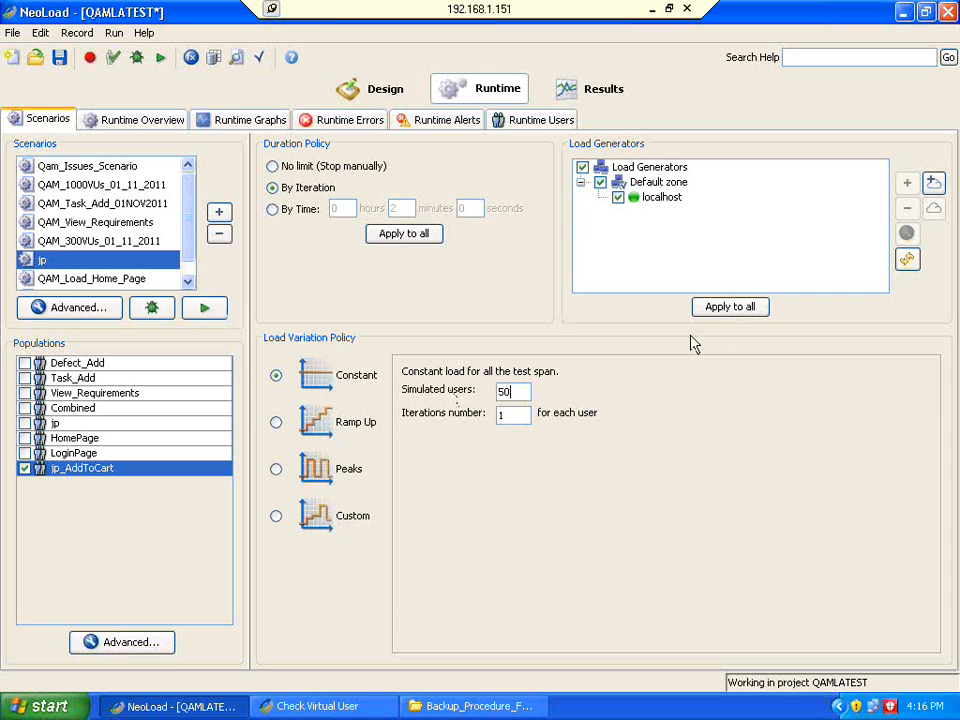
mouse_move(708, 448)
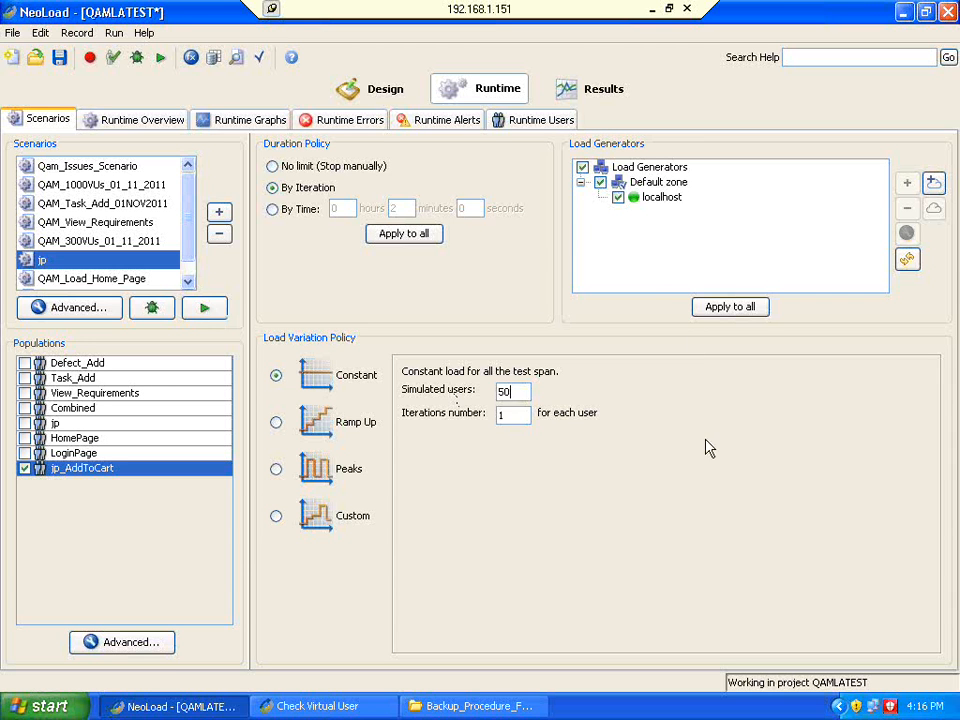
mouse_move(716, 472)
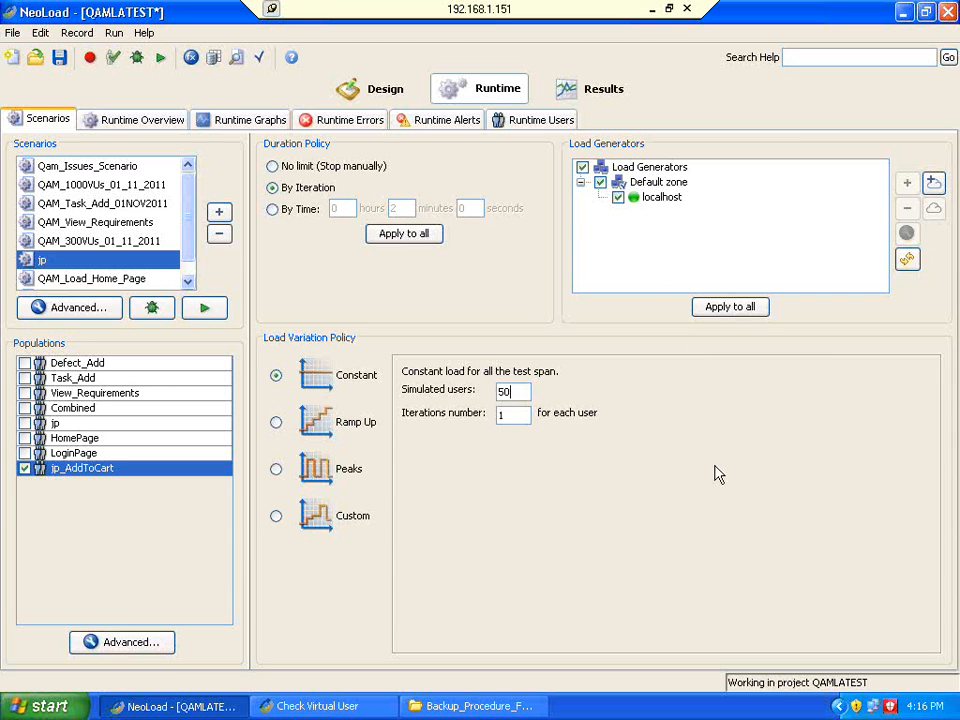
mouse_move(750, 498)
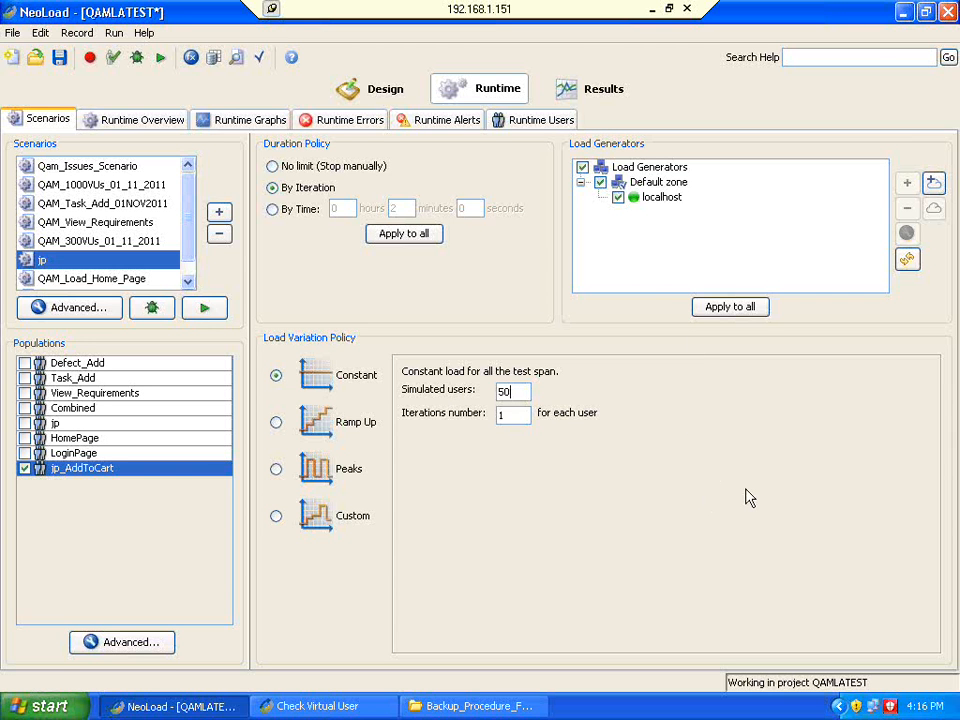
mouse_move(704, 498)
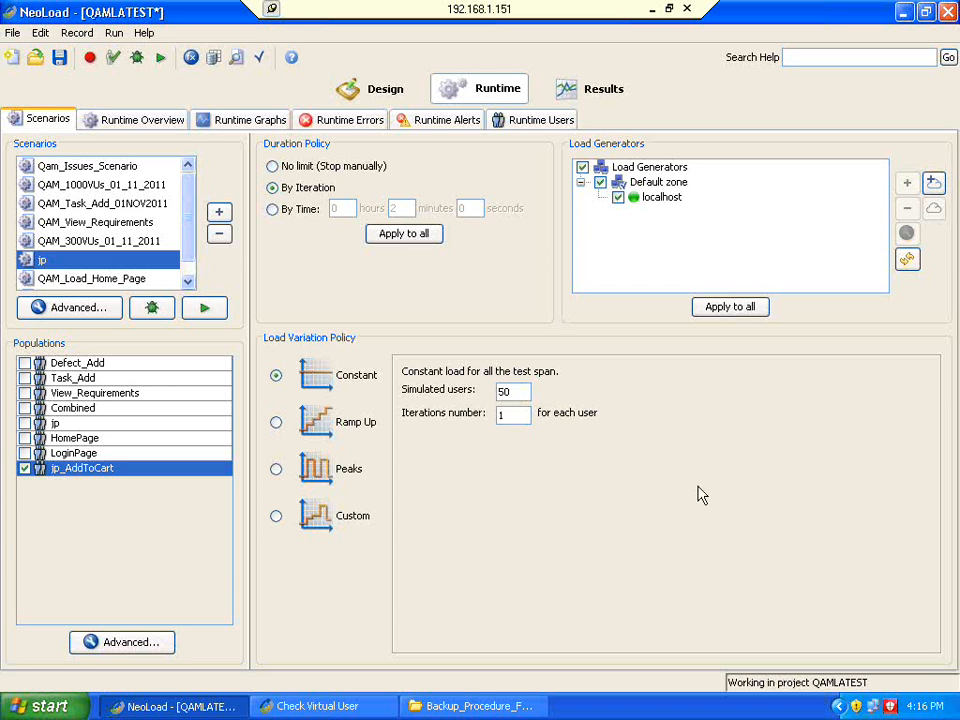
mouse_move(762, 498)
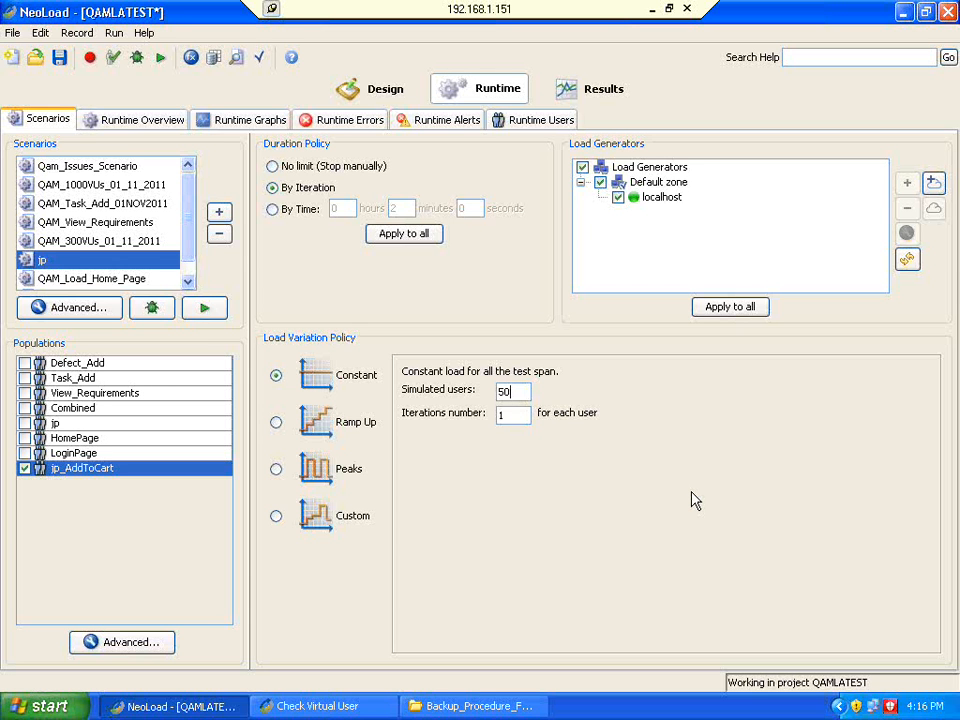
mouse_move(700, 502)
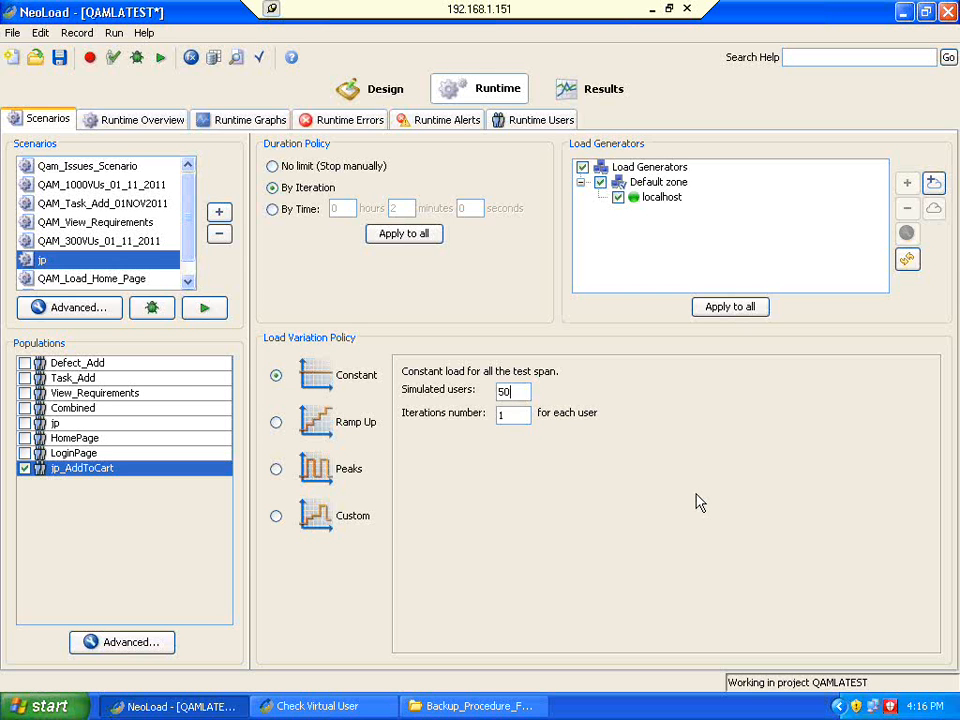
mouse_move(690, 340)
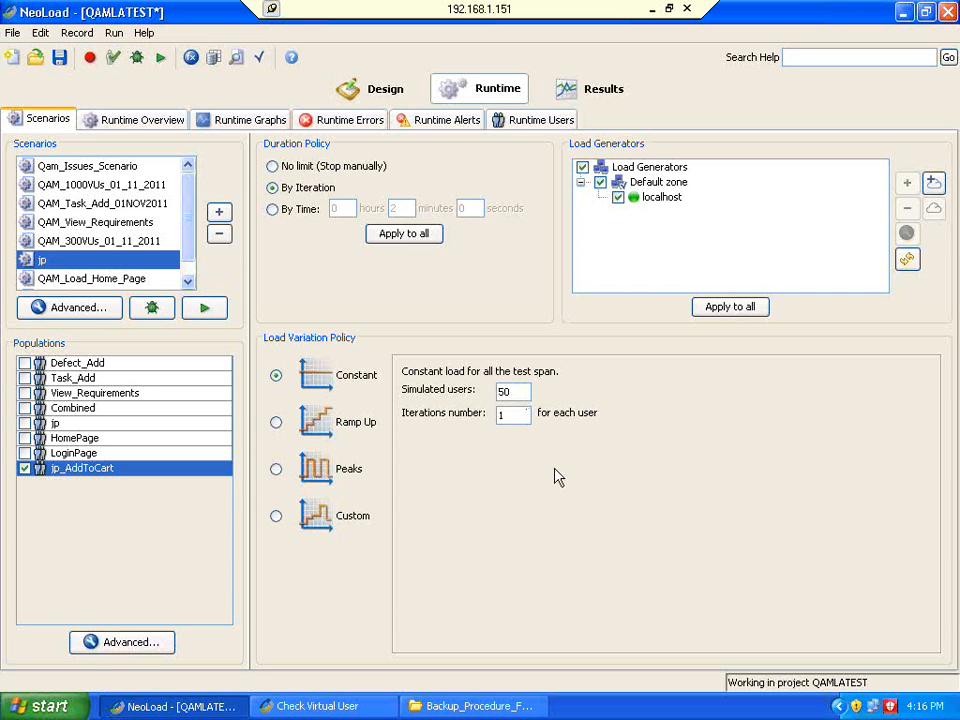
mouse_move(160, 56)
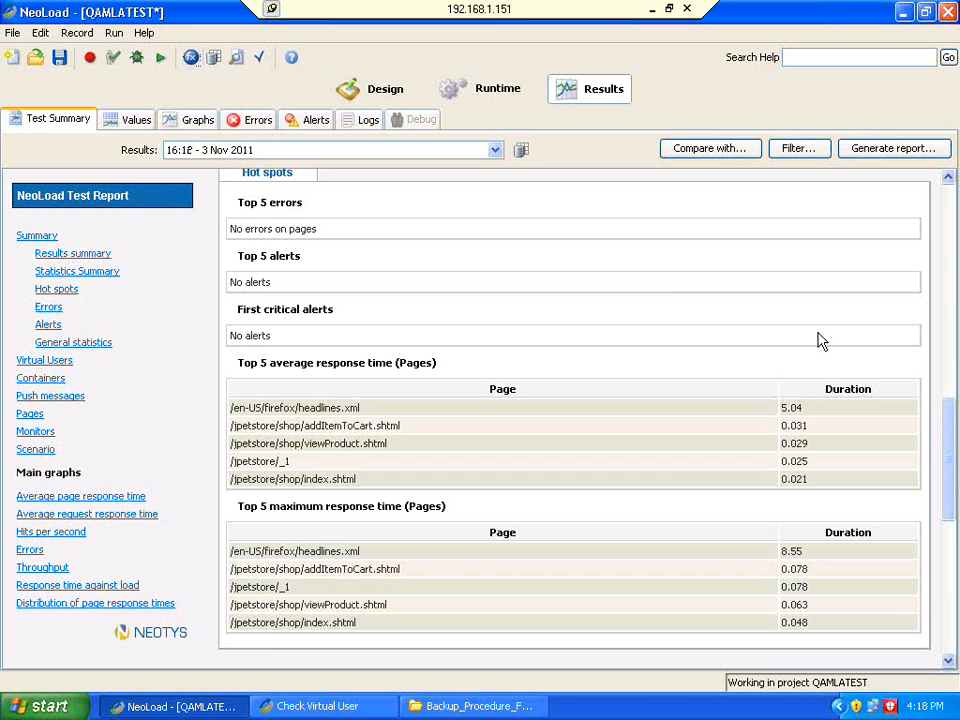
Load the 16:16 - 3 Nov 2011 run report and scroll to its Hot spots response-time tables.
left_click(36, 236)
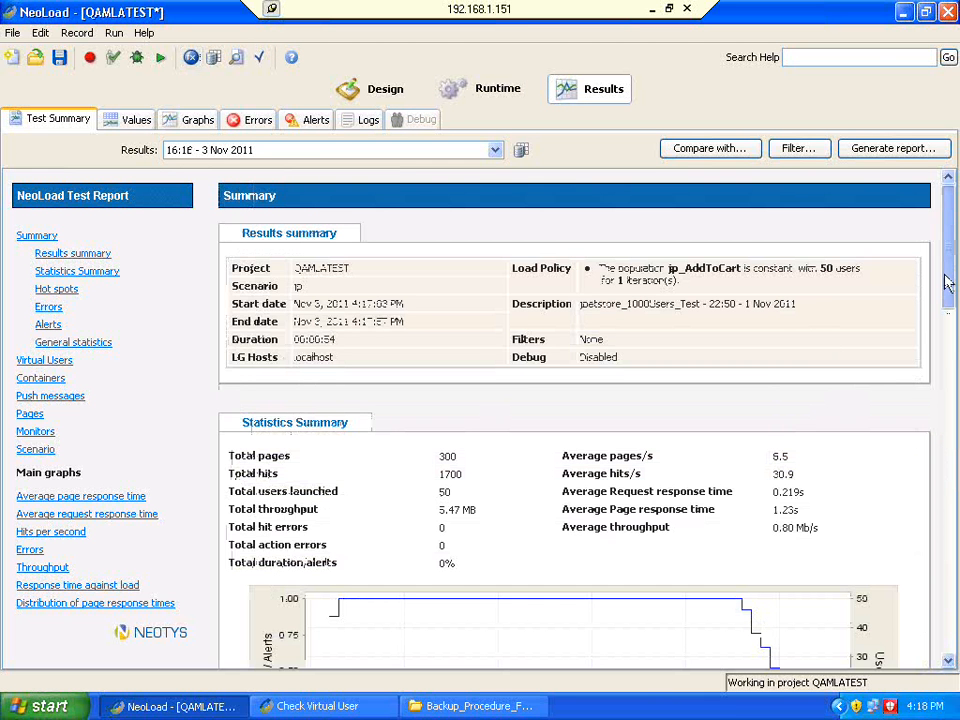
scroll("down", 3)
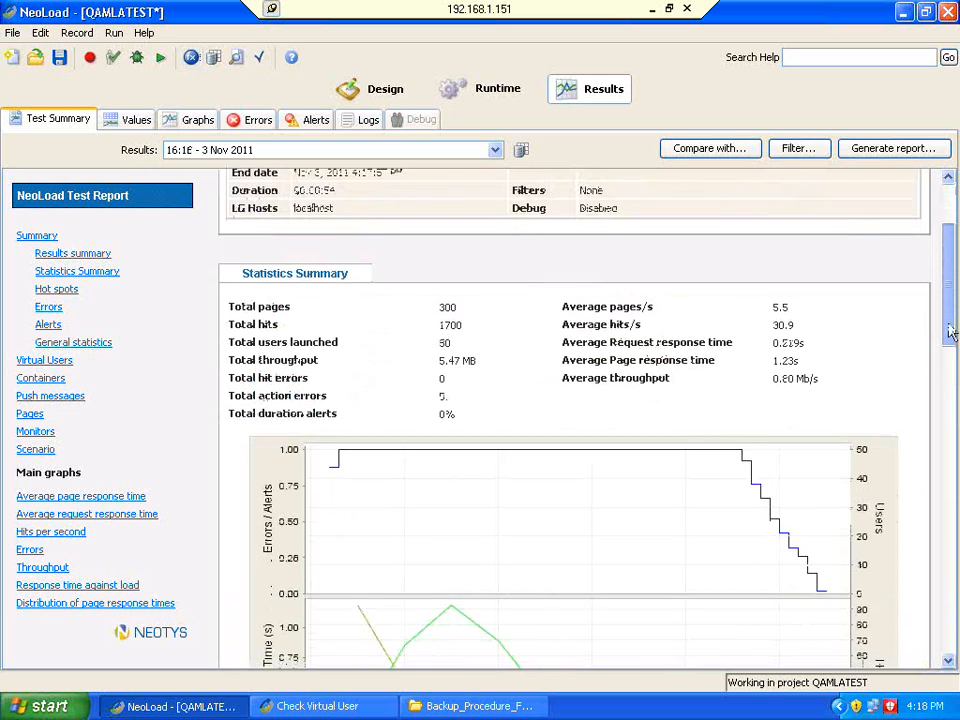
scroll("down", 3)
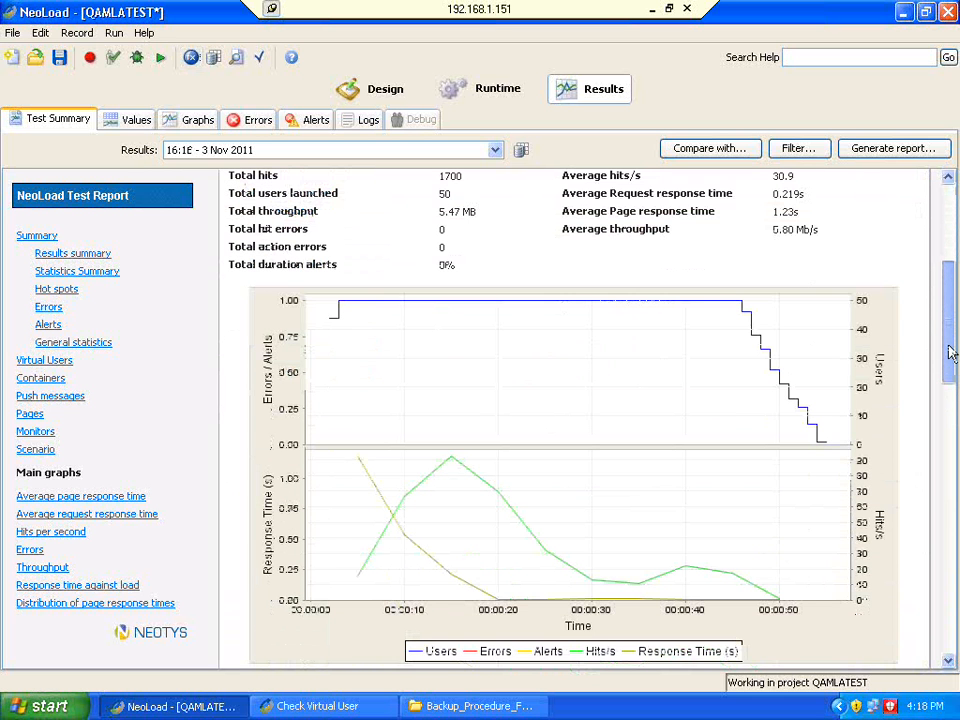
scroll("down", 3)
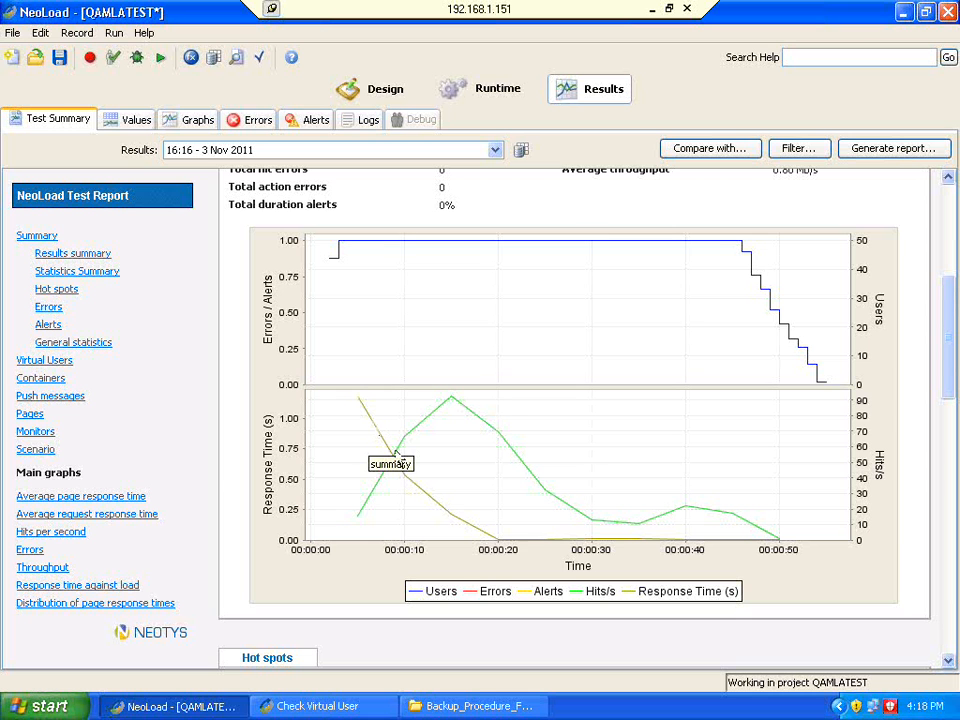
mouse_move(718, 536)
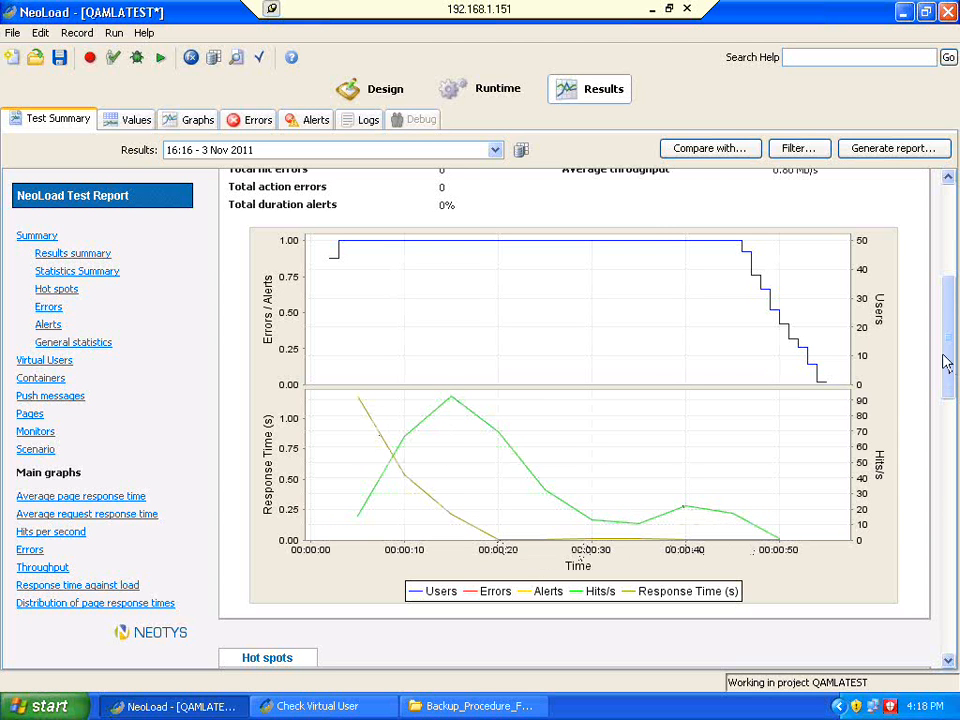
scroll("down", 3)
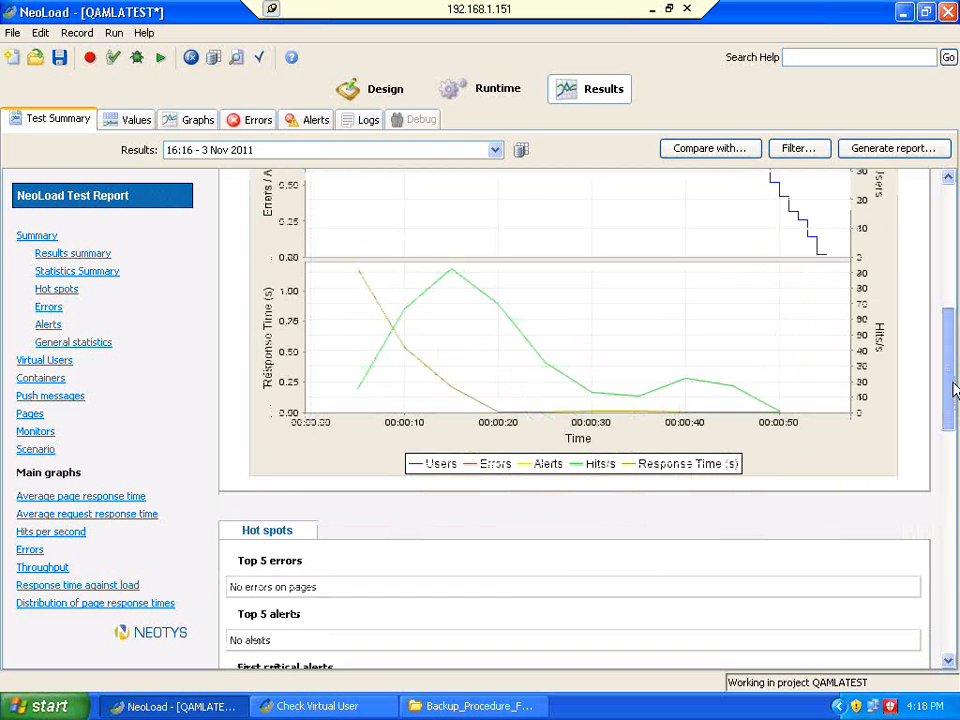
scroll("down", 3)
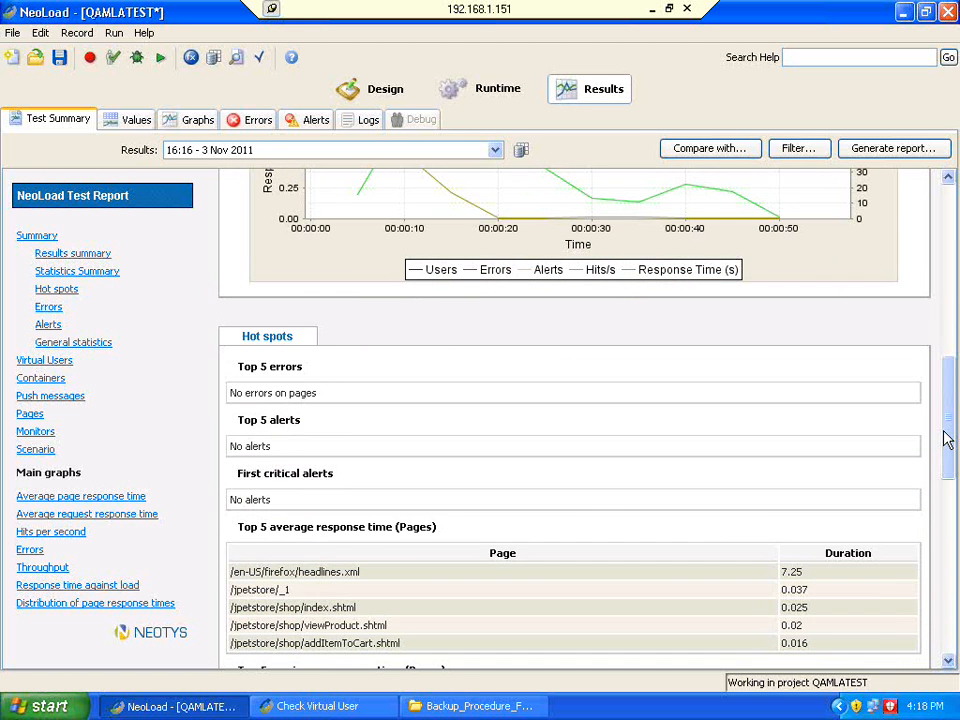
scroll("down", 3)
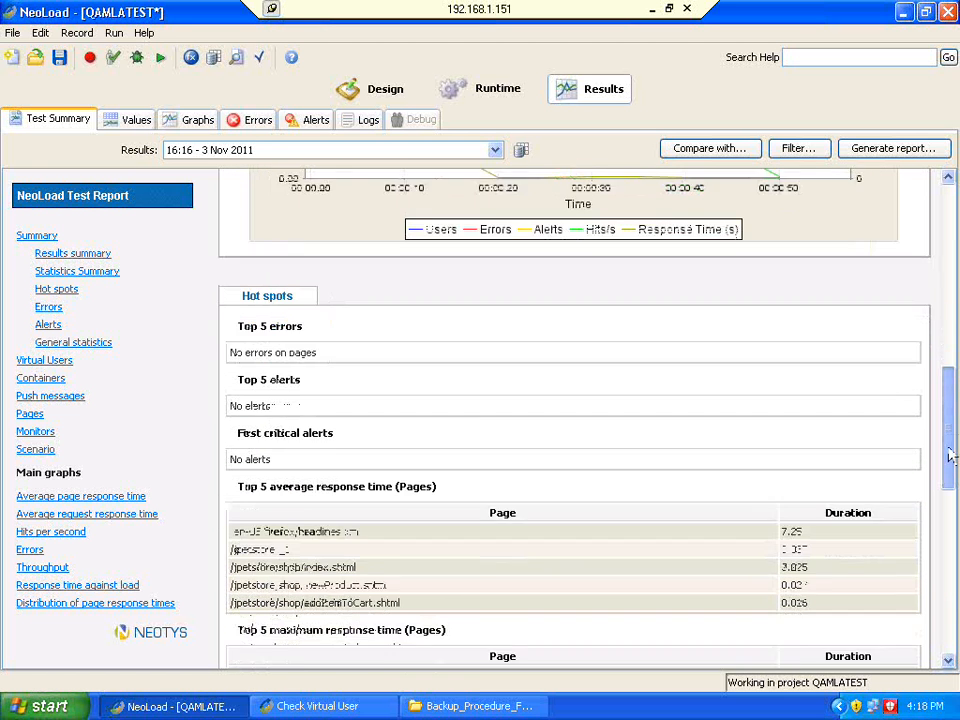
scroll("down", 3)
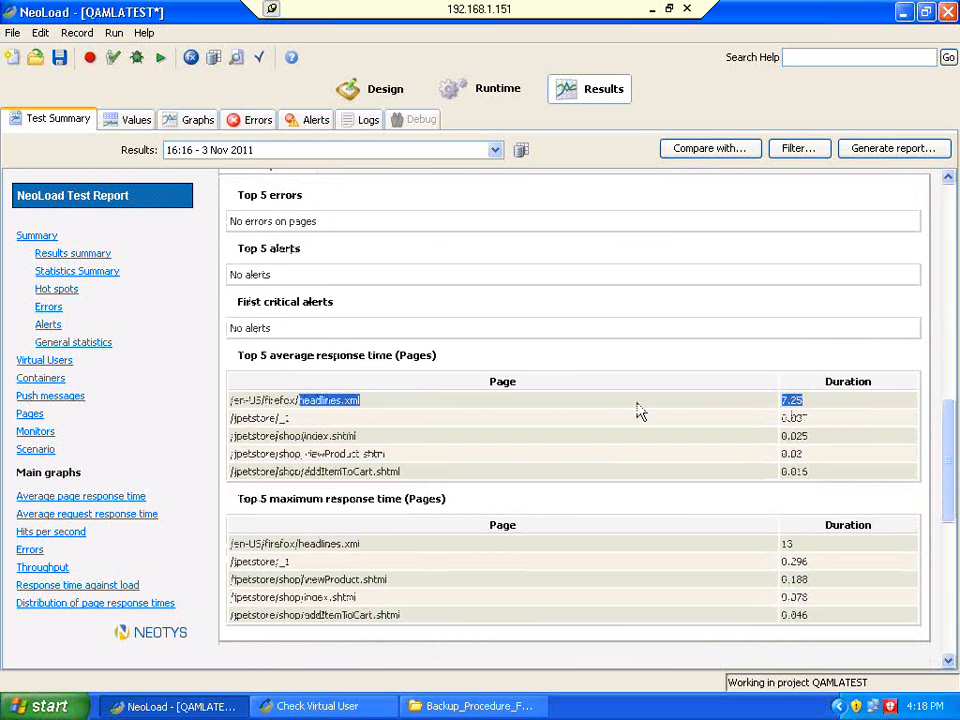
mouse_move(350, 422)
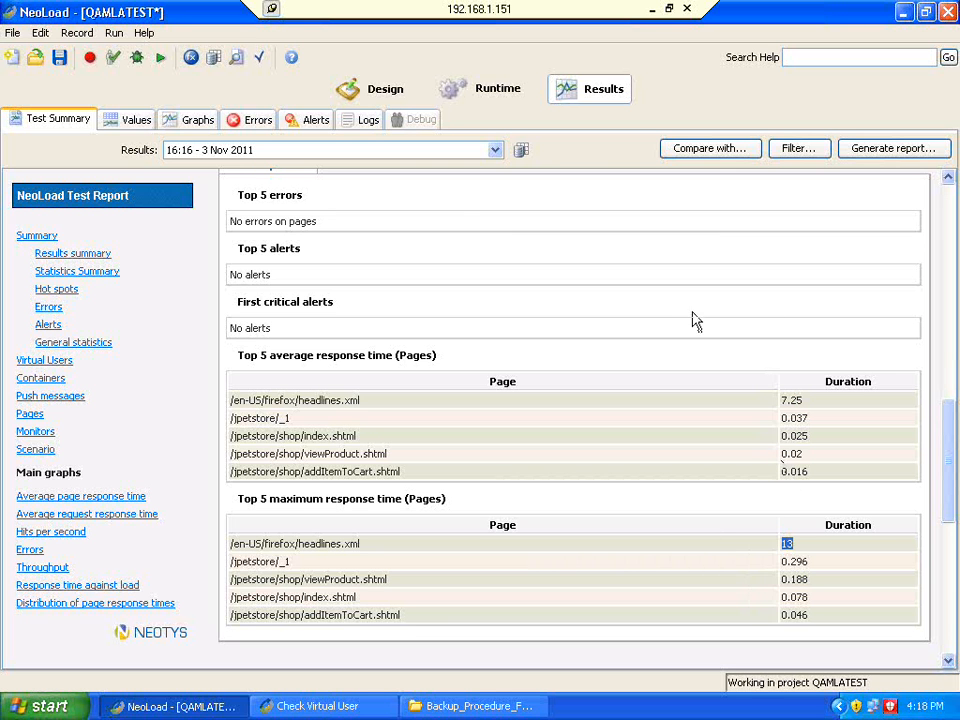
mouse_move(702, 476)
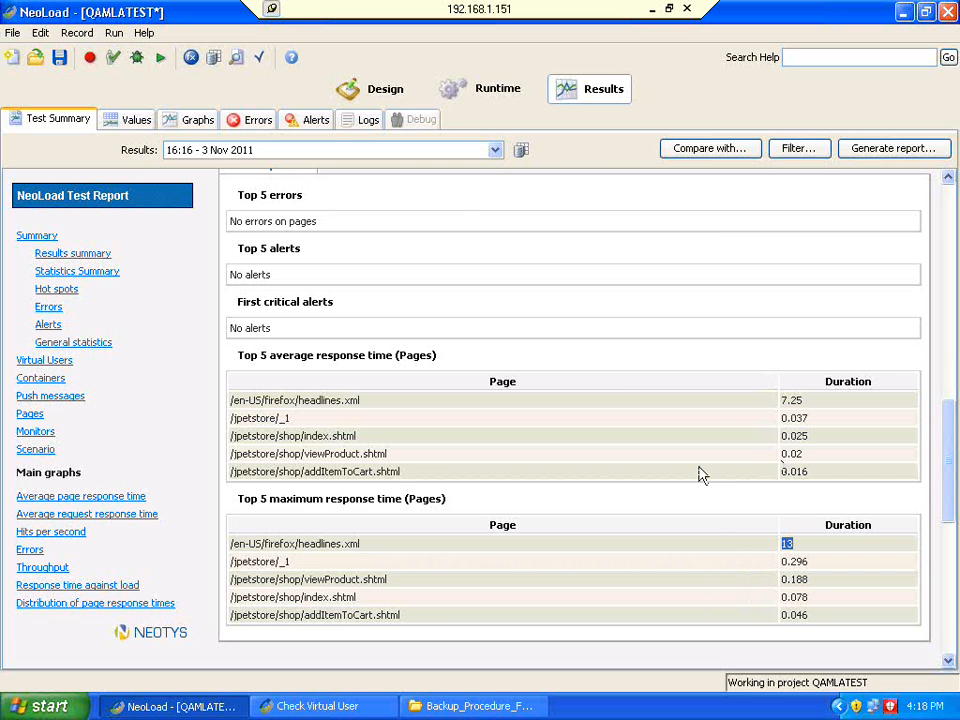
mouse_move(704, 418)
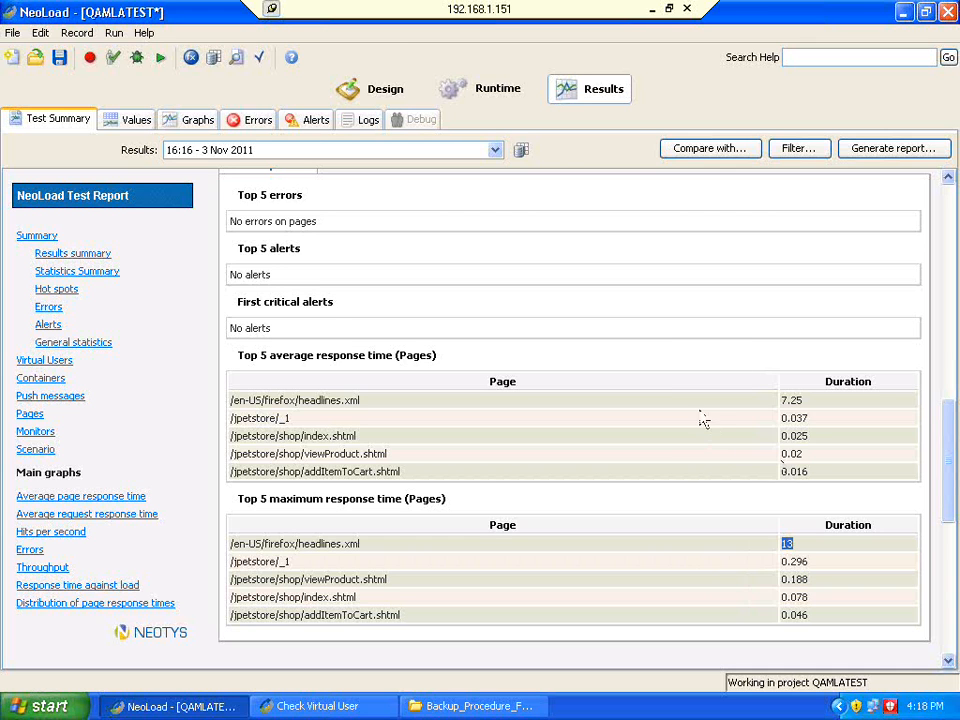